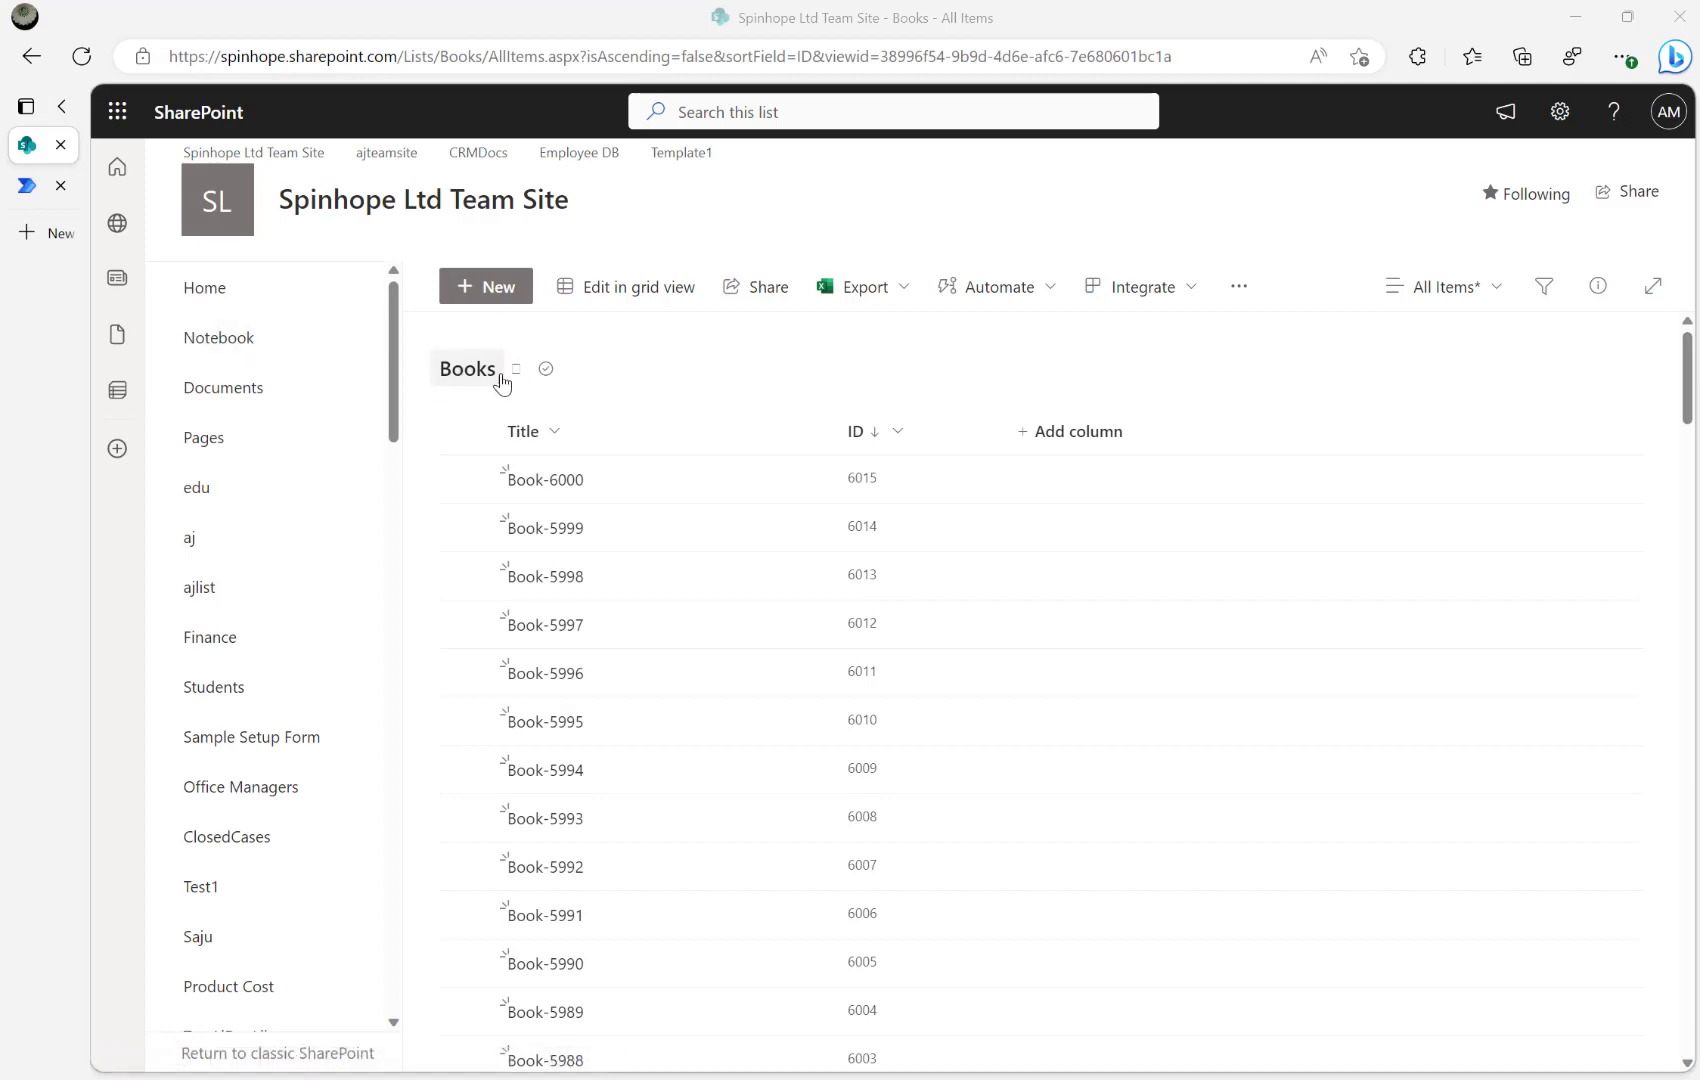
mouse_move(873, 430)
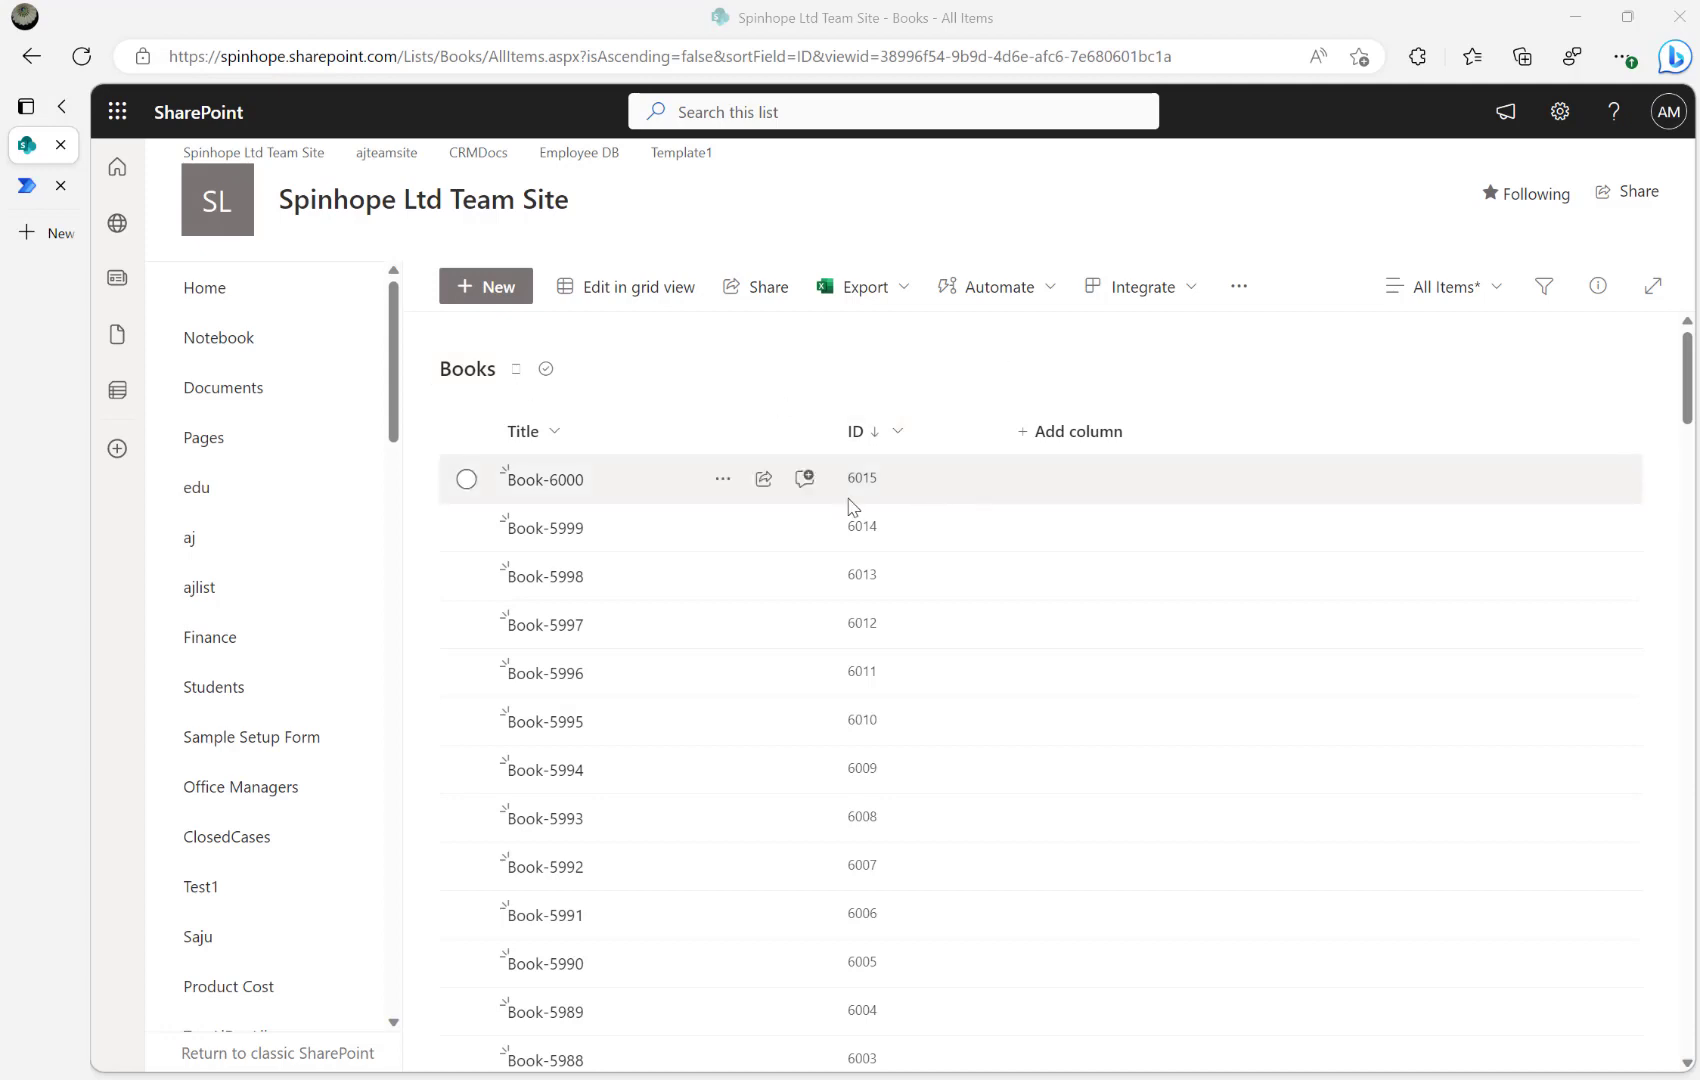
mouse_move(850, 500)
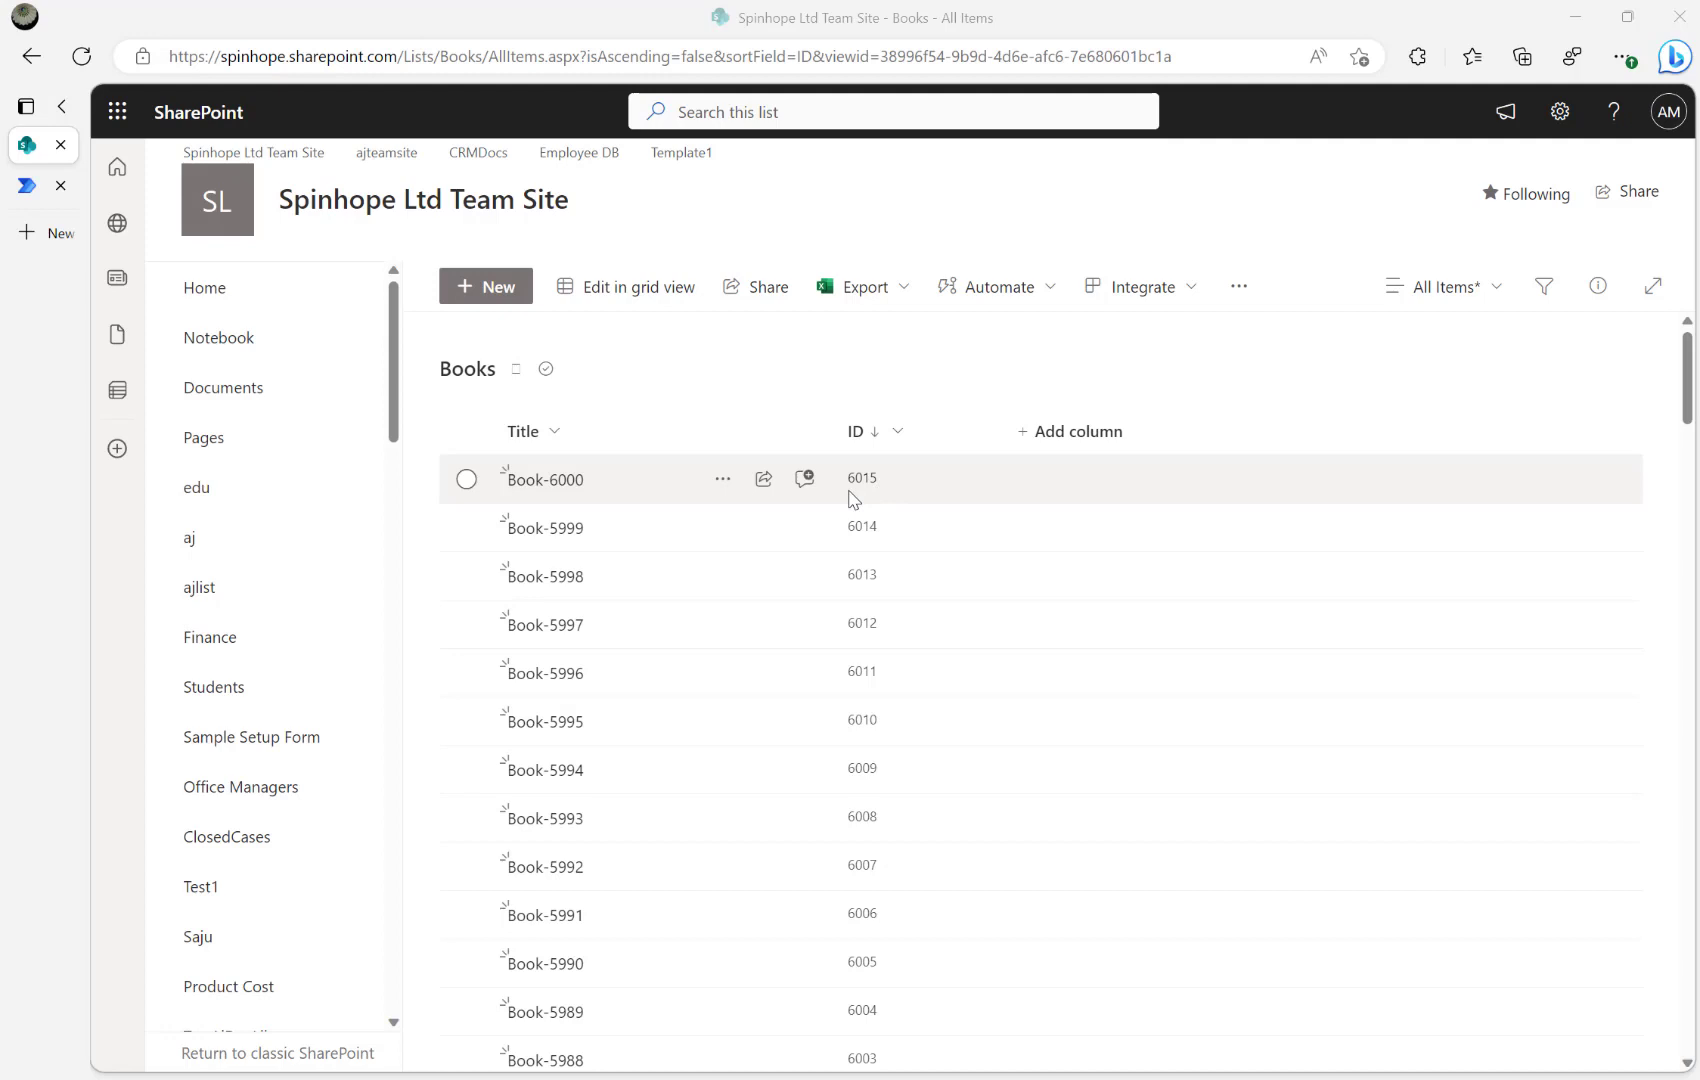
Step: Sort the SharePoint Books list by ID from smaller to larger
click(859, 430)
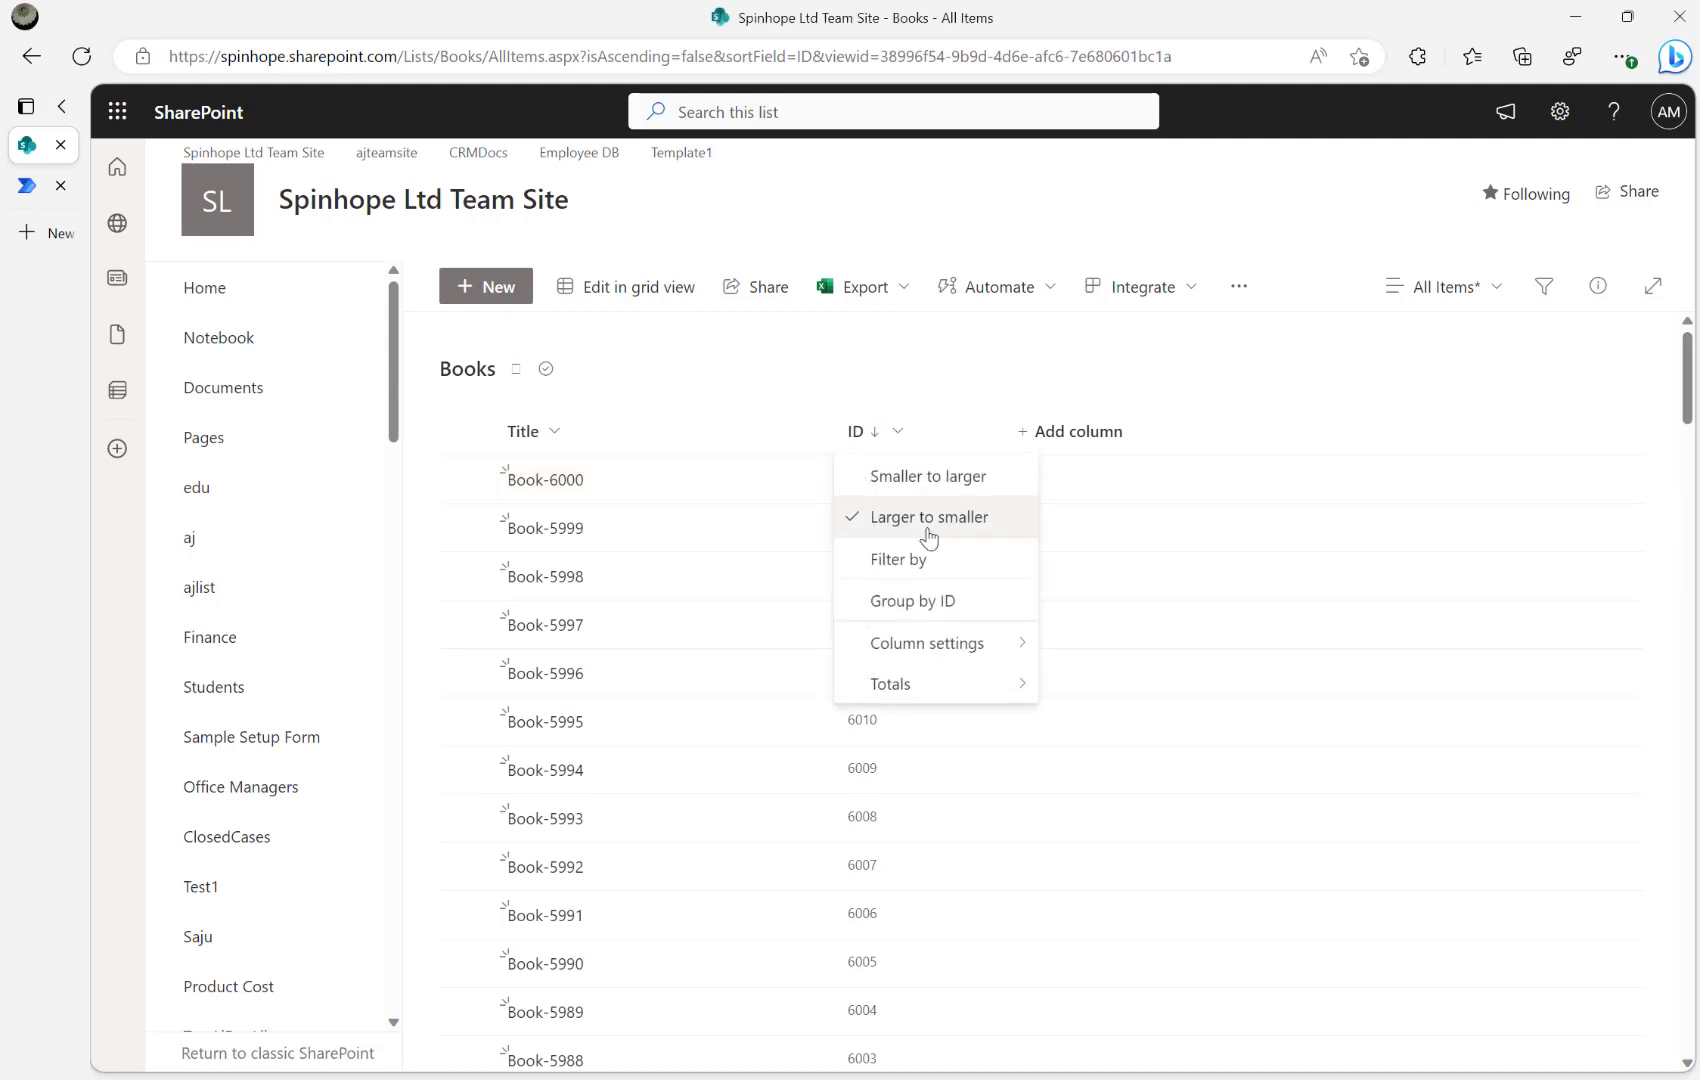
click(927, 475)
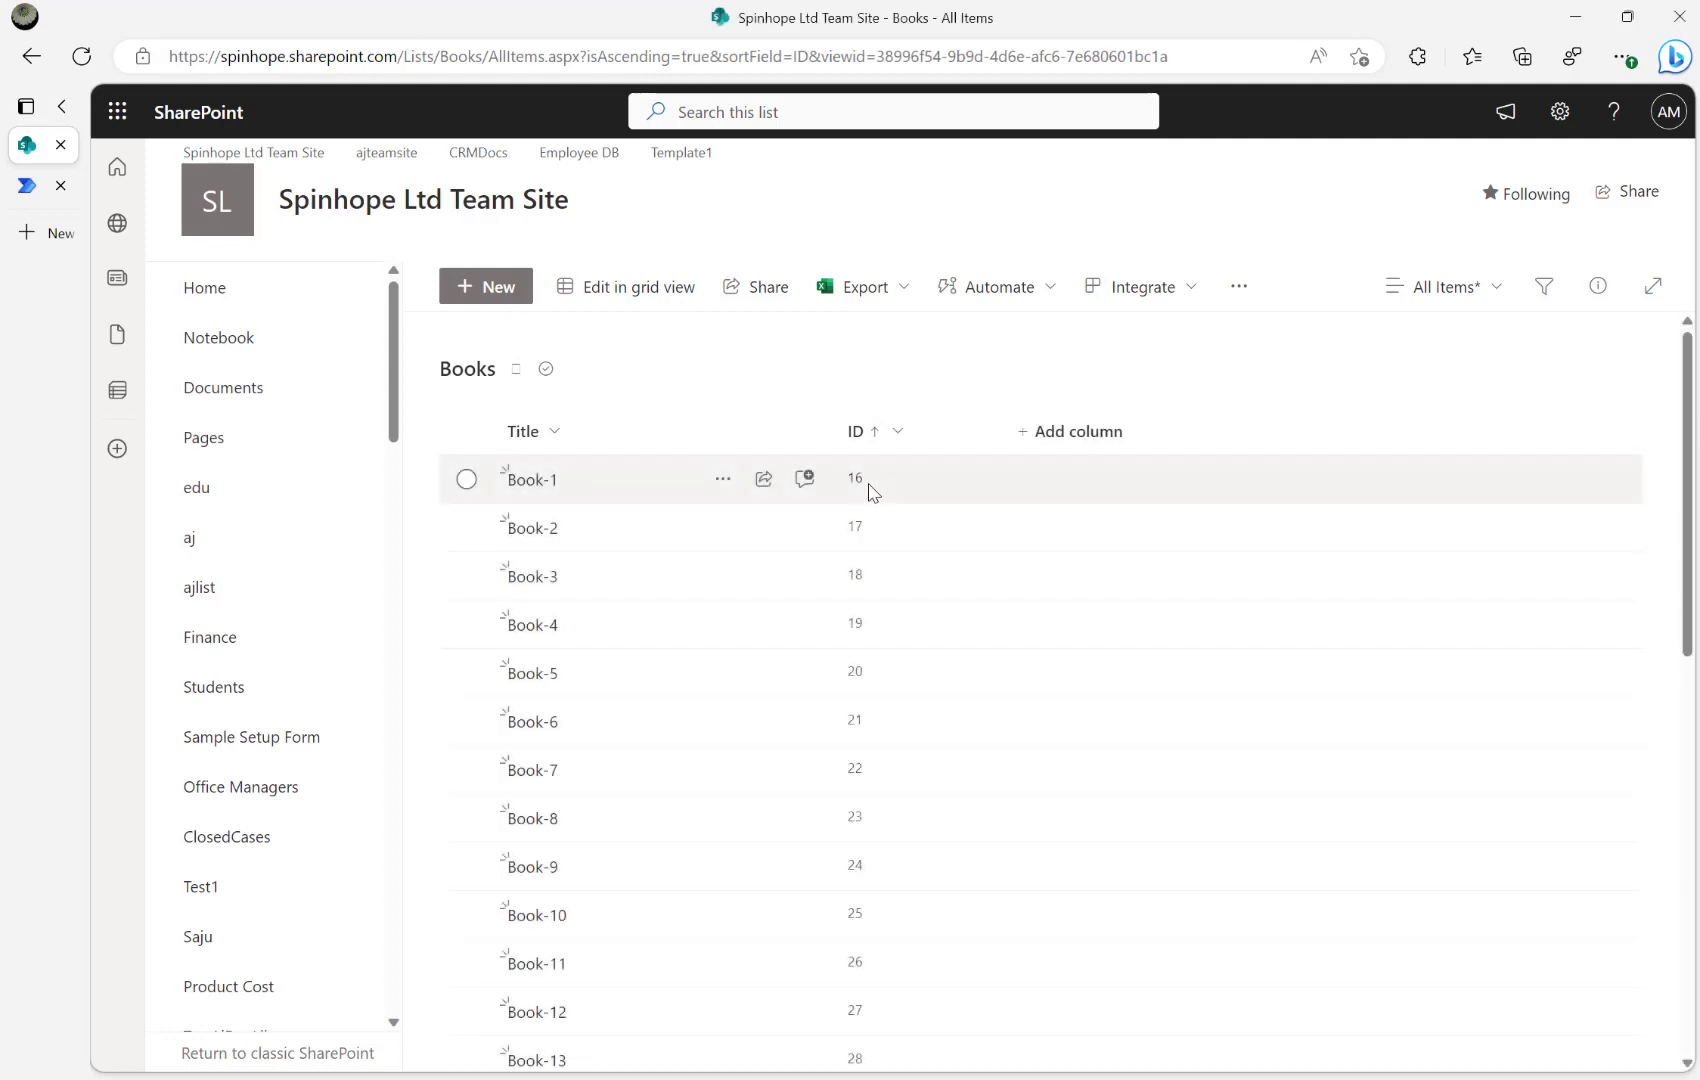
mouse_move(39, 217)
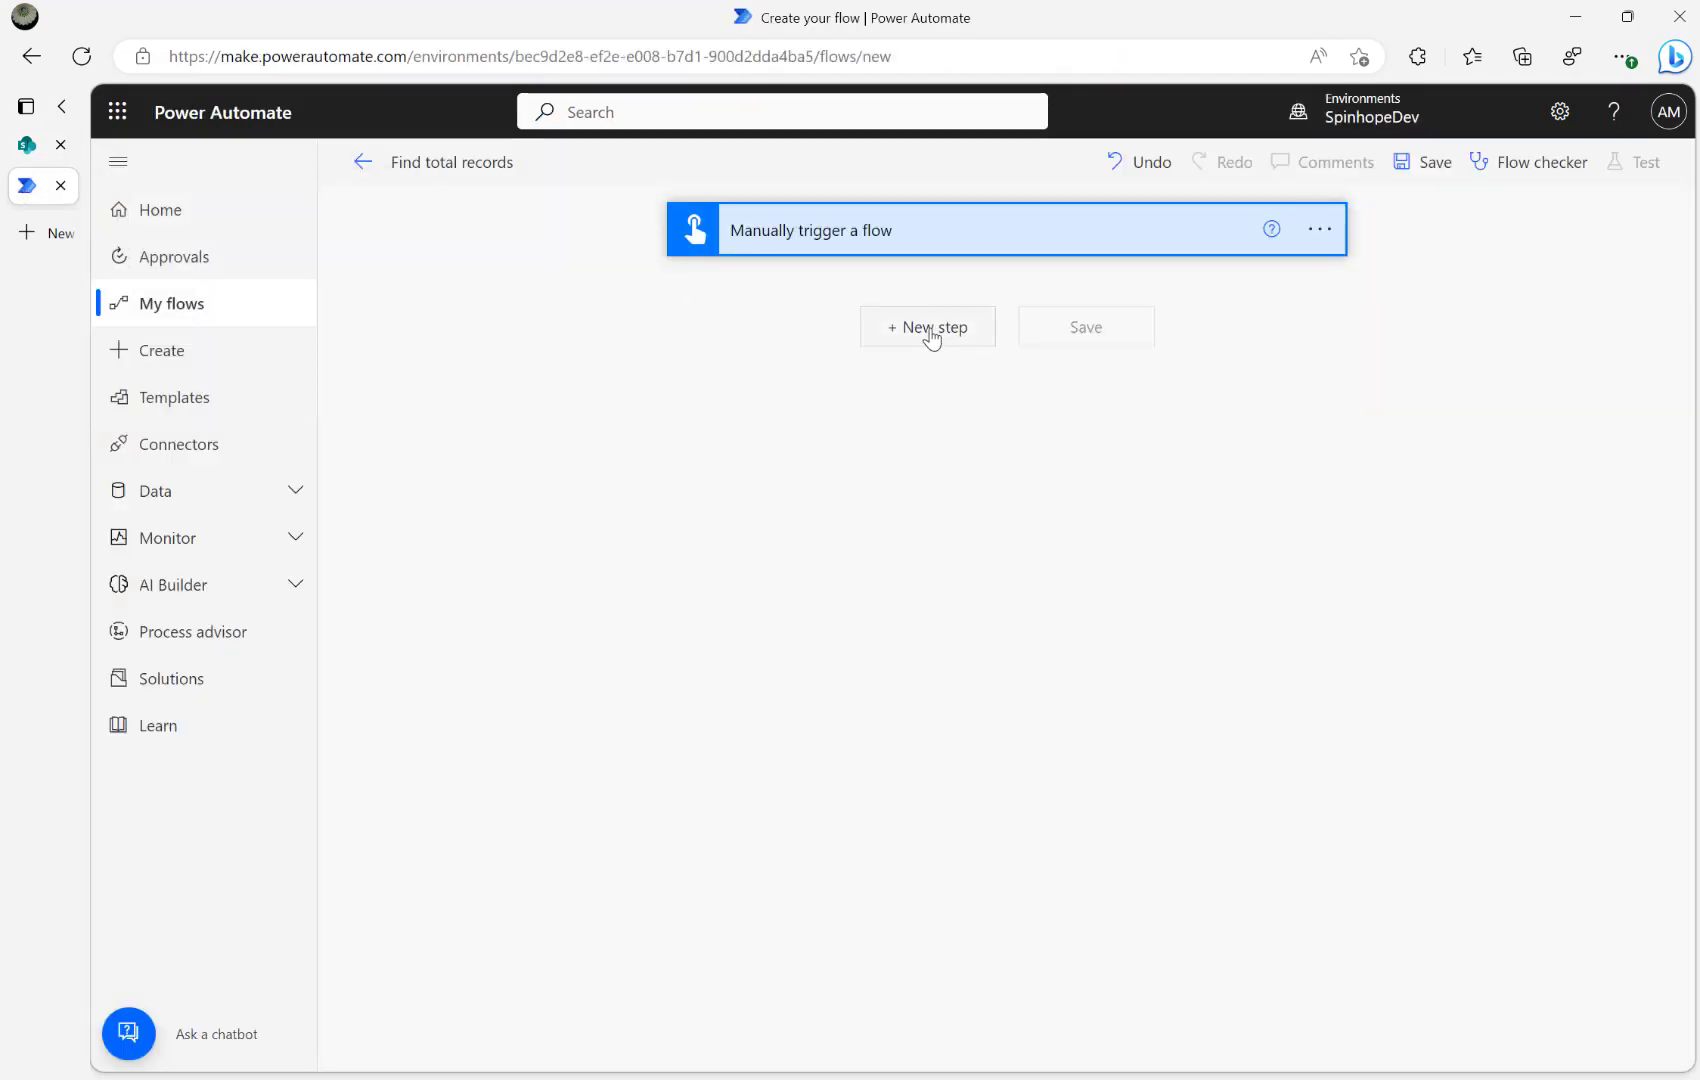
Step: Add a Send an HTTP request to SharePoint action targeting Spinhope Ltd Team Site
click(927, 326)
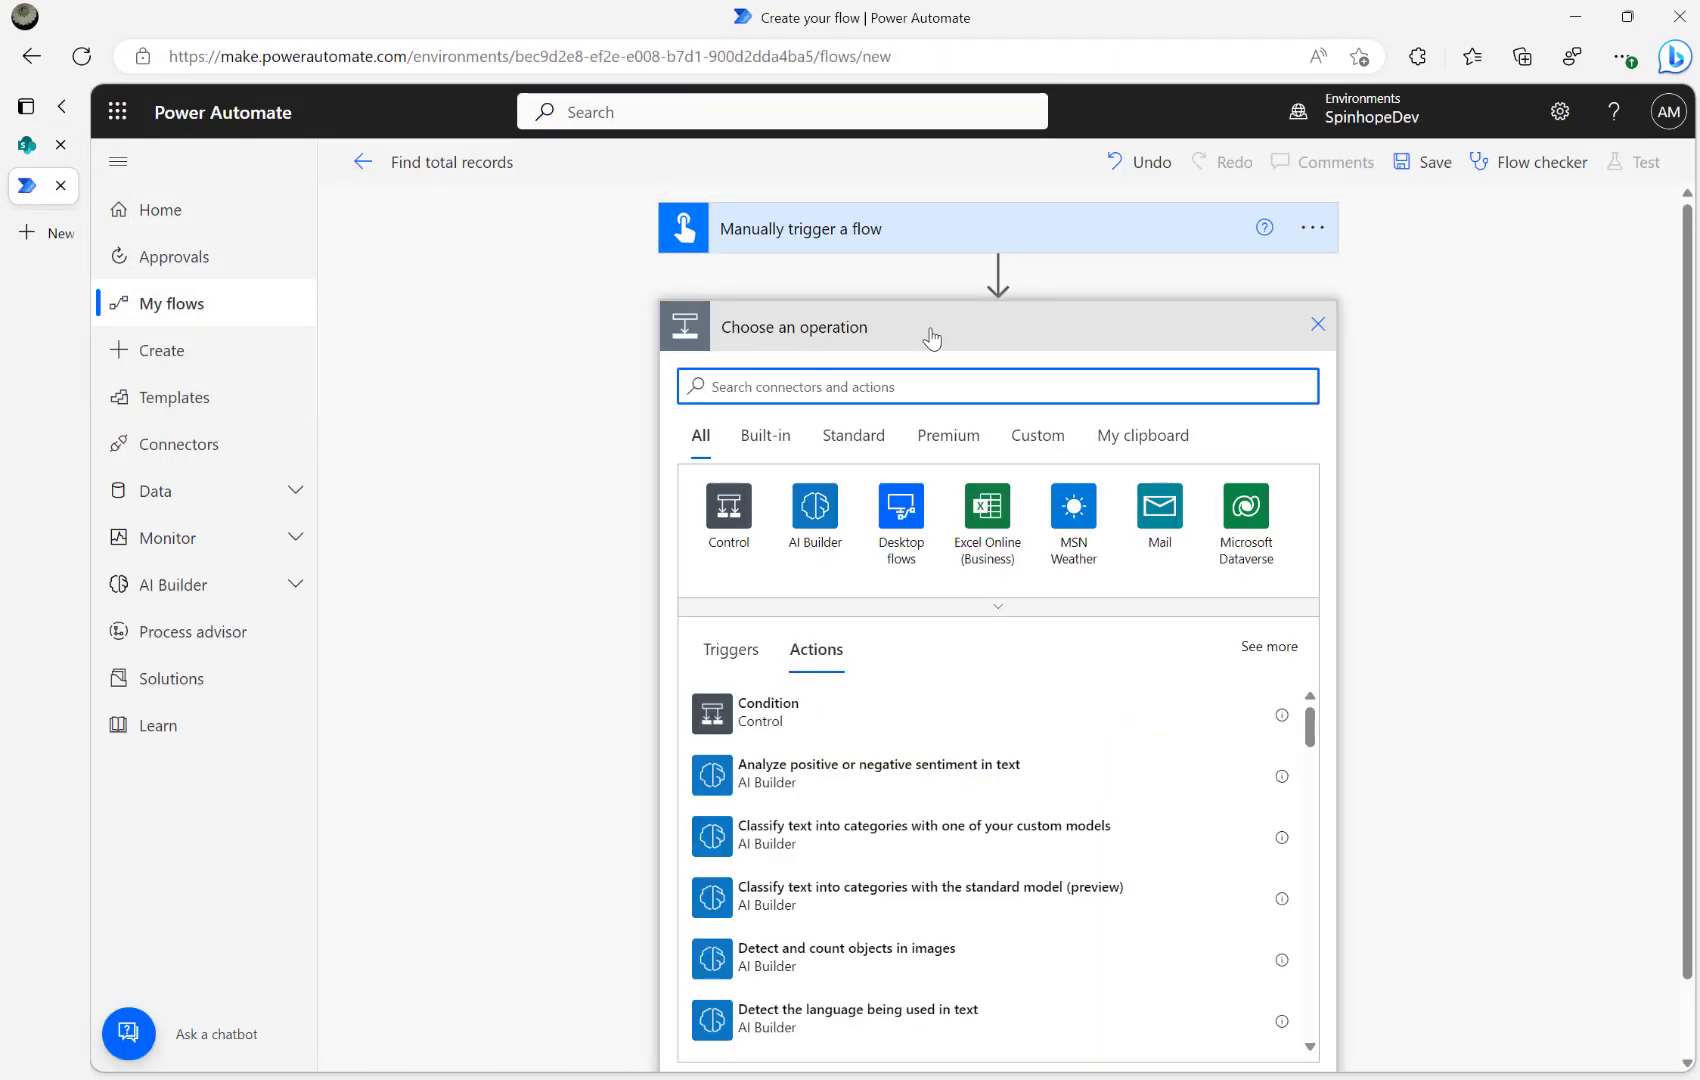
text(Send an http)
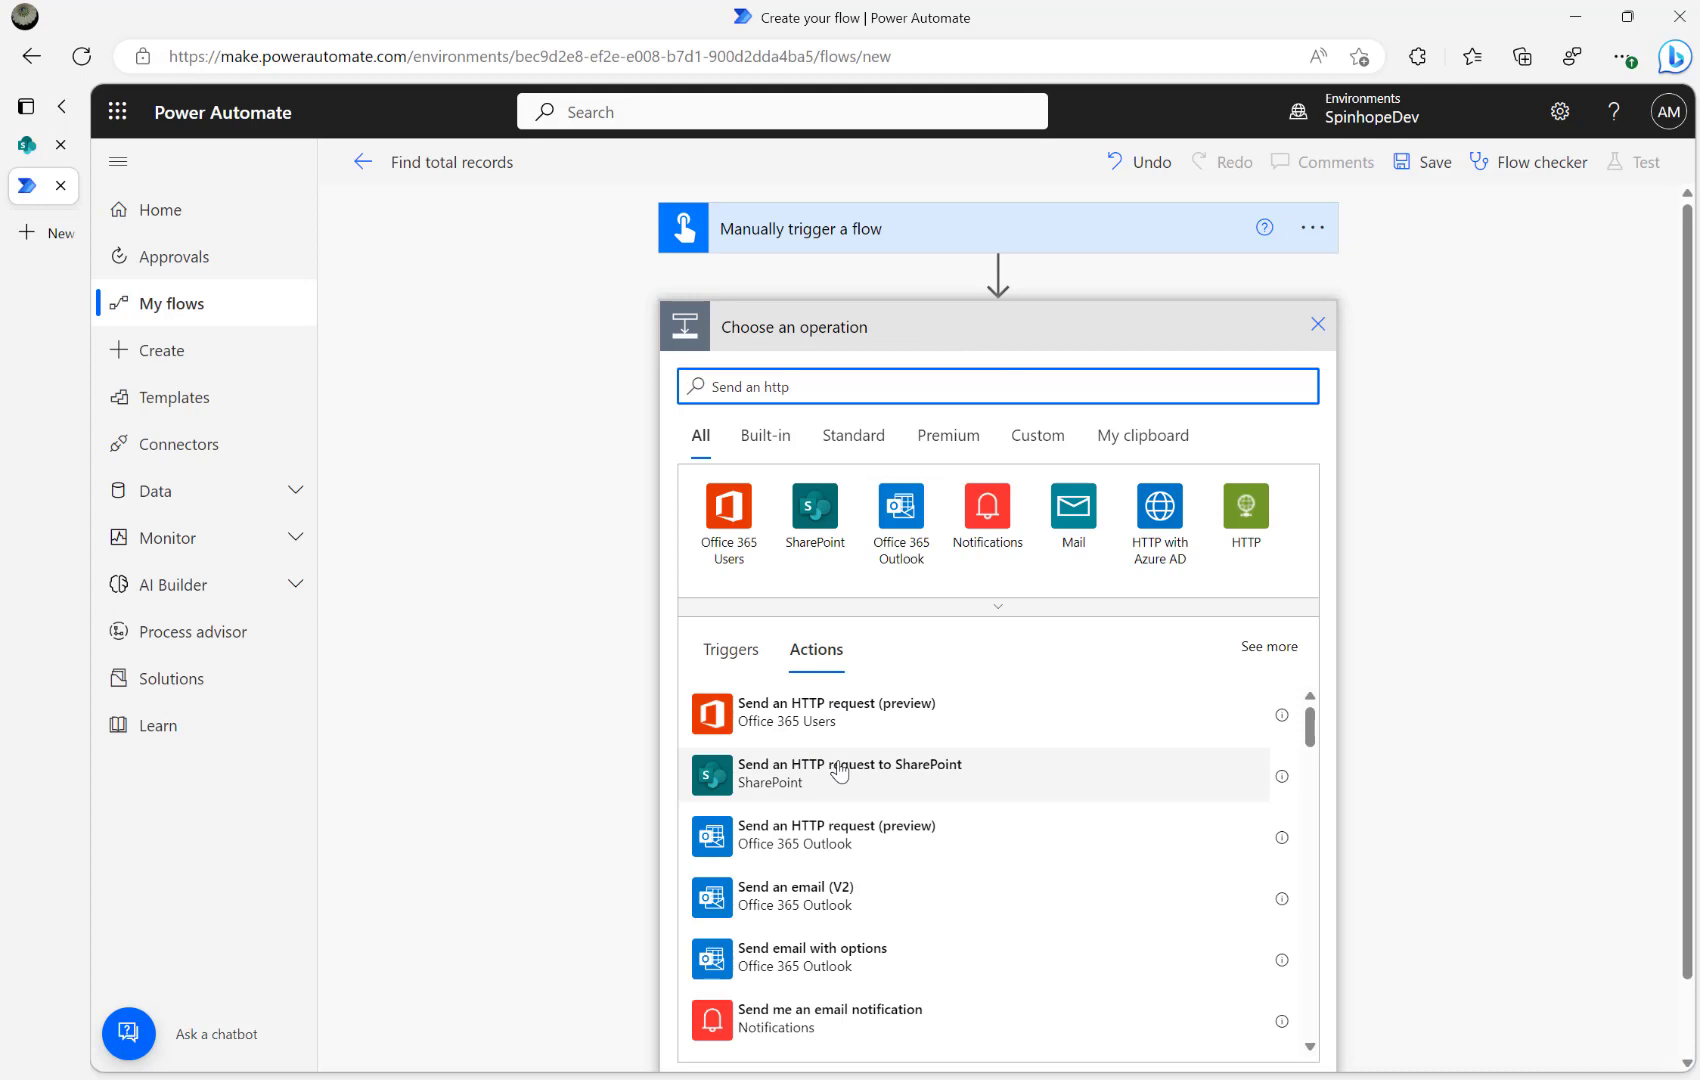
click(849, 771)
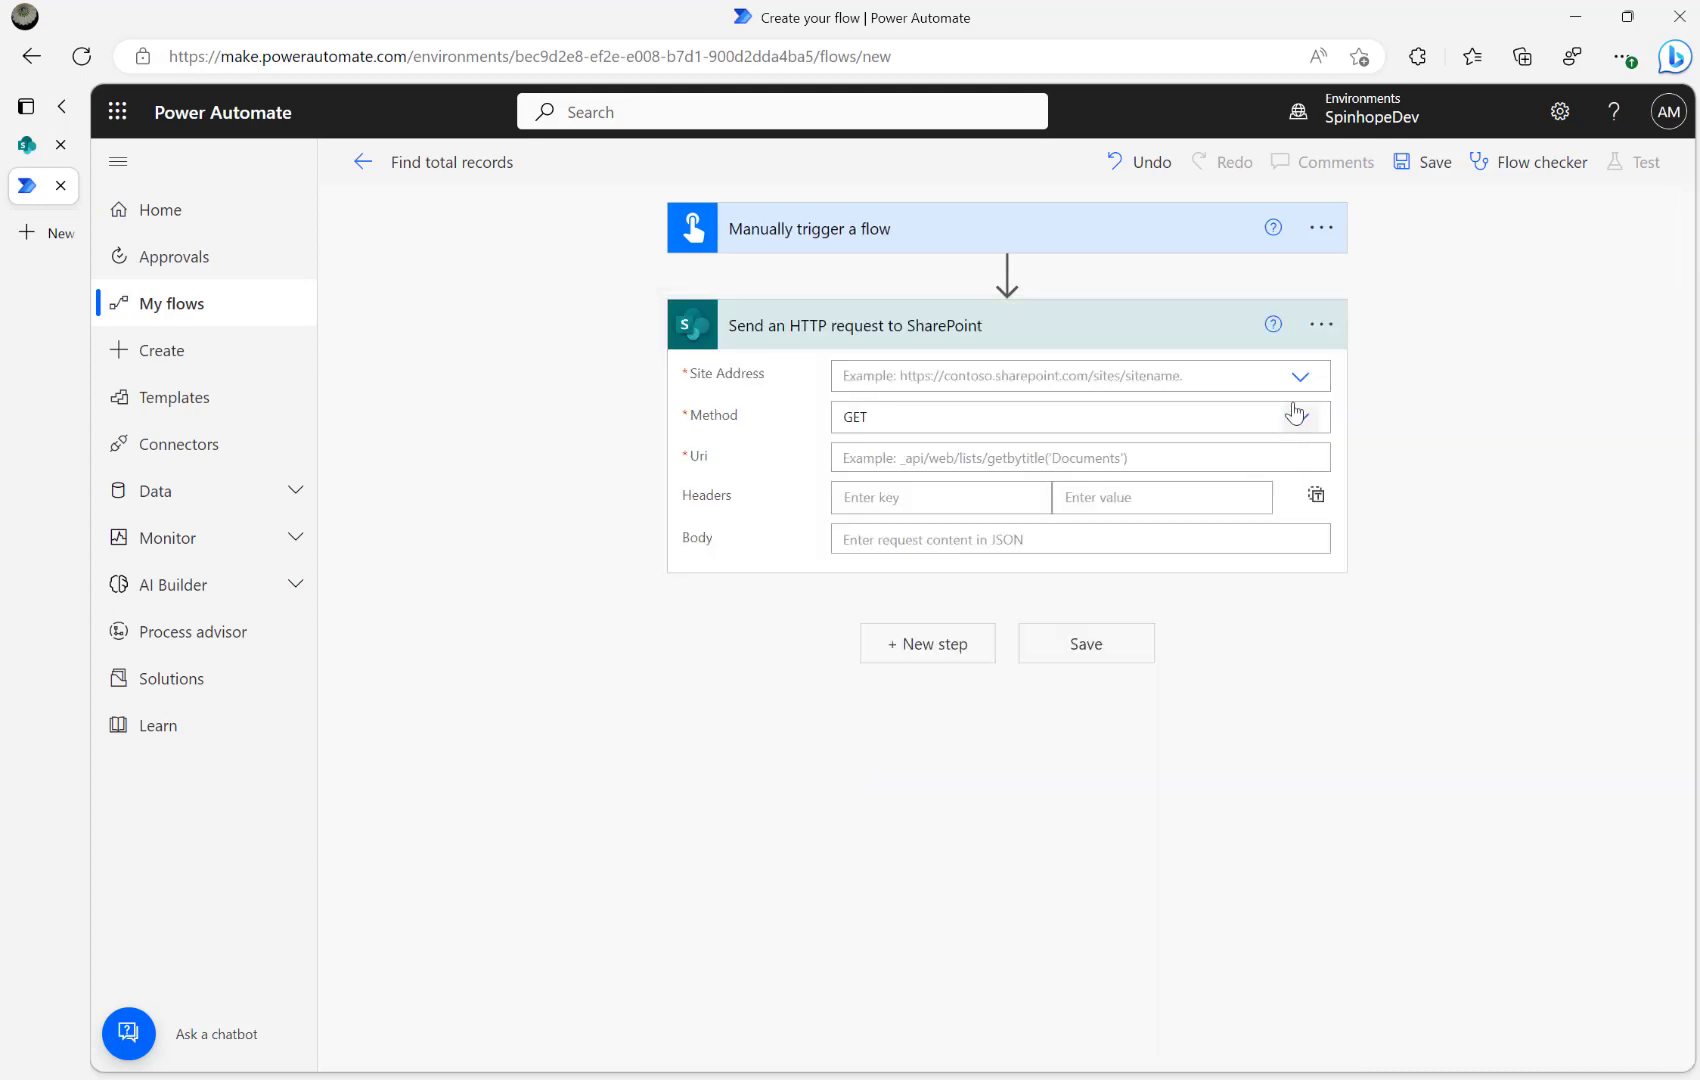
click(1299, 375)
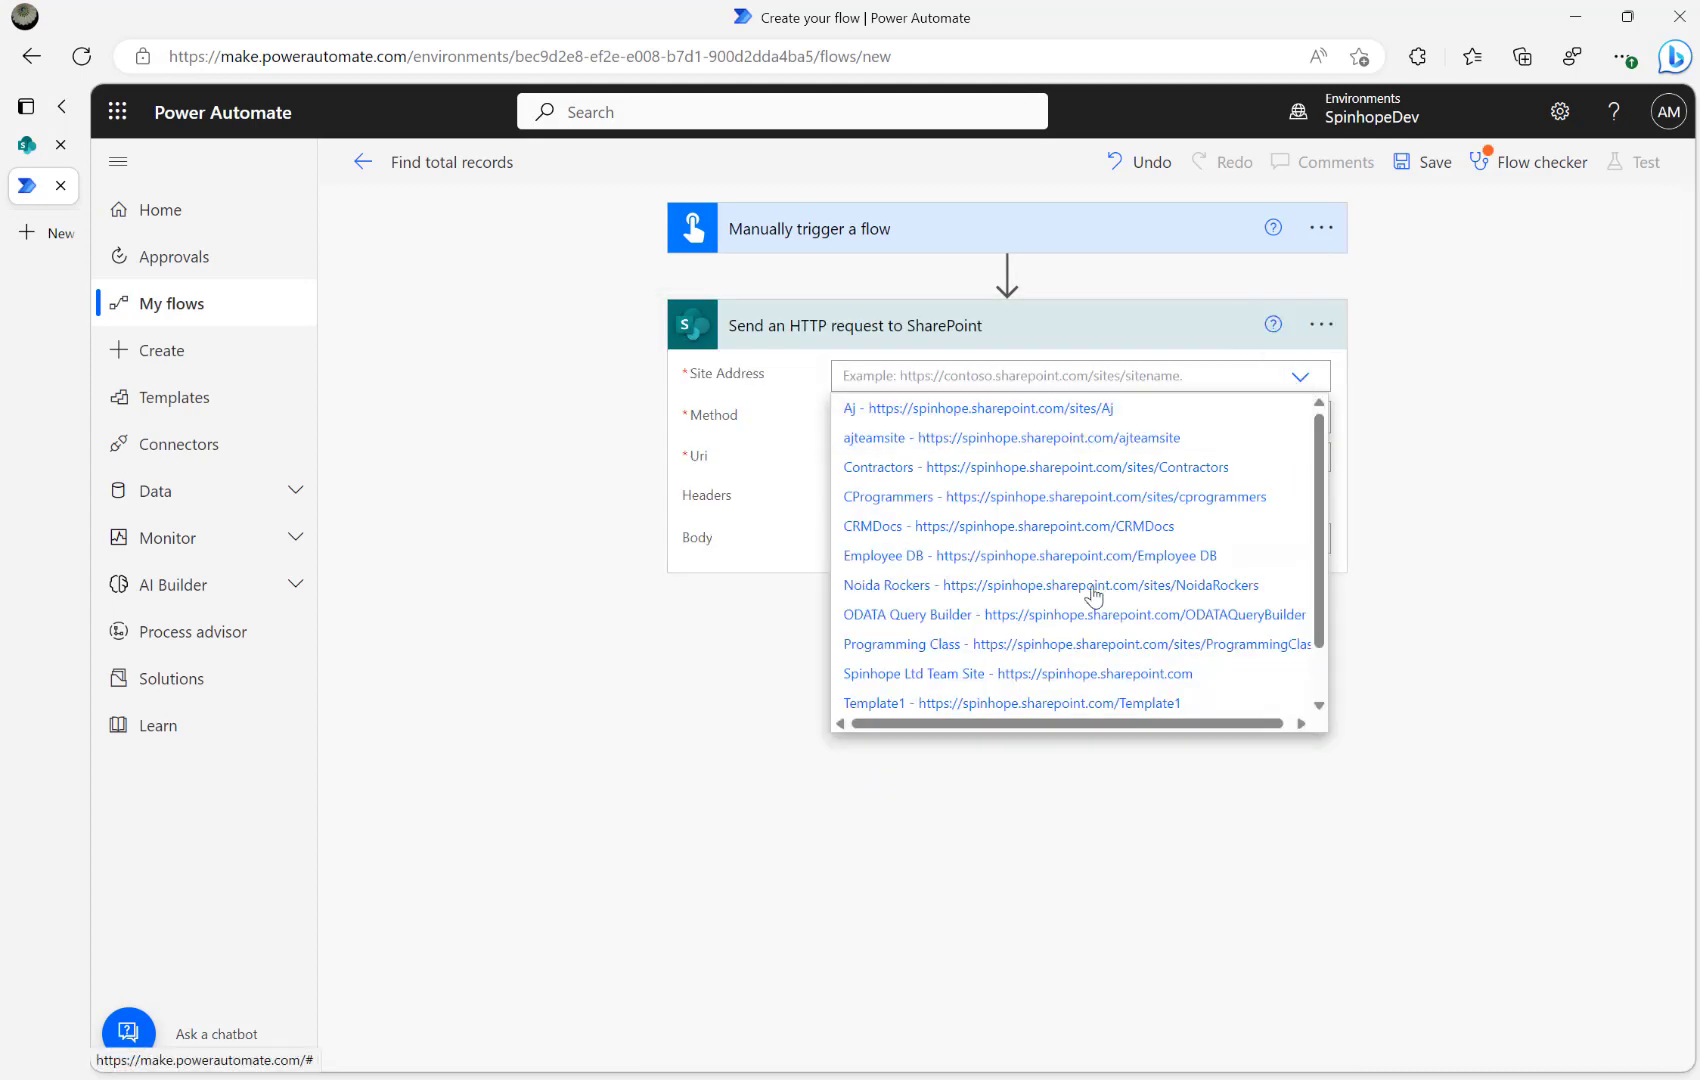
click(1016, 672)
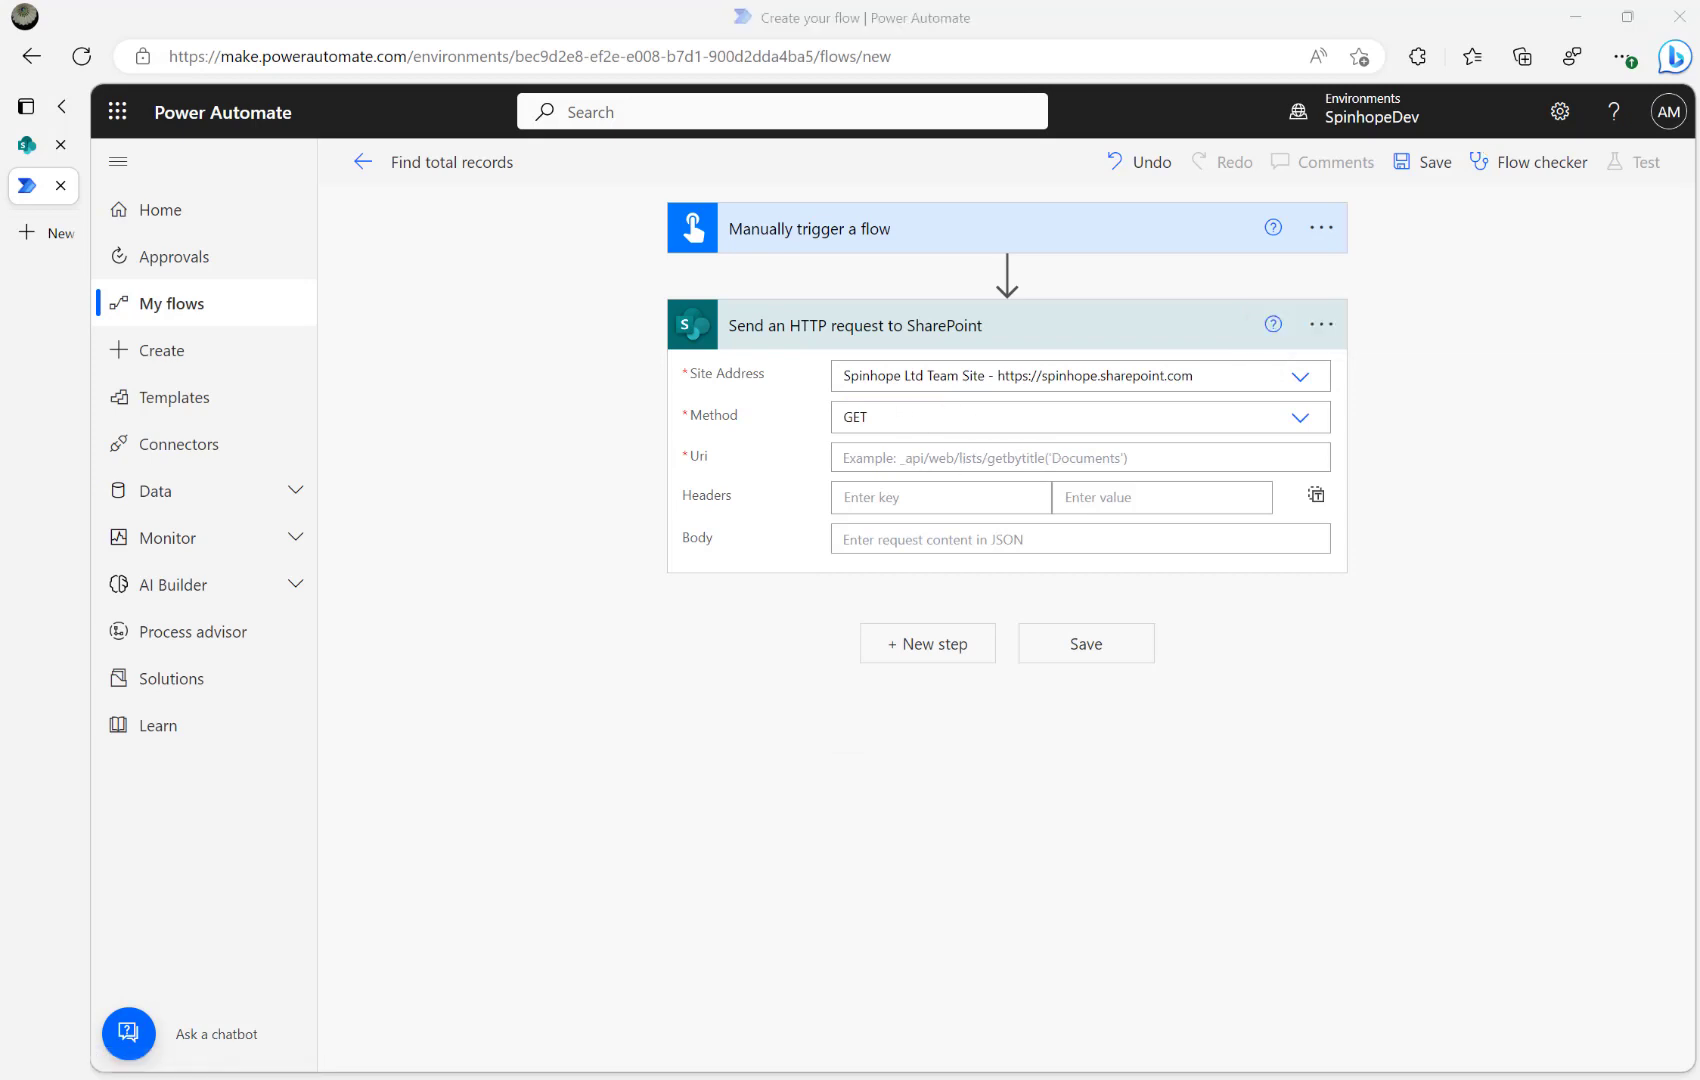
mouse_move(1522, 421)
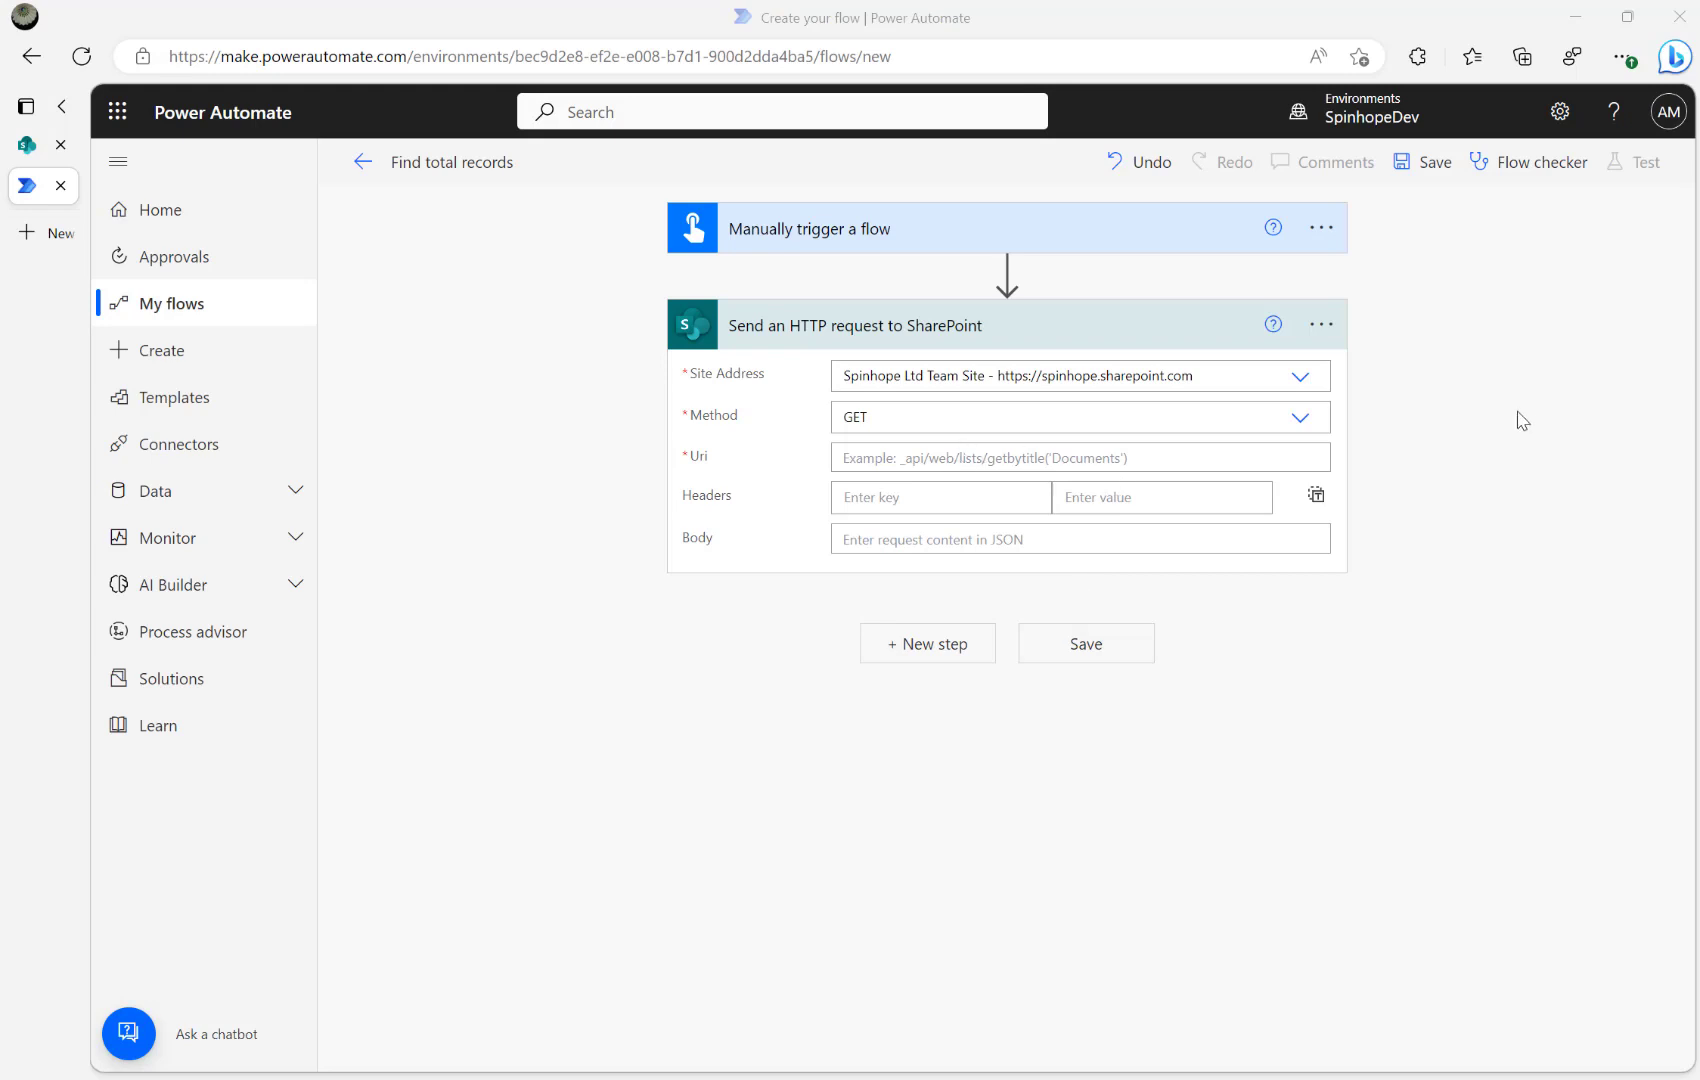
mouse_move(898, 457)
text(_api/web/lists/getbytitle('Books')/ItemCount)
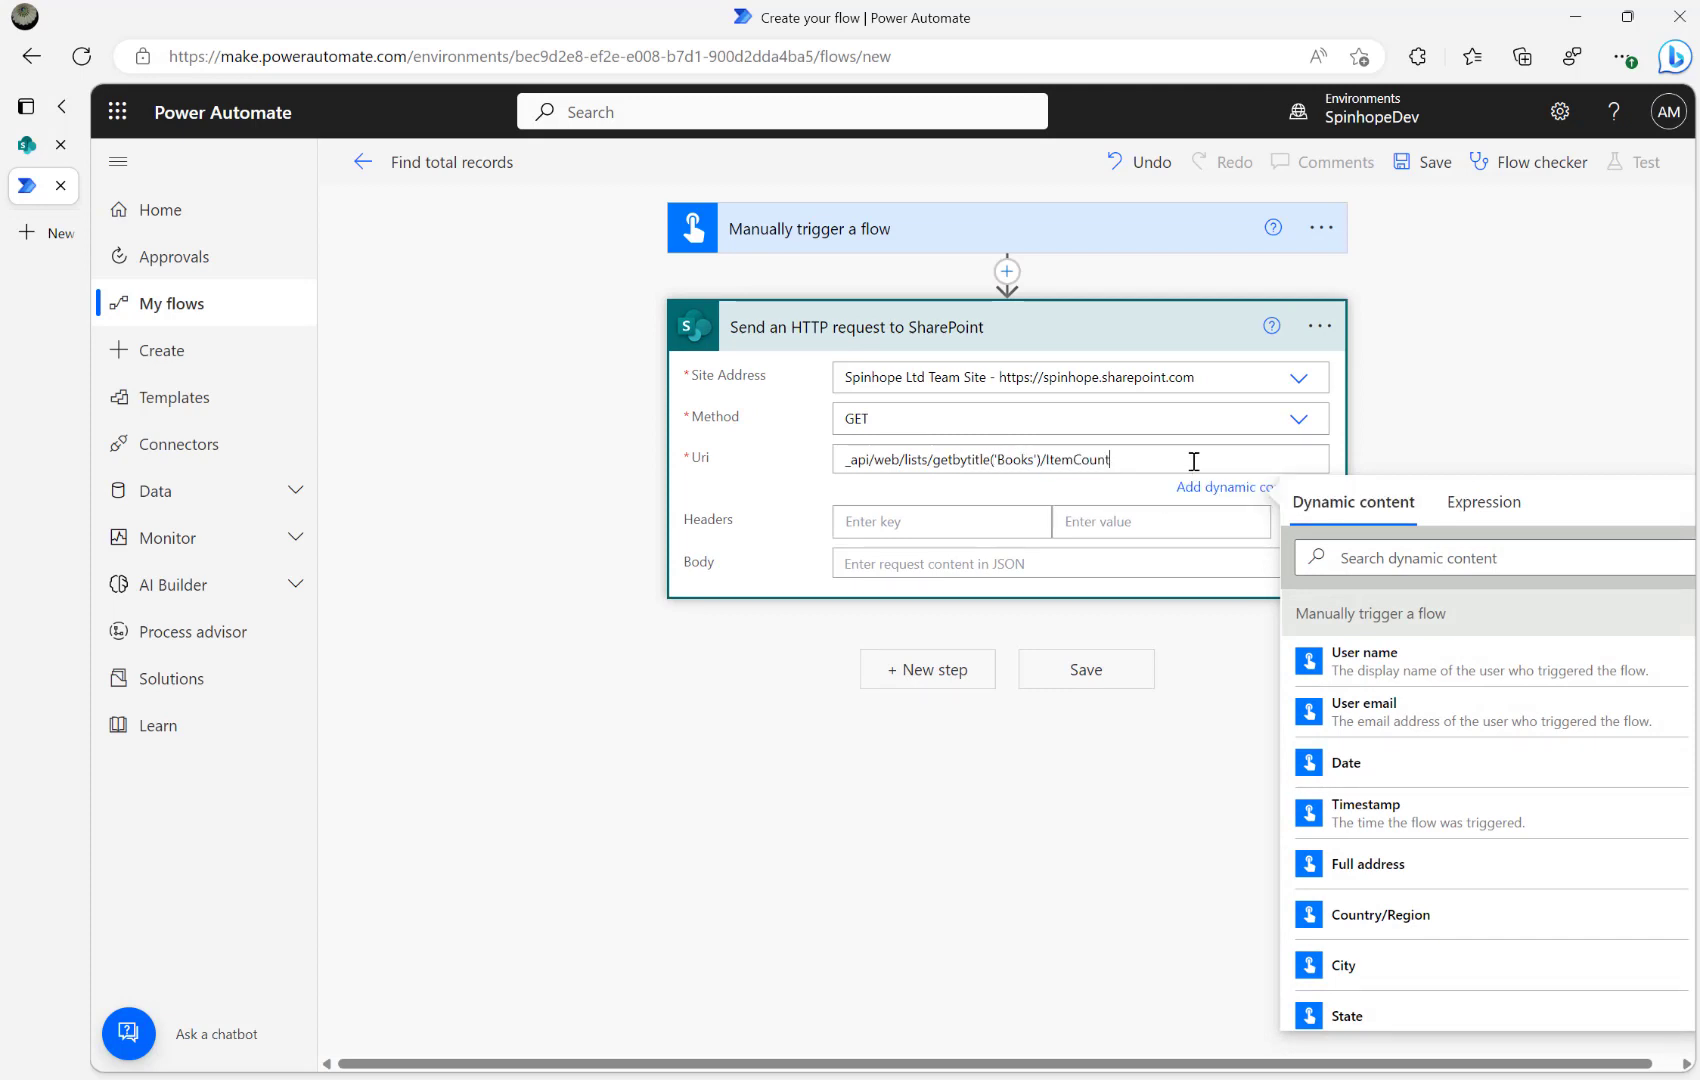
mouse_move(990, 676)
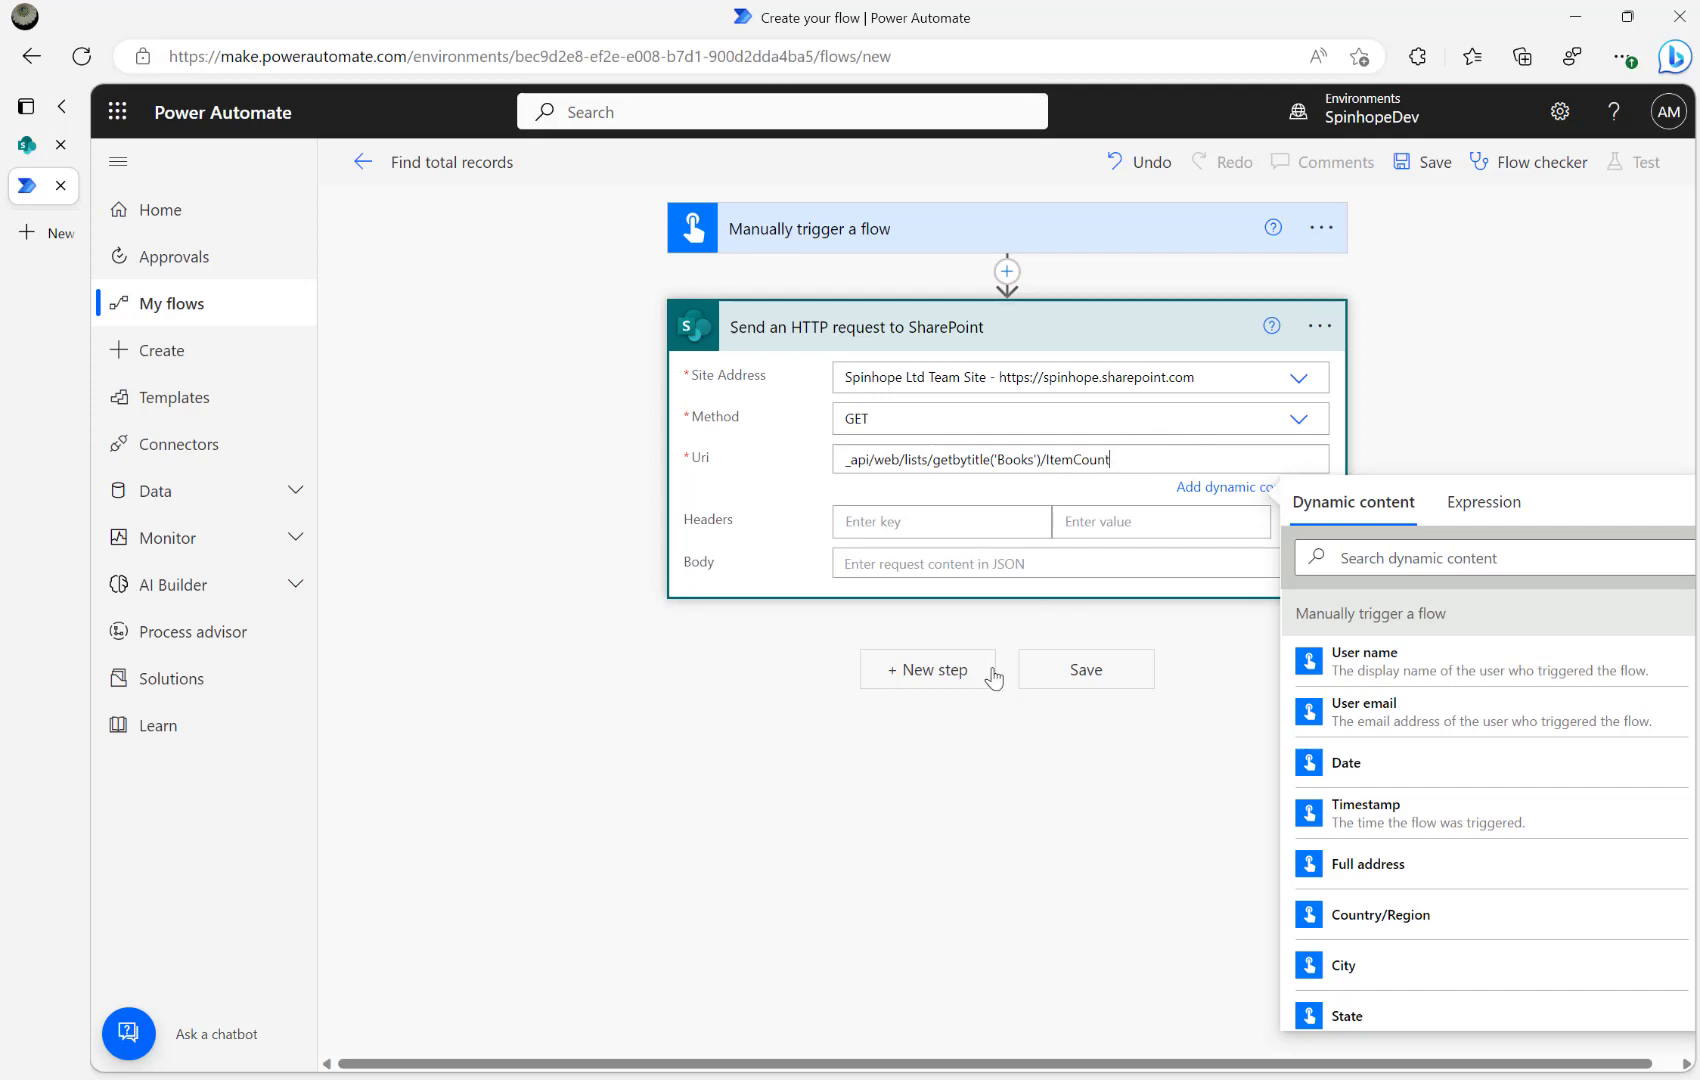
Step: Add a Compose step using the HTTP request body as input, and save the flow
click(926, 669)
text(compose)
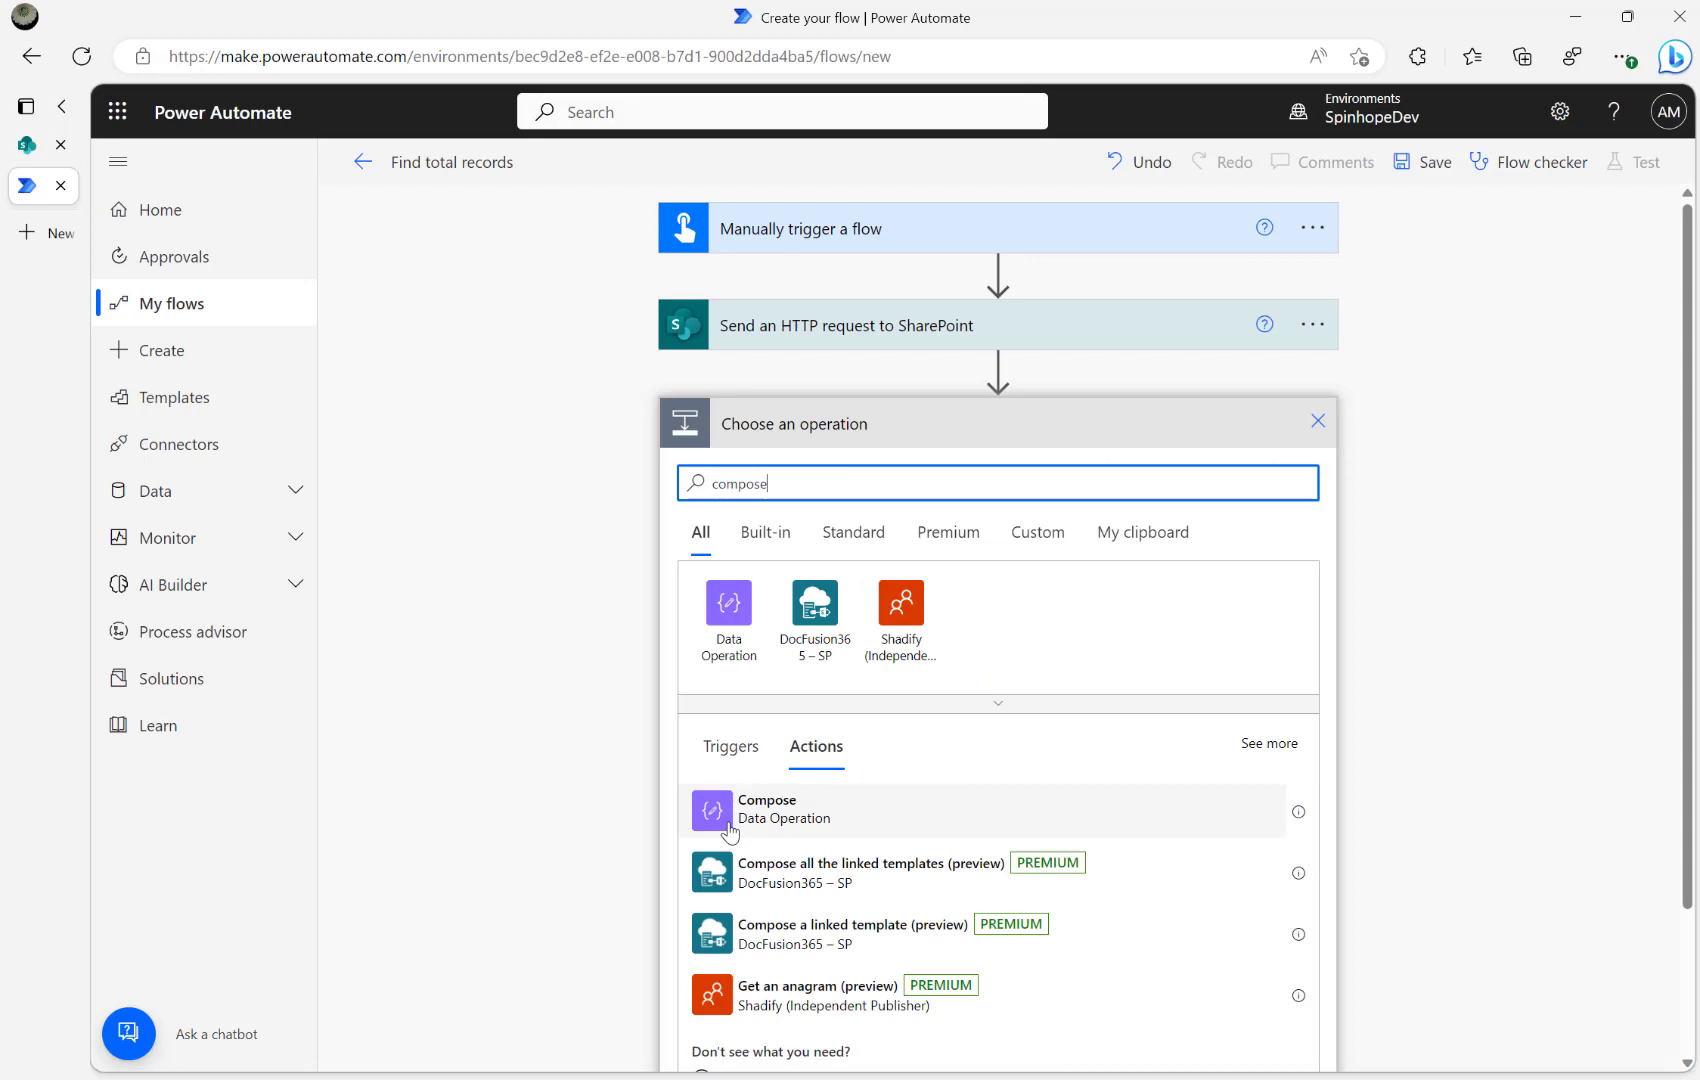
click(767, 808)
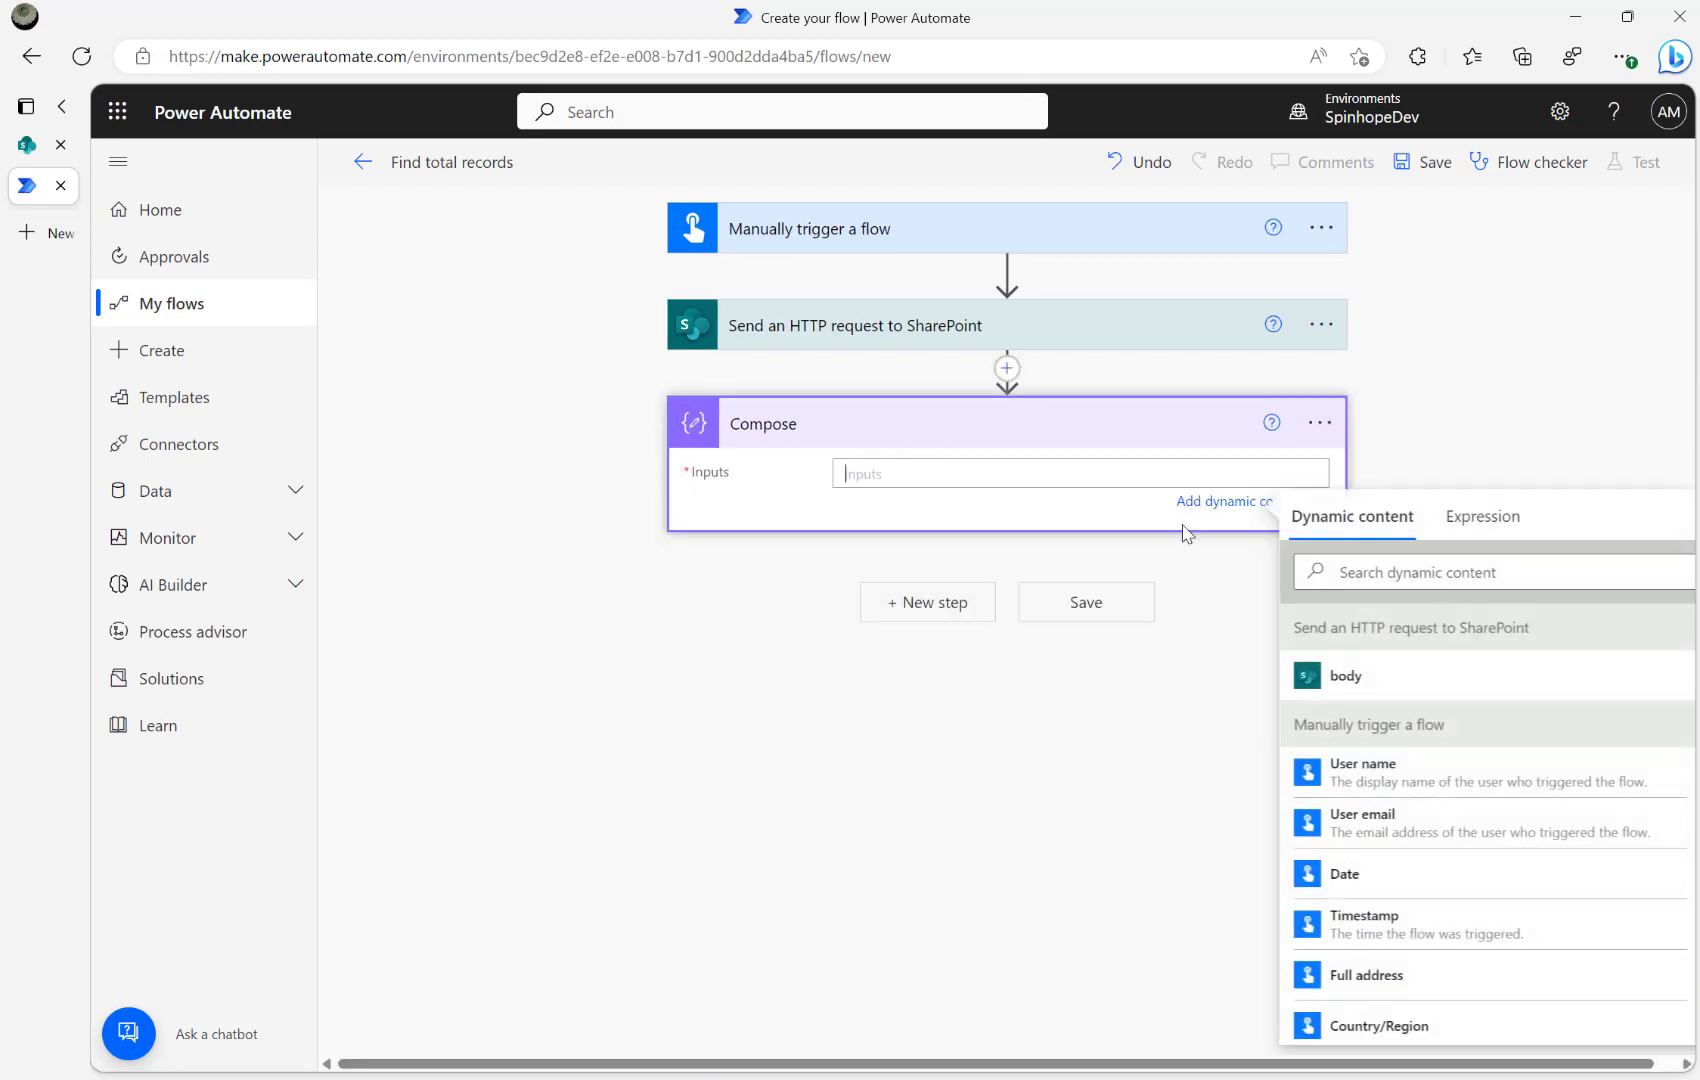
click(1344, 676)
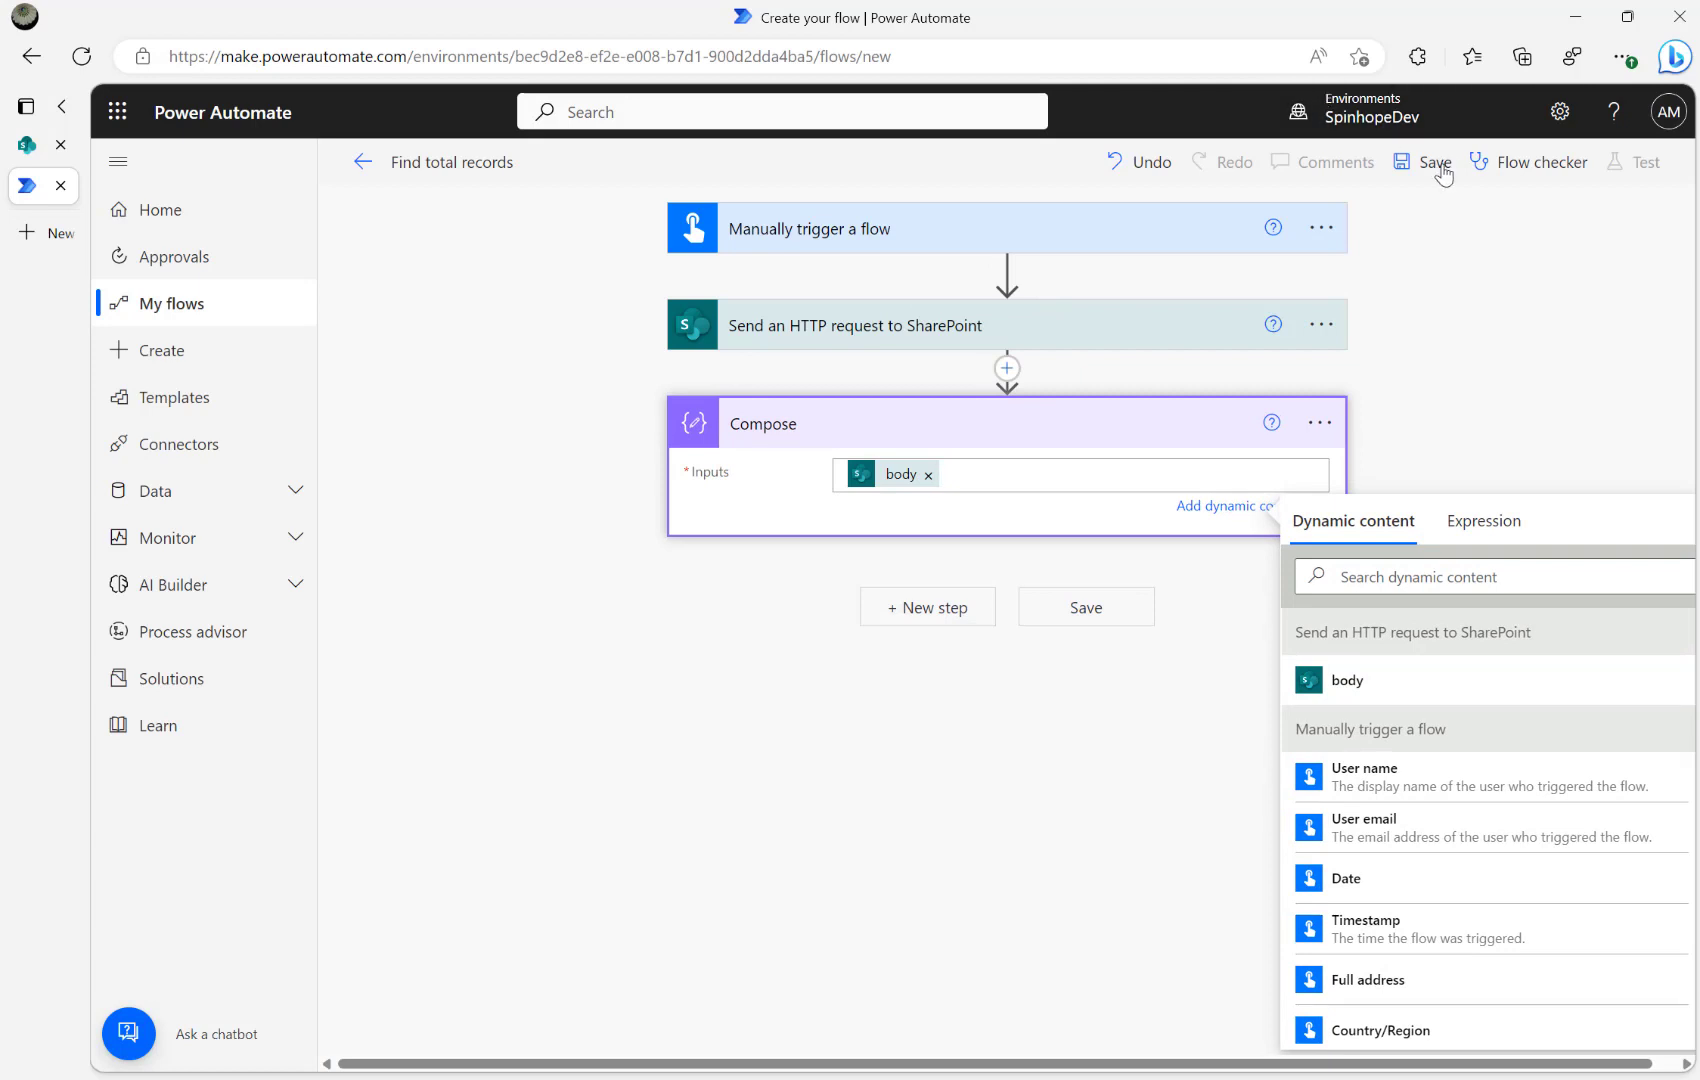
click(1433, 162)
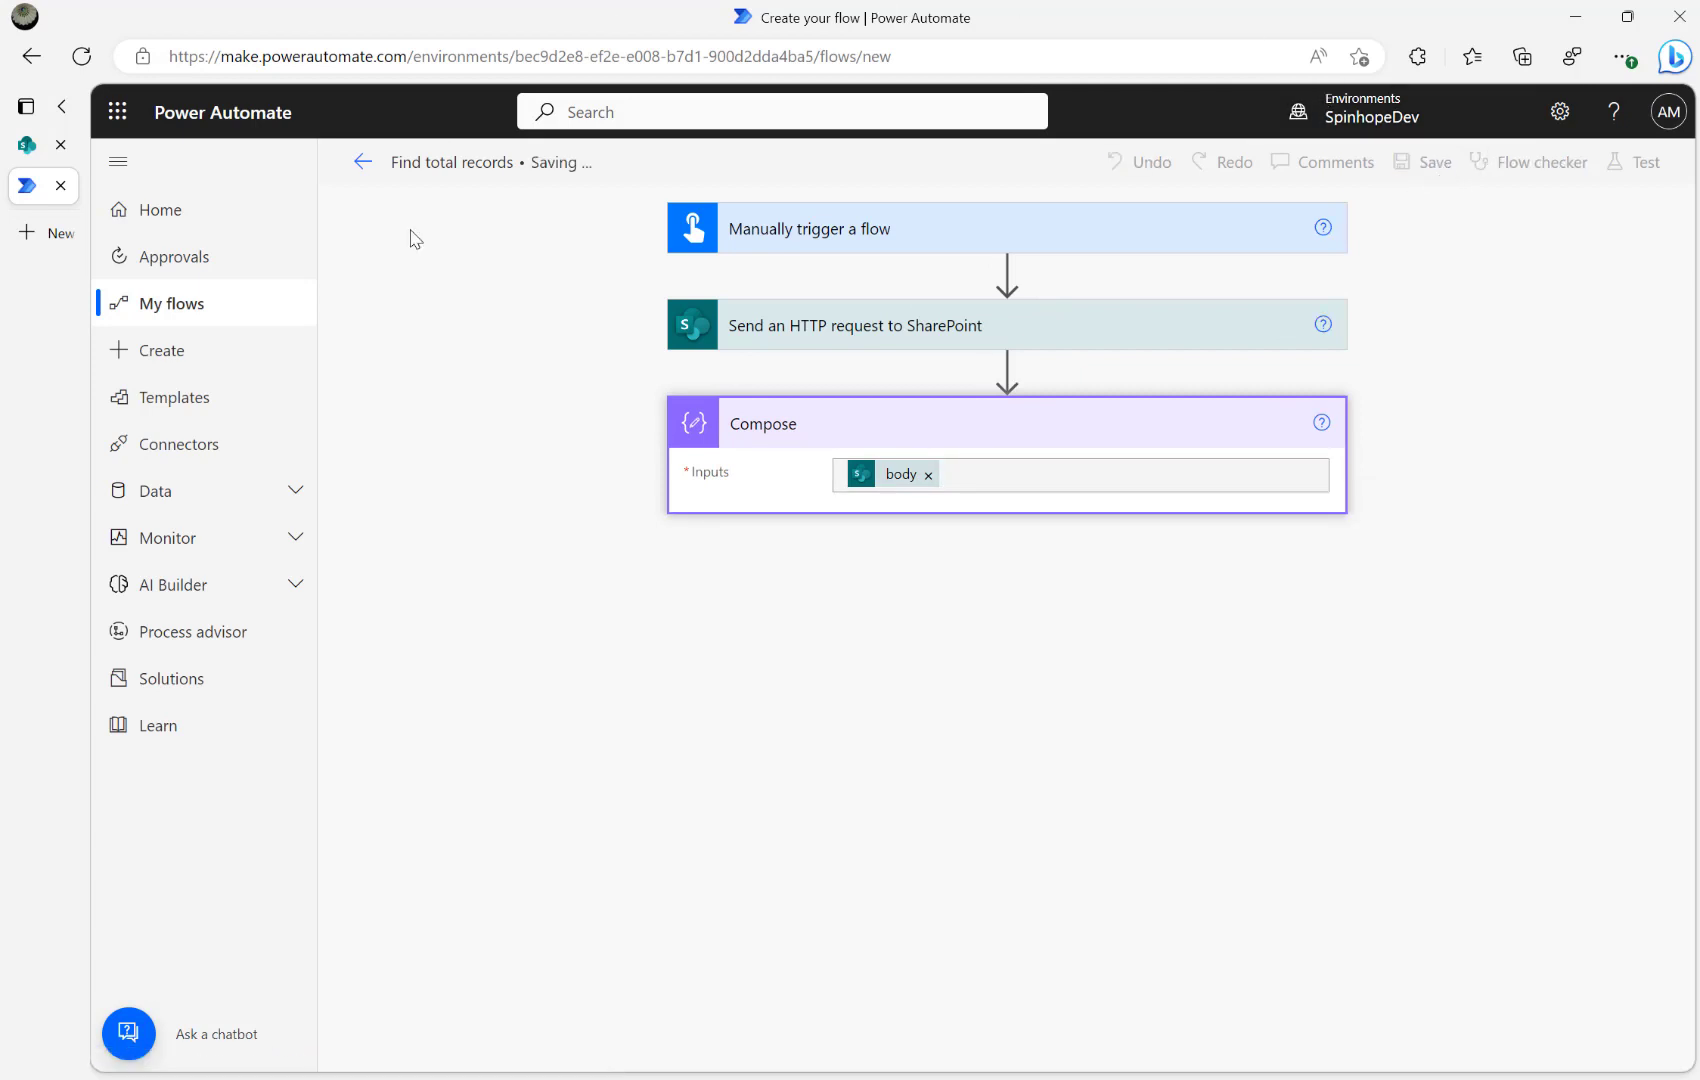
Step: Run a manual test of the Find total records flow
click(1644, 162)
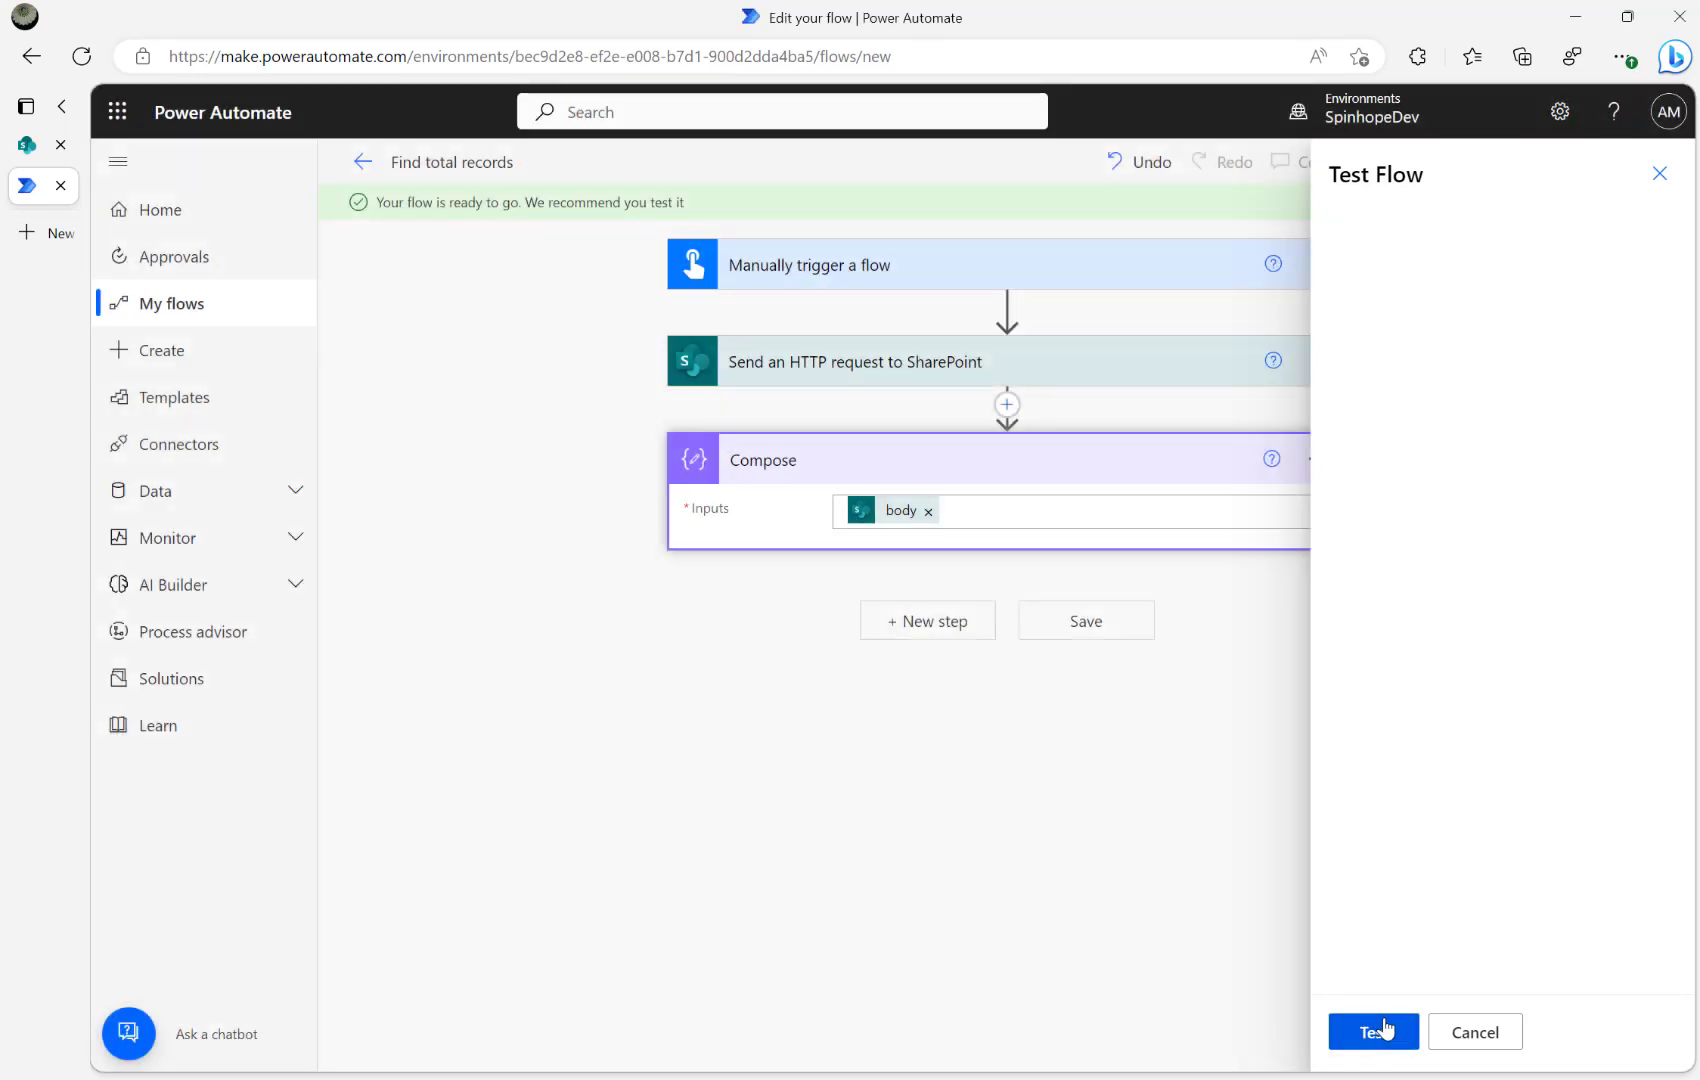
click(1373, 1031)
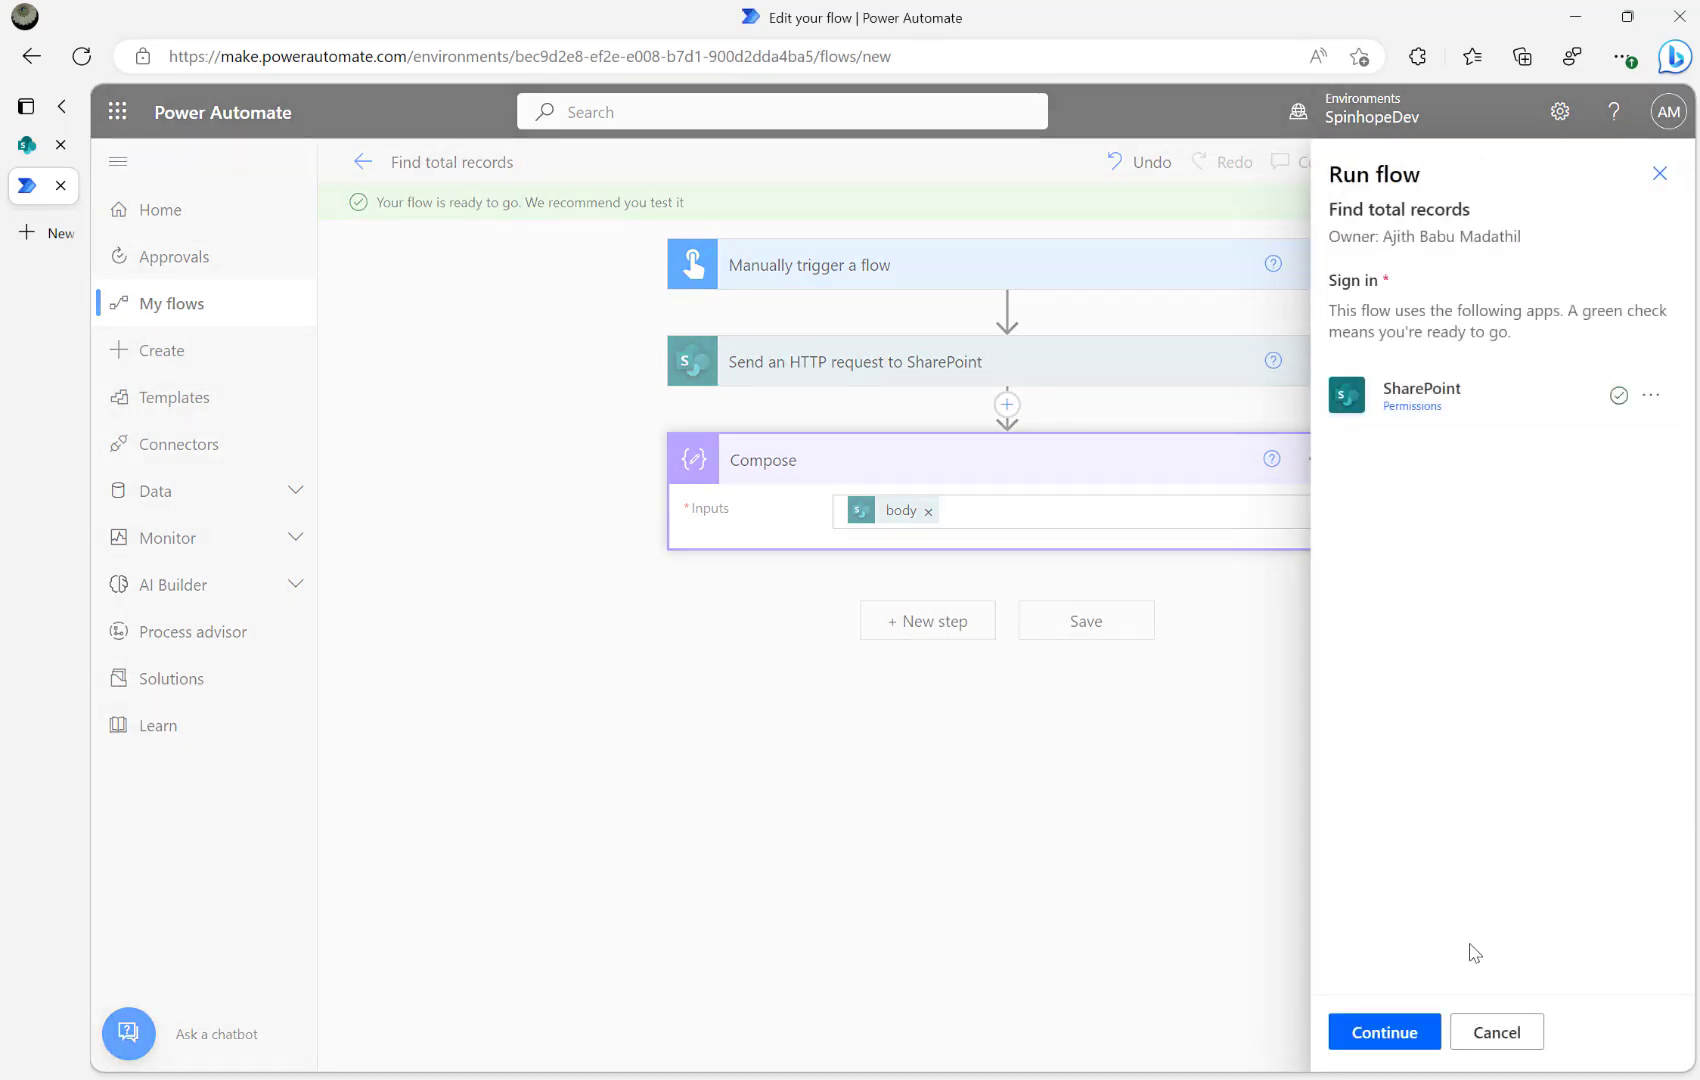
click(1382, 1031)
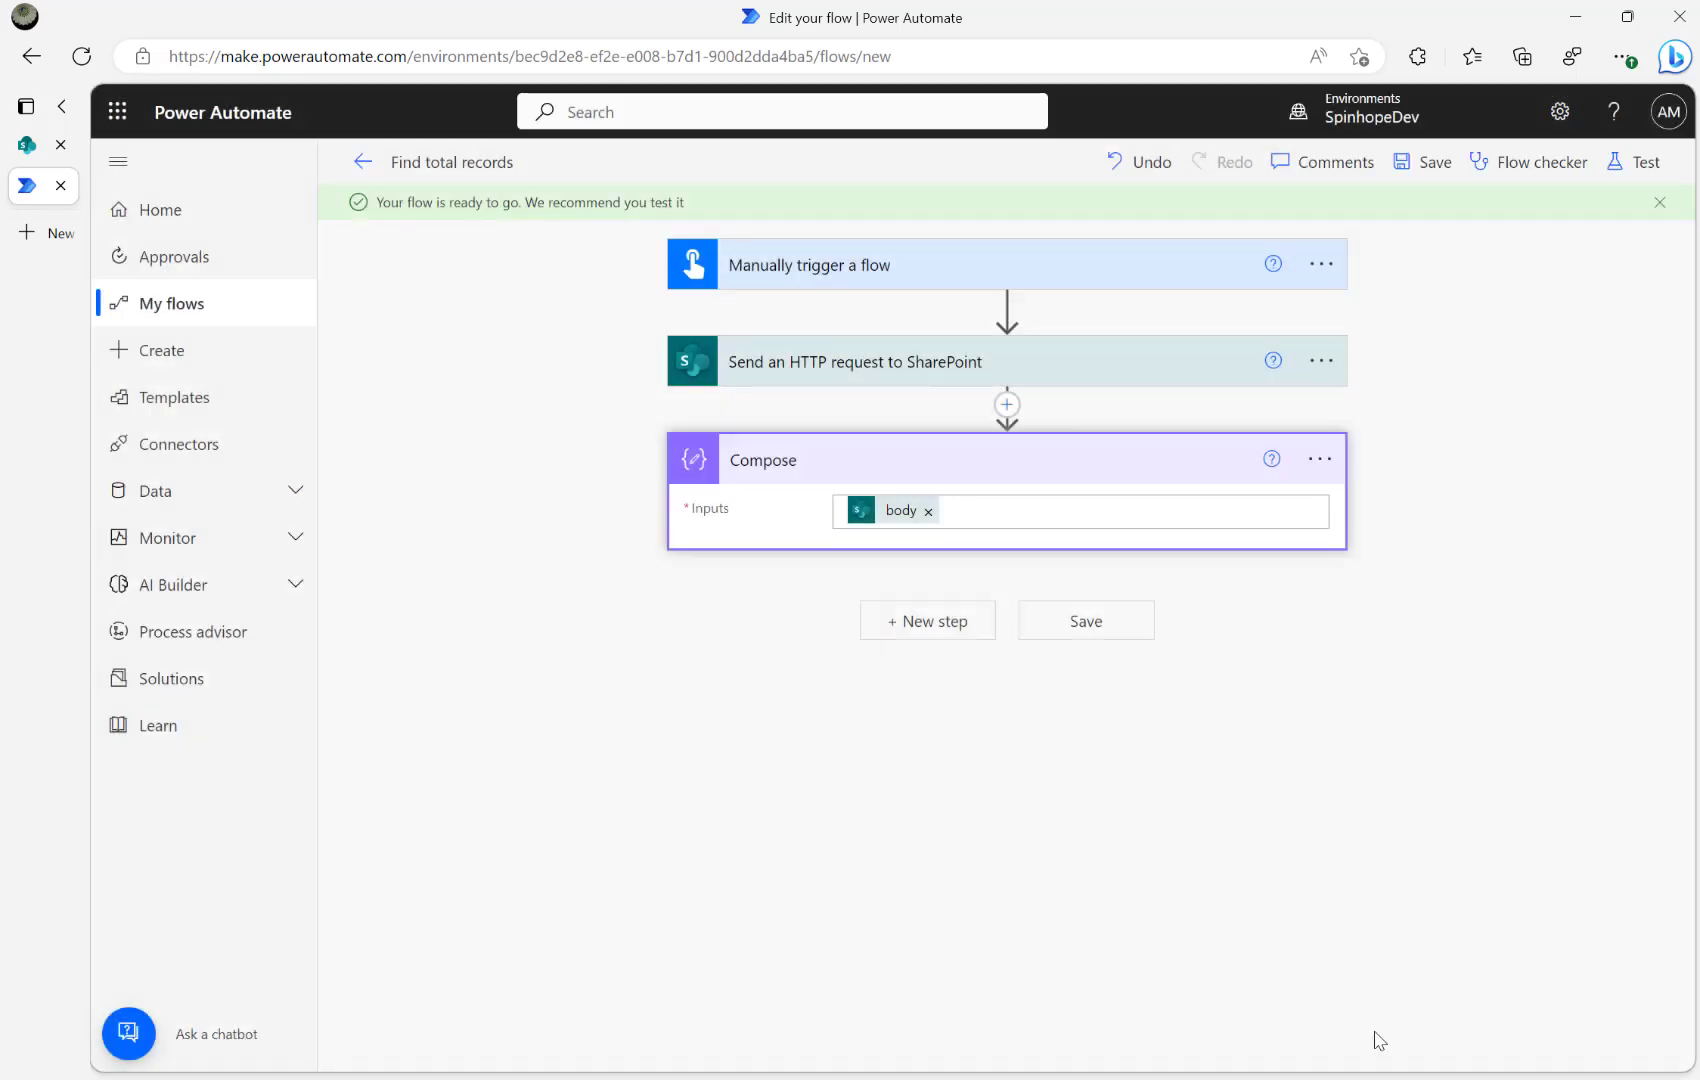
click(1644, 162)
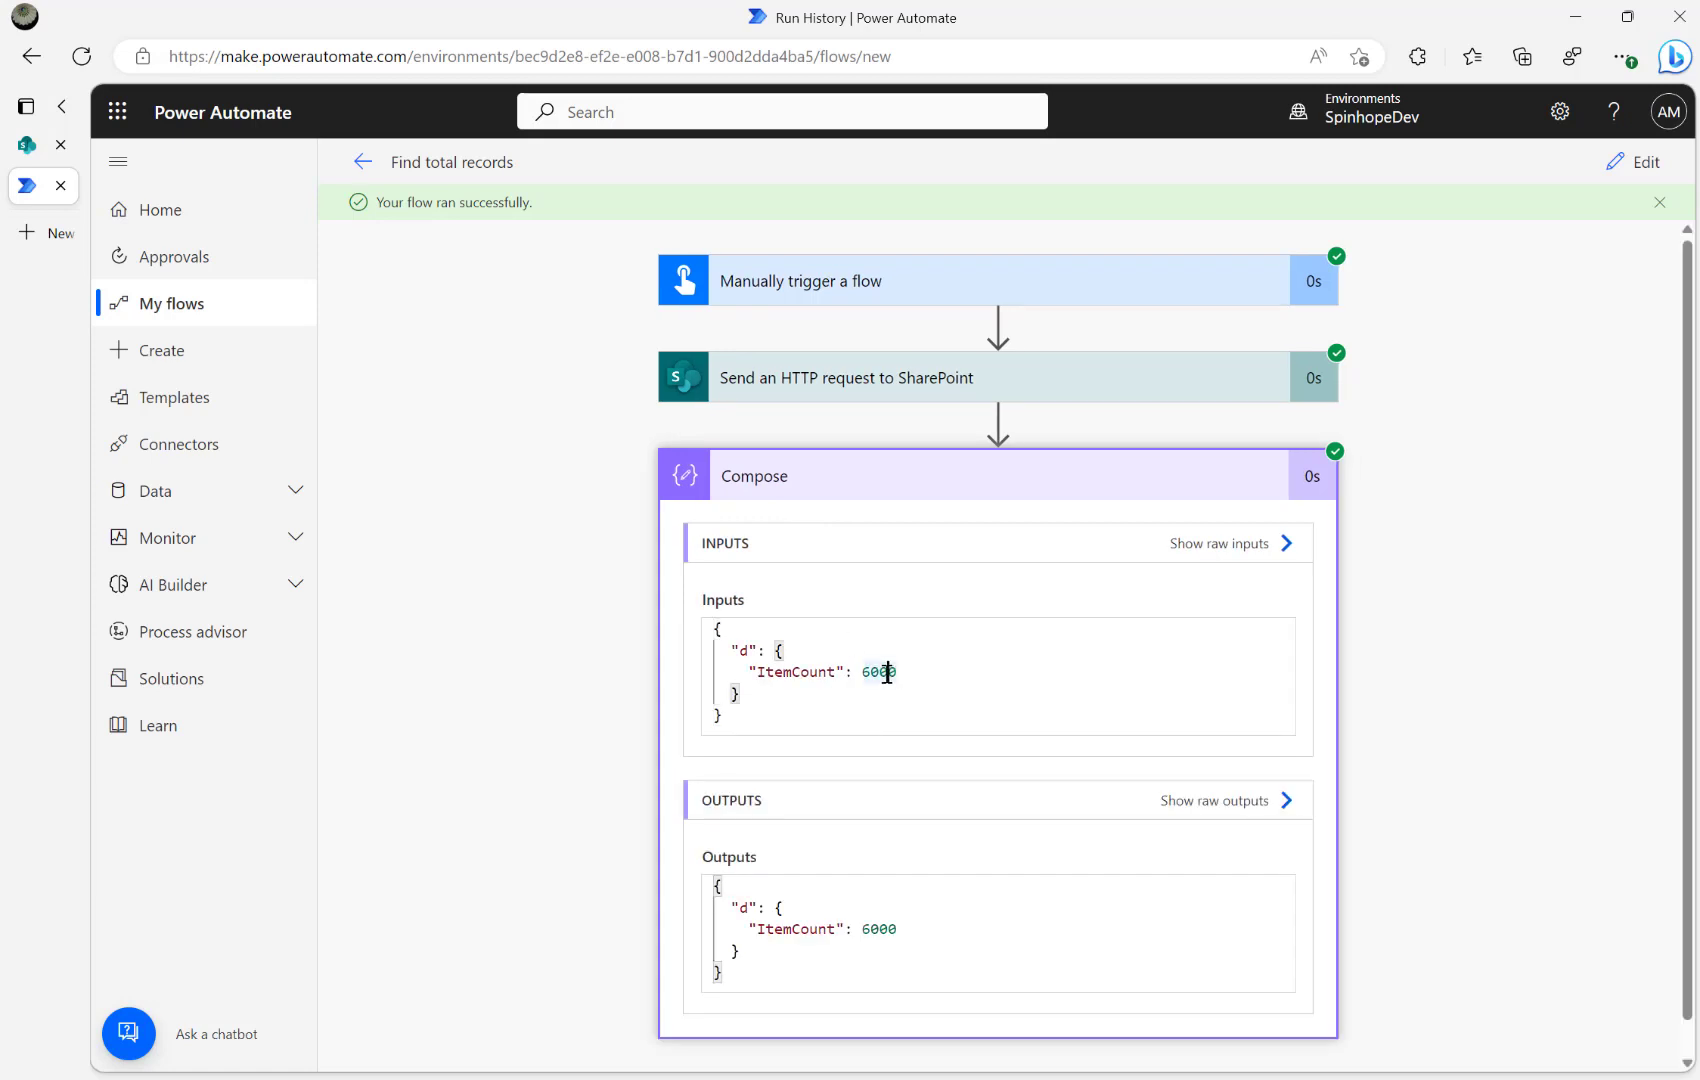
Step: Expand the SharePoint request in the run history and select its ItemCount Uri
click(846, 377)
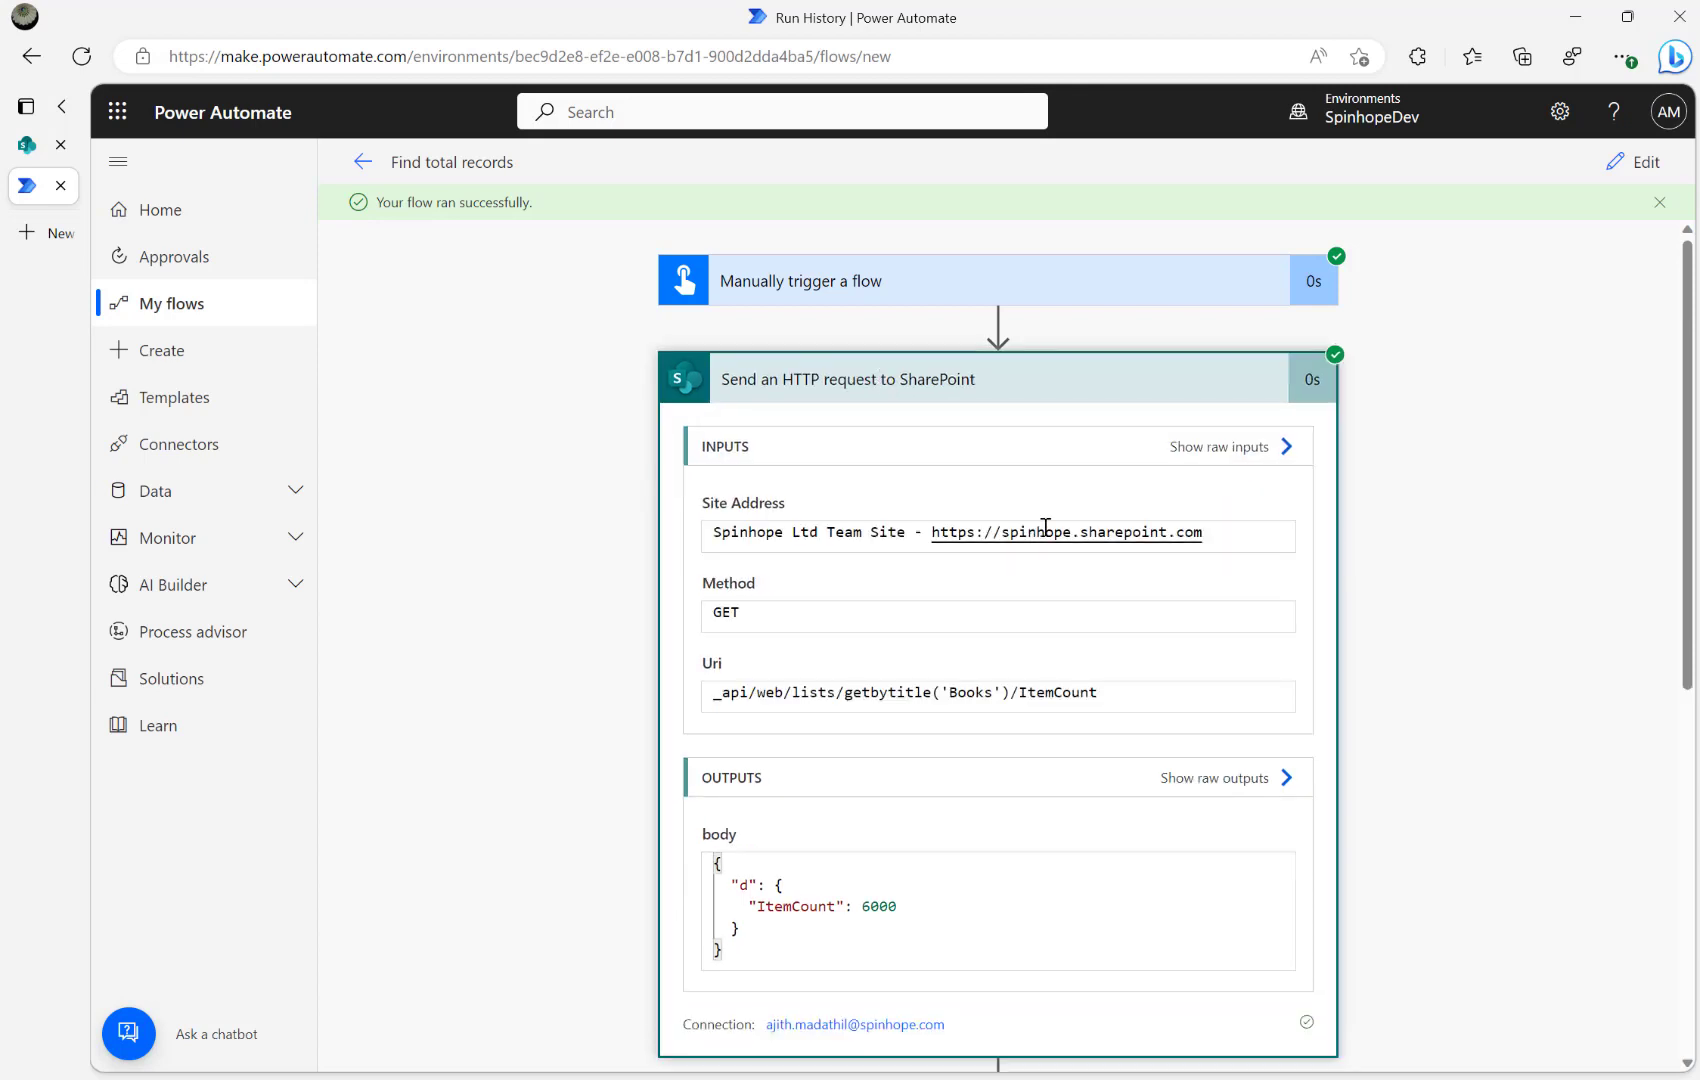
mouse_move(740, 699)
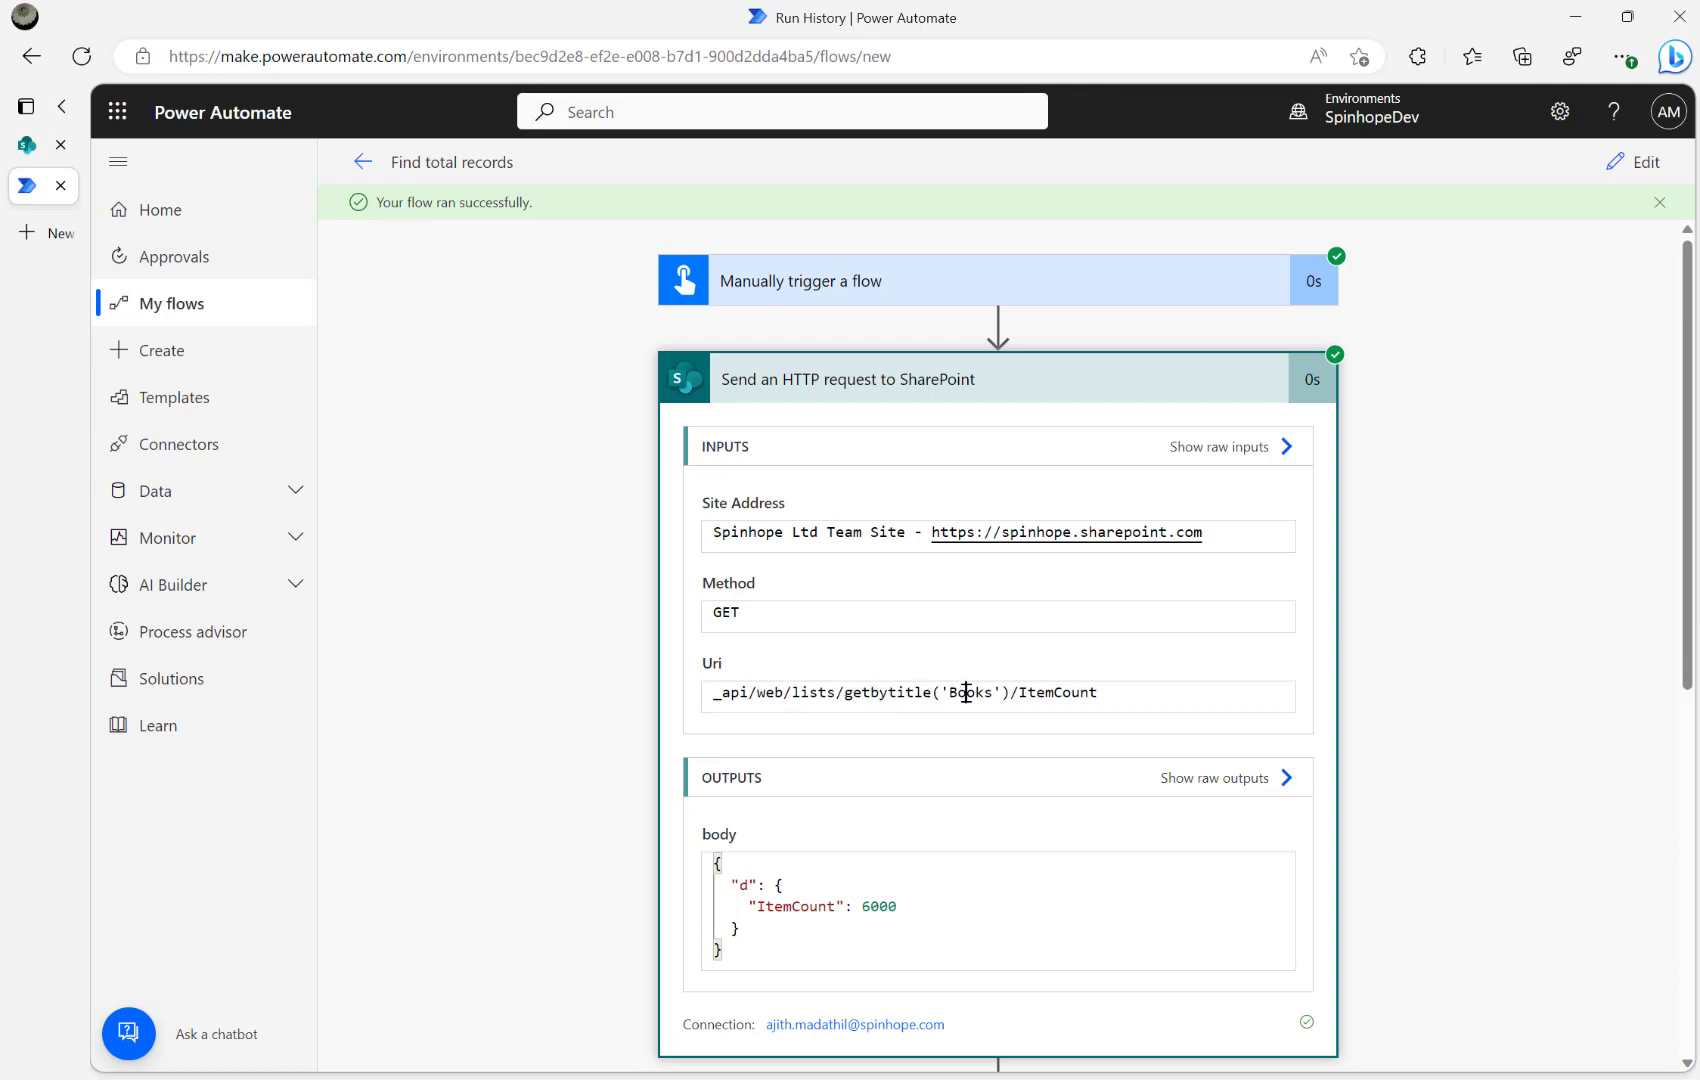
click(43, 144)
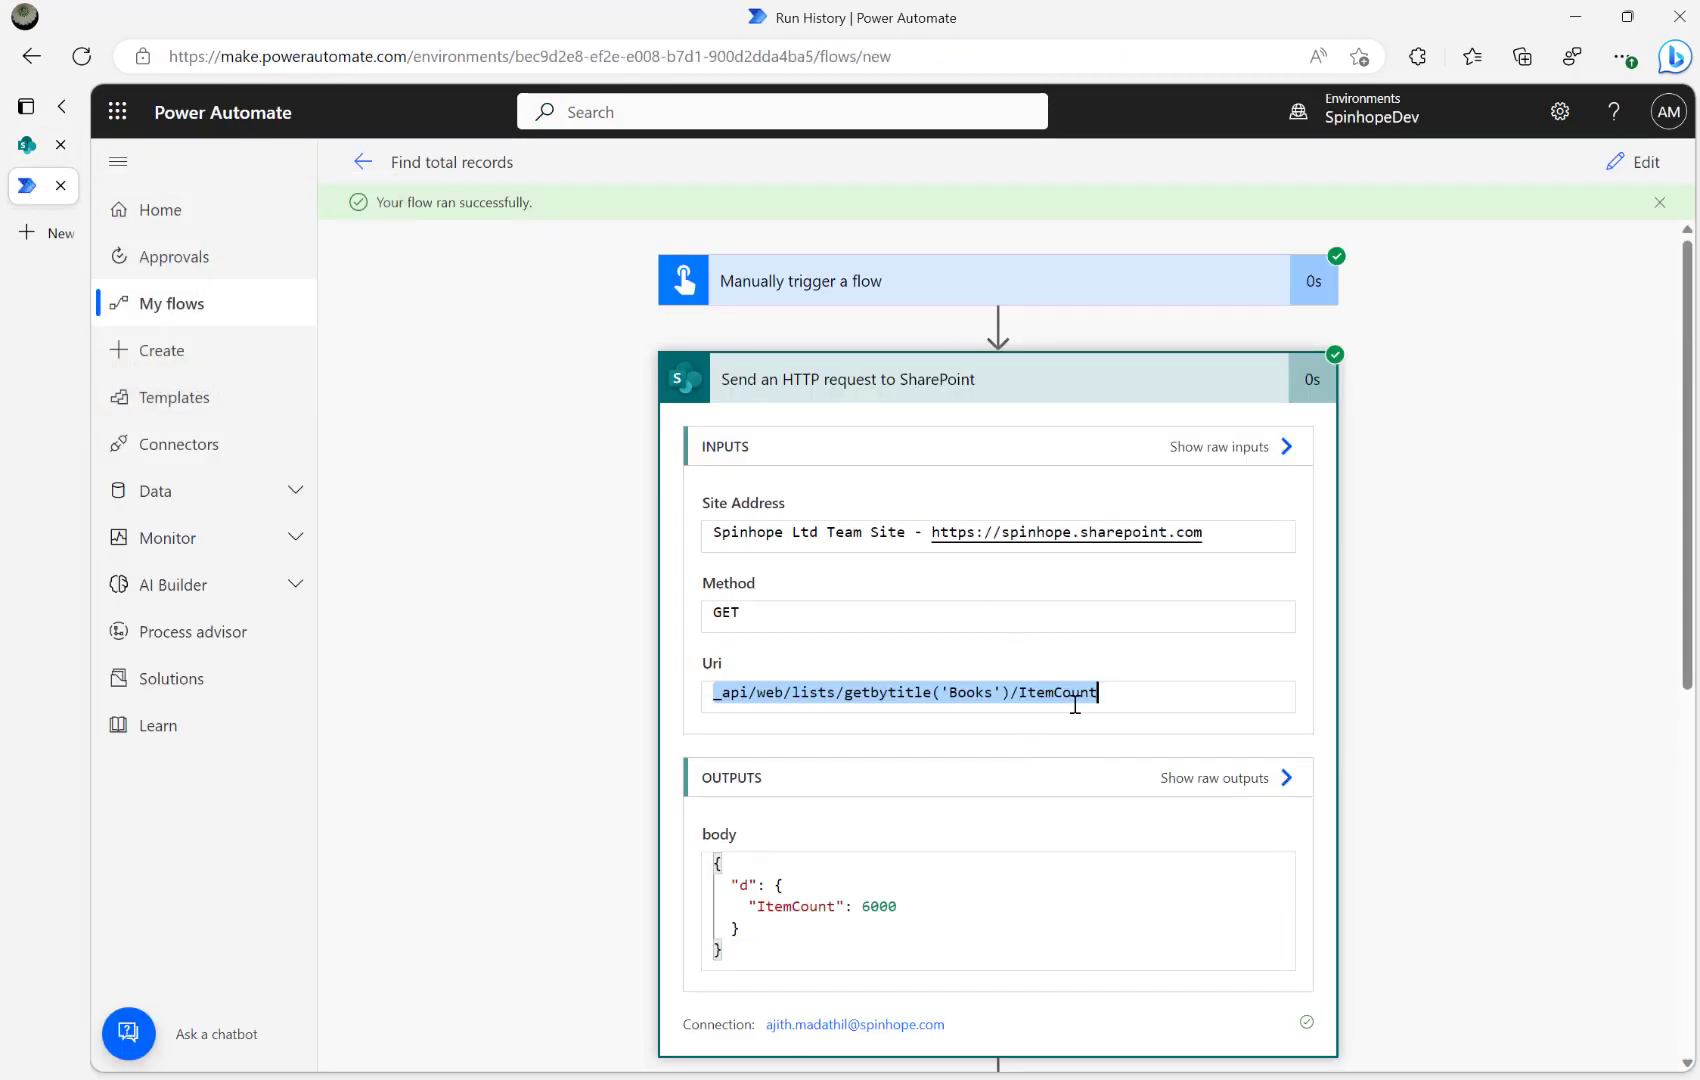
mouse_move(571, 399)
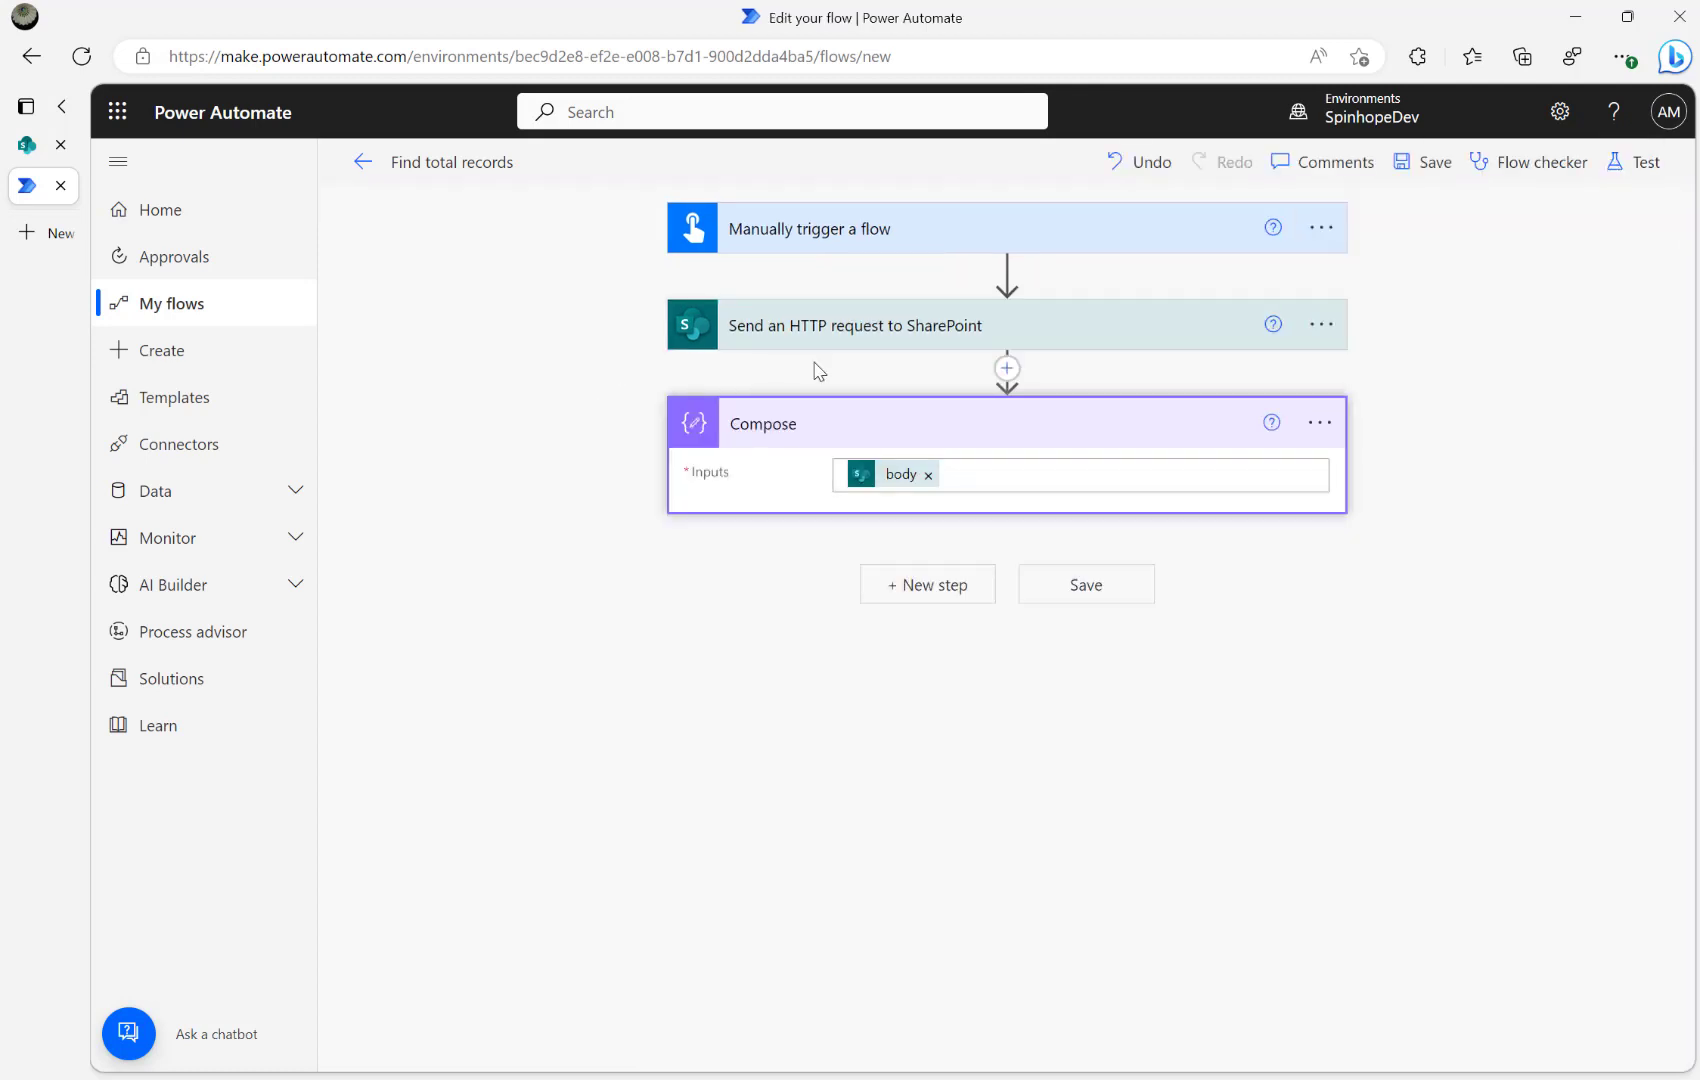
mouse_move(933, 584)
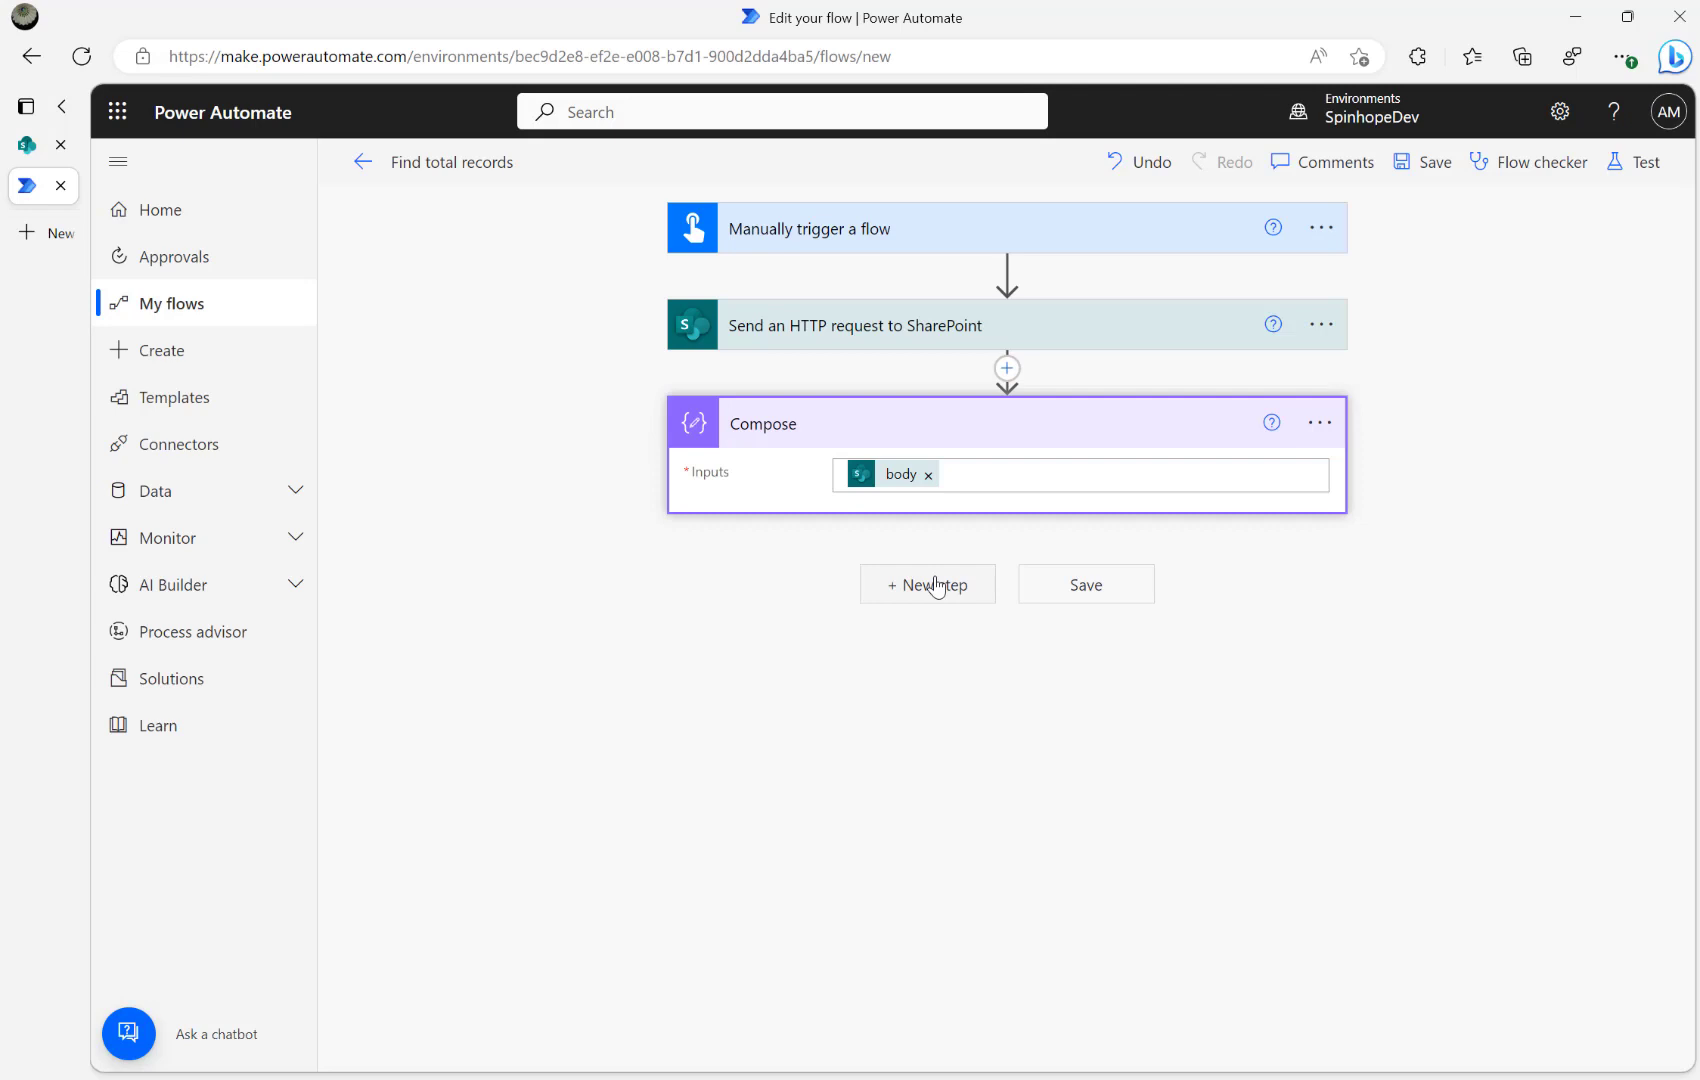
mouse_move(935, 586)
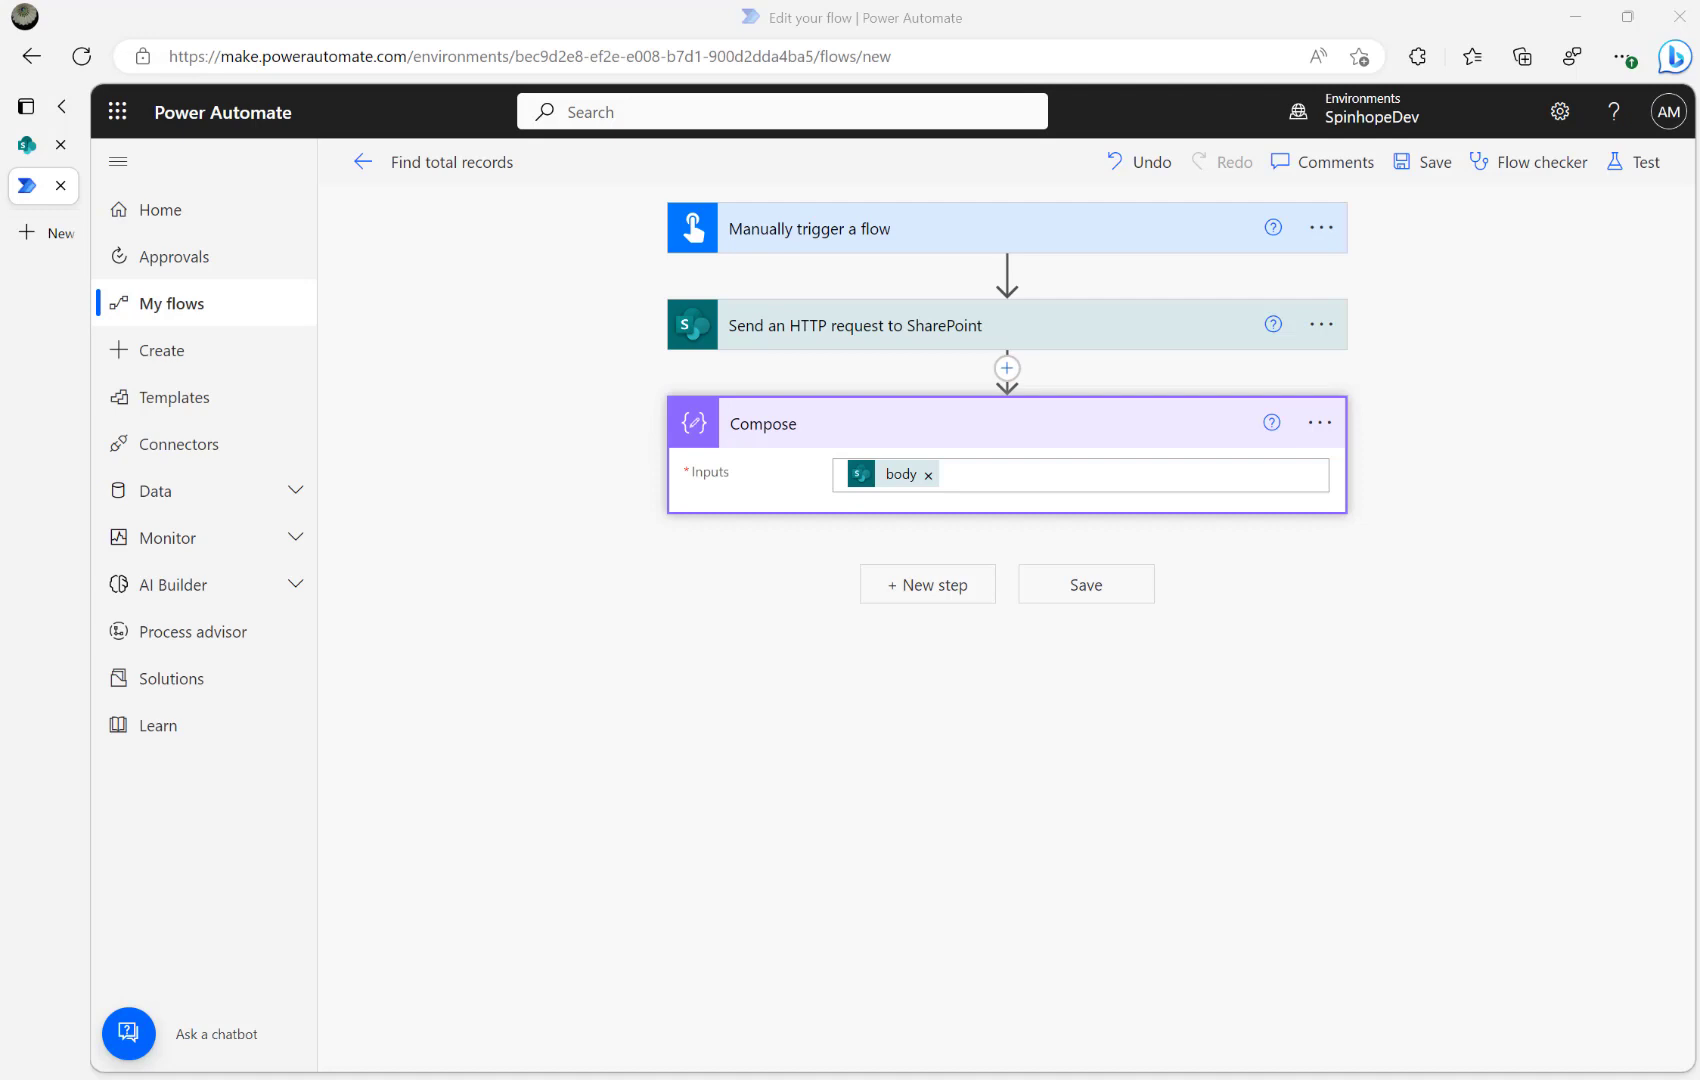
Step: Add a SharePoint Get items action reading the Books list on Spinhope Ltd Team Site
click(927, 583)
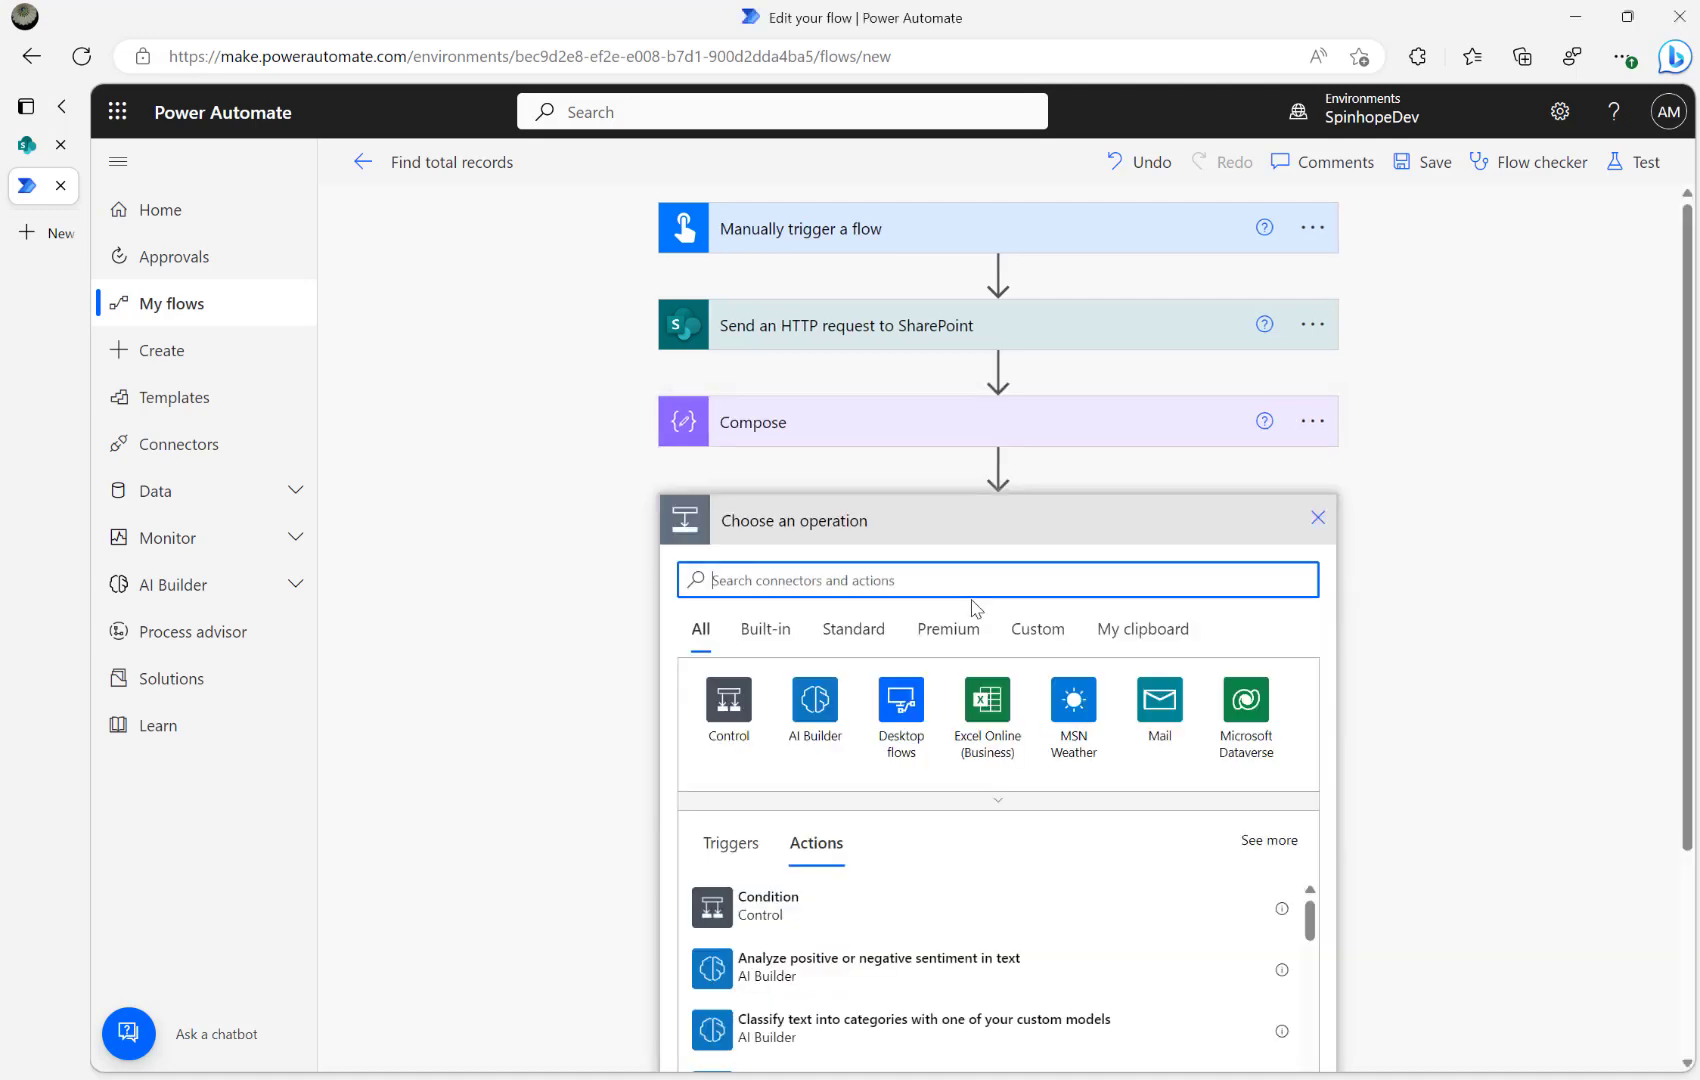
text(sharepoint)
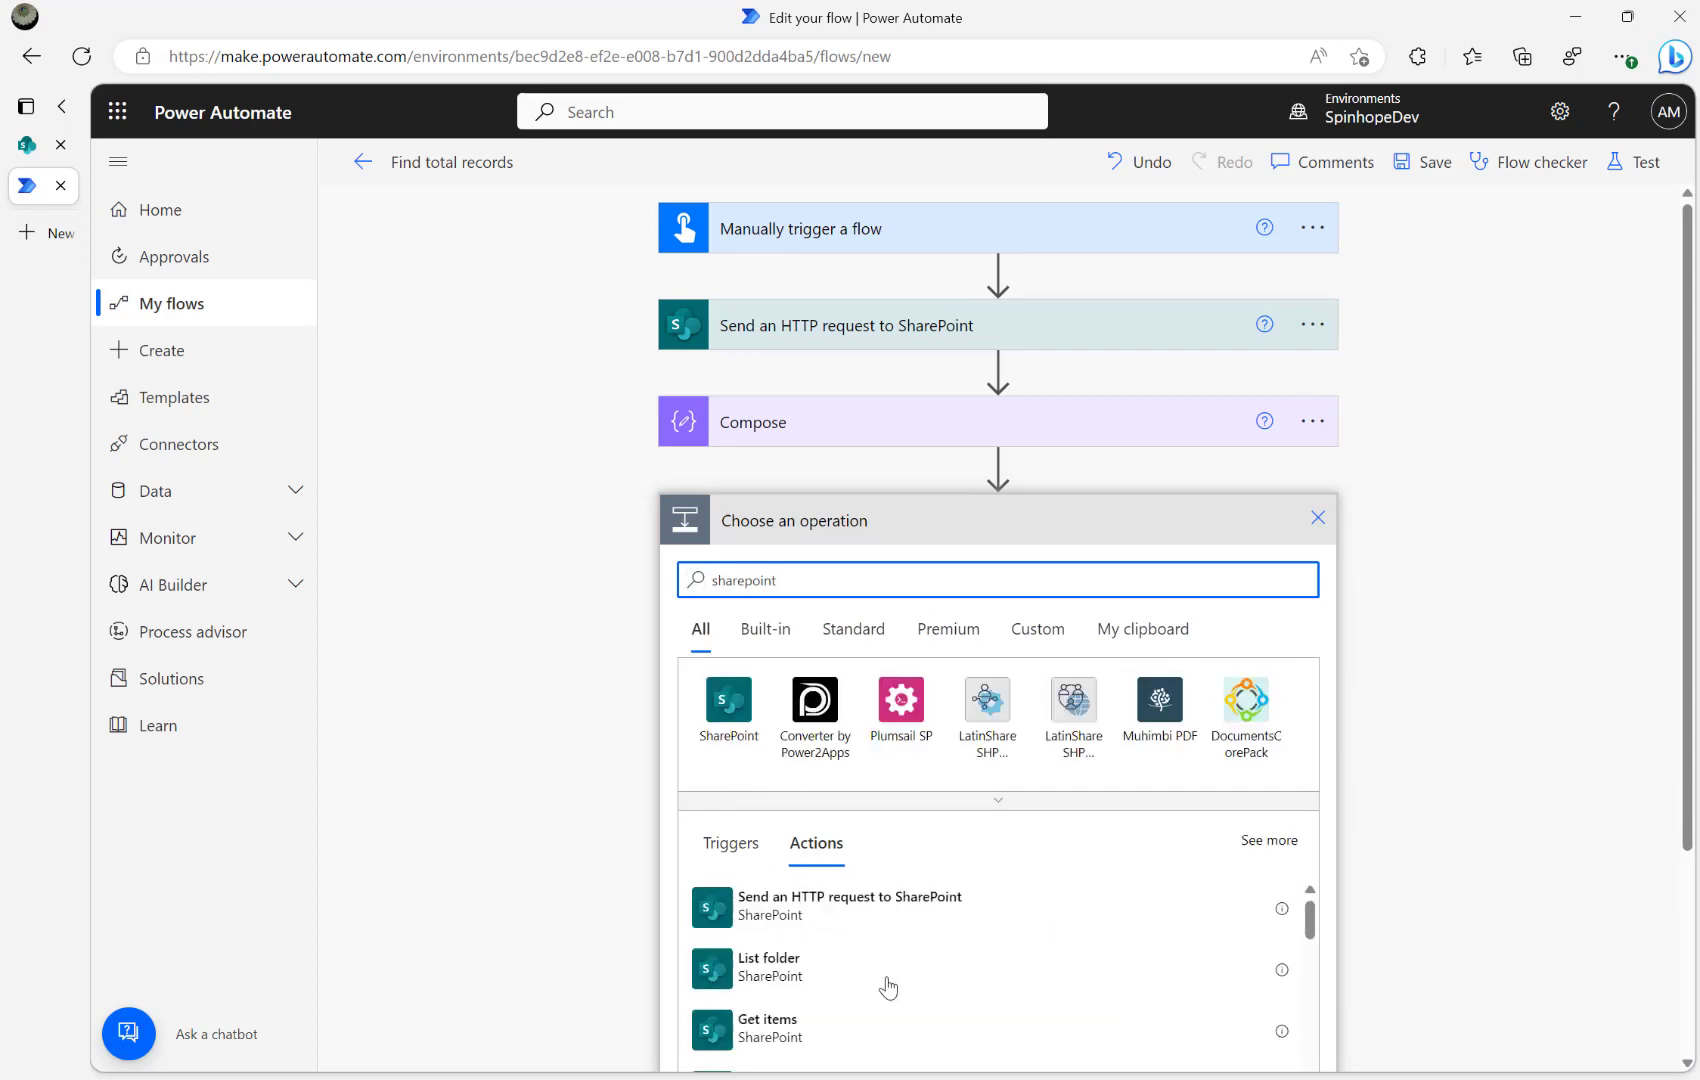
click(765, 1027)
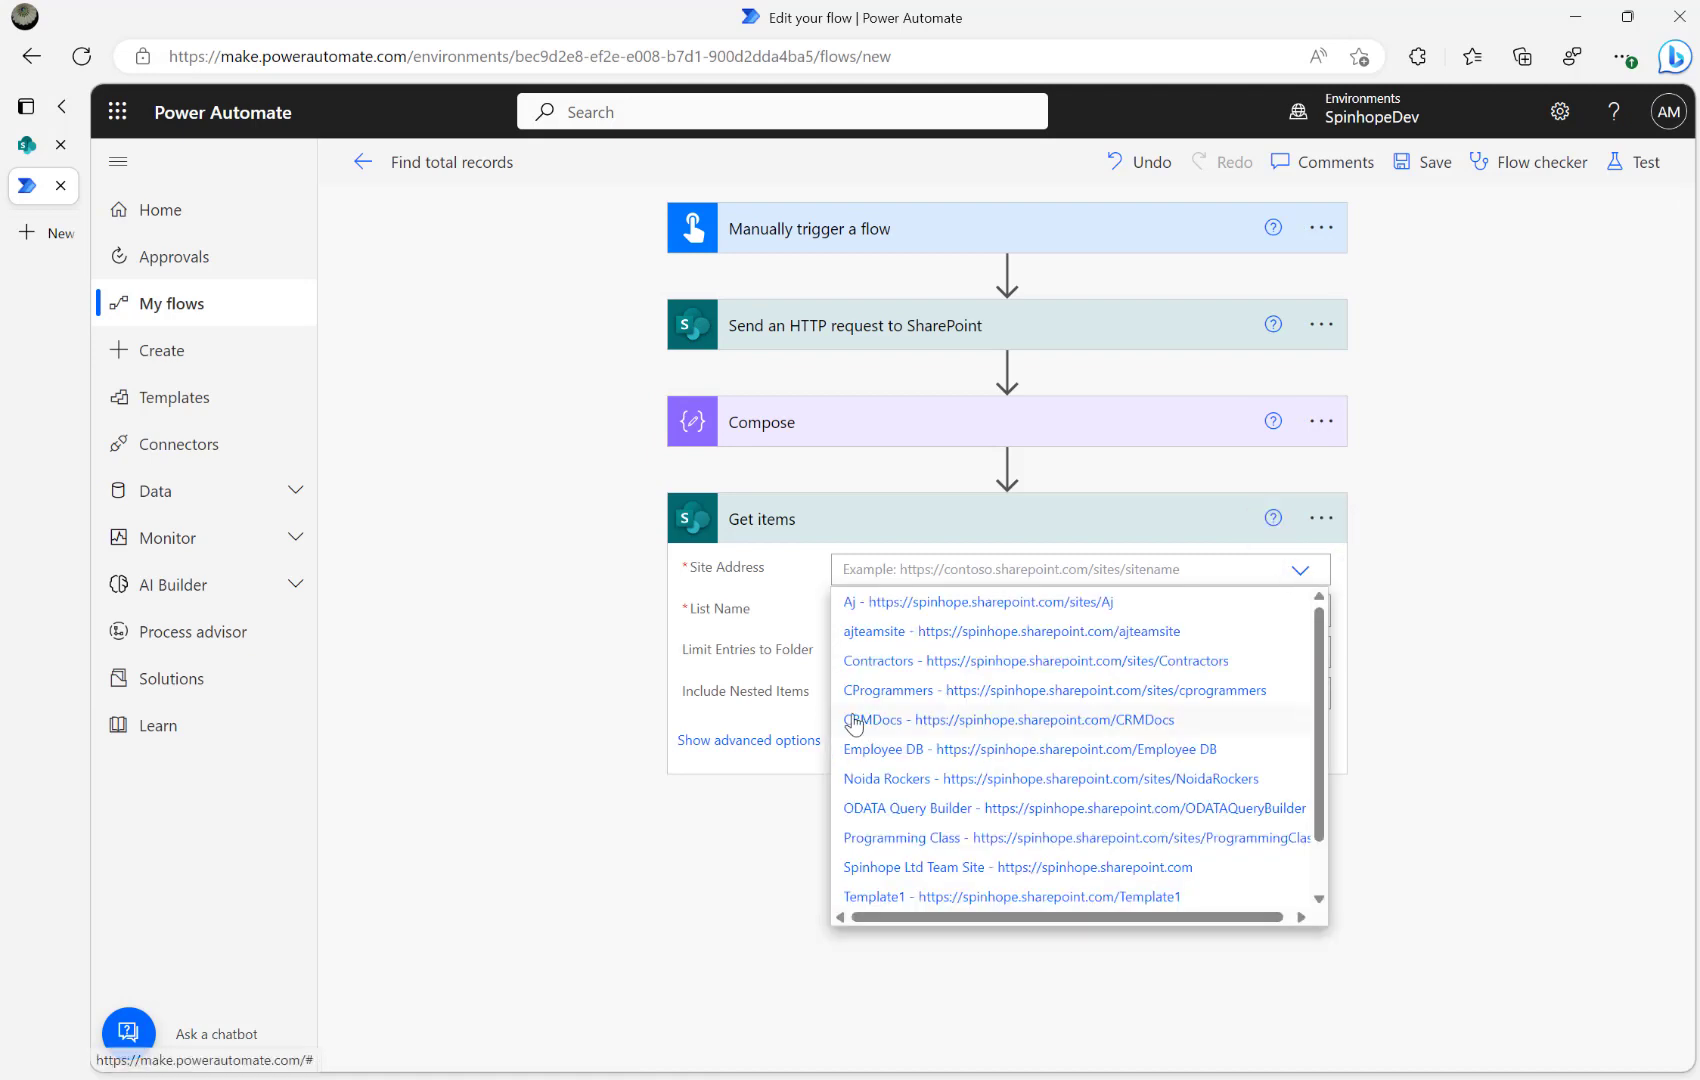
click(1017, 866)
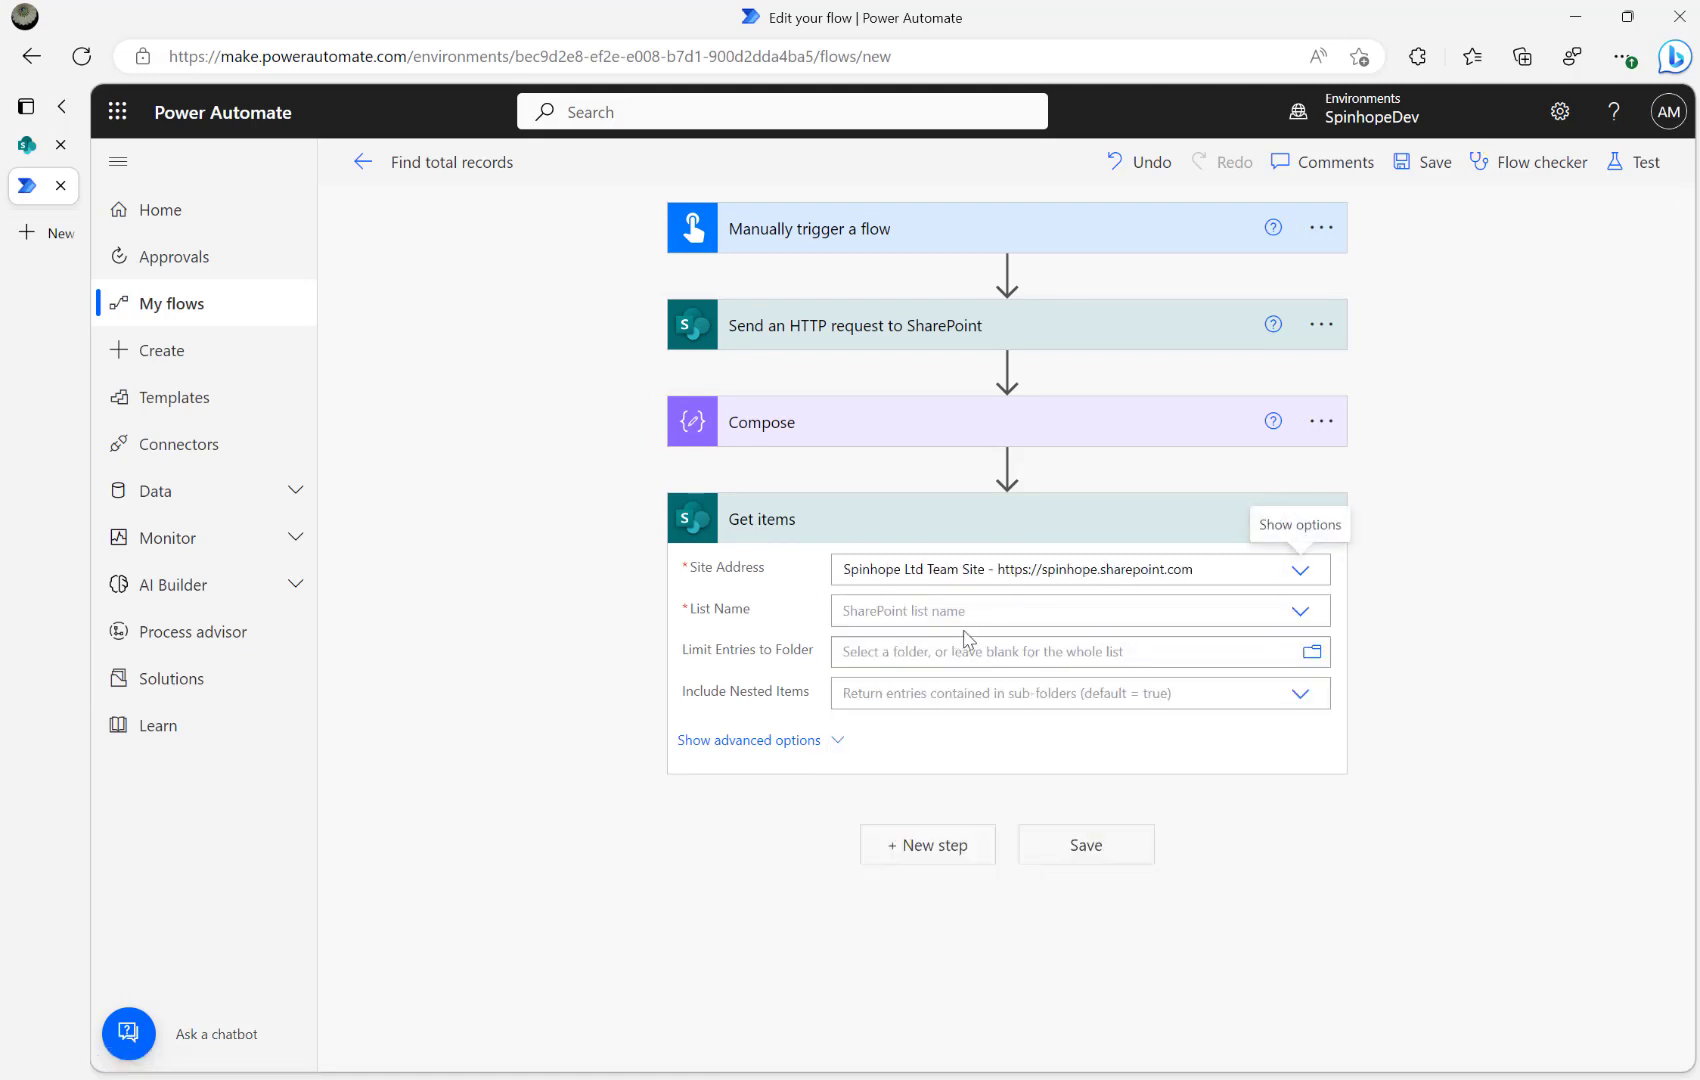
text(Books)
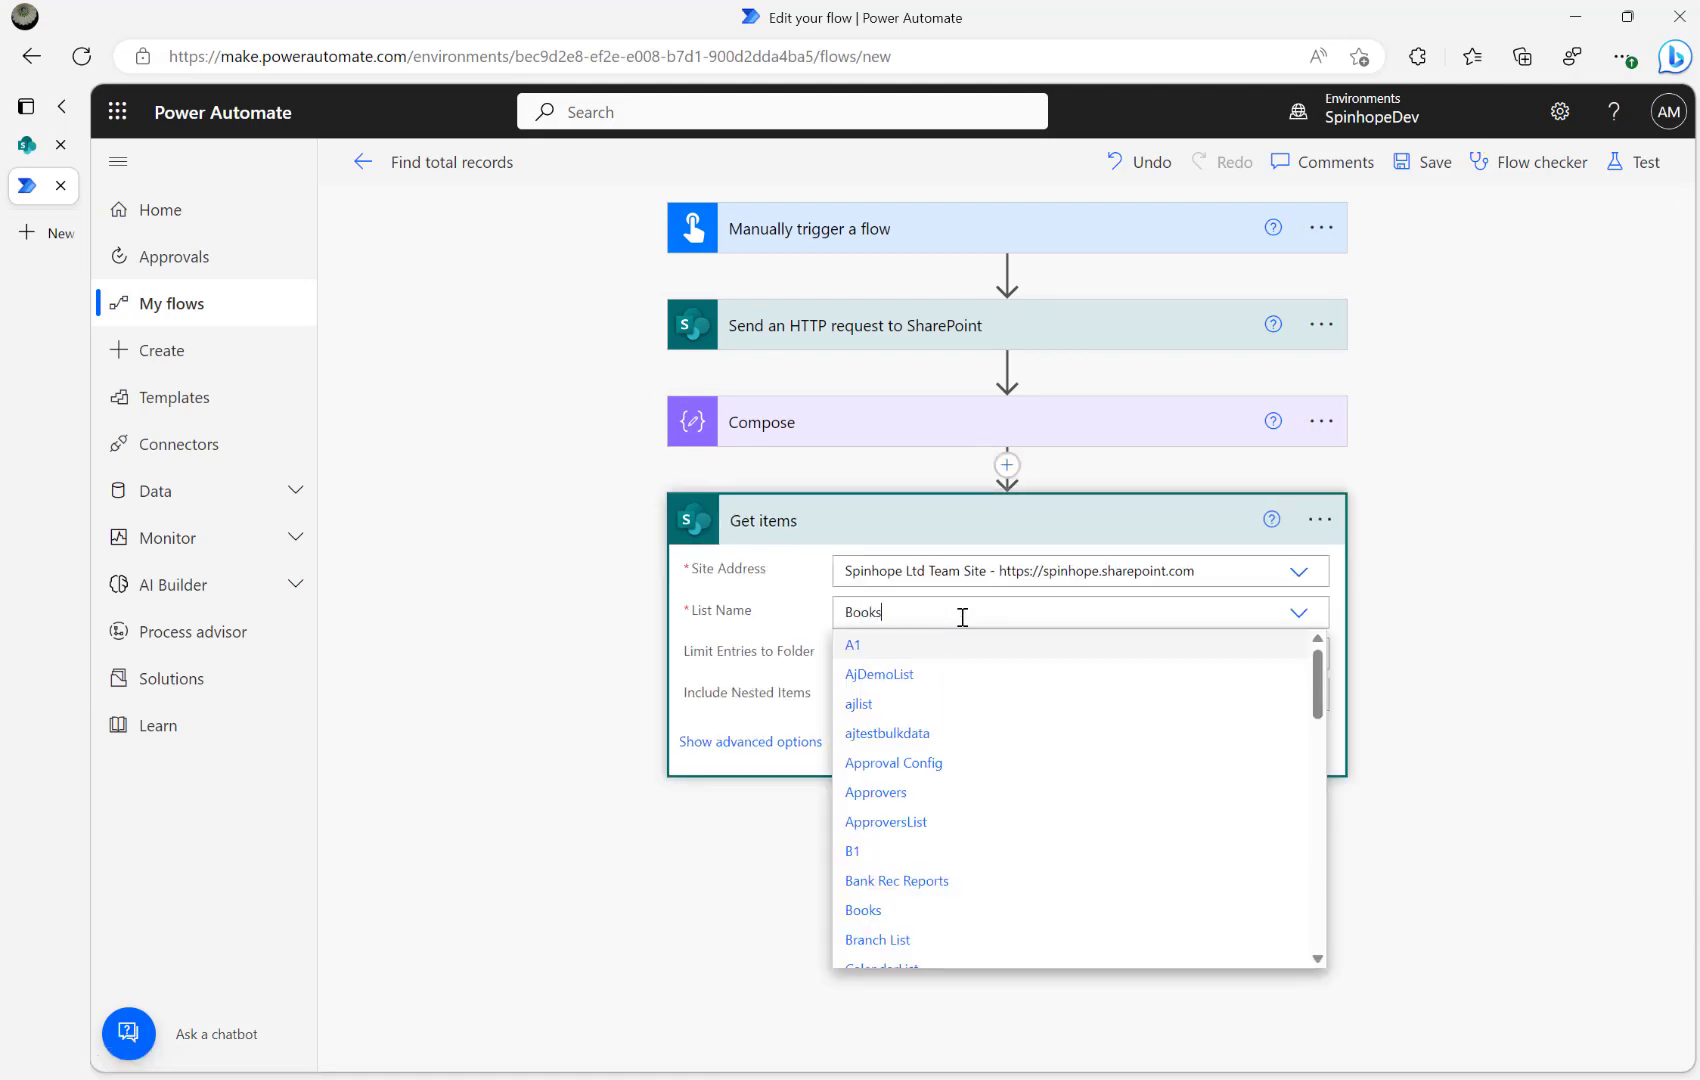
click(862, 910)
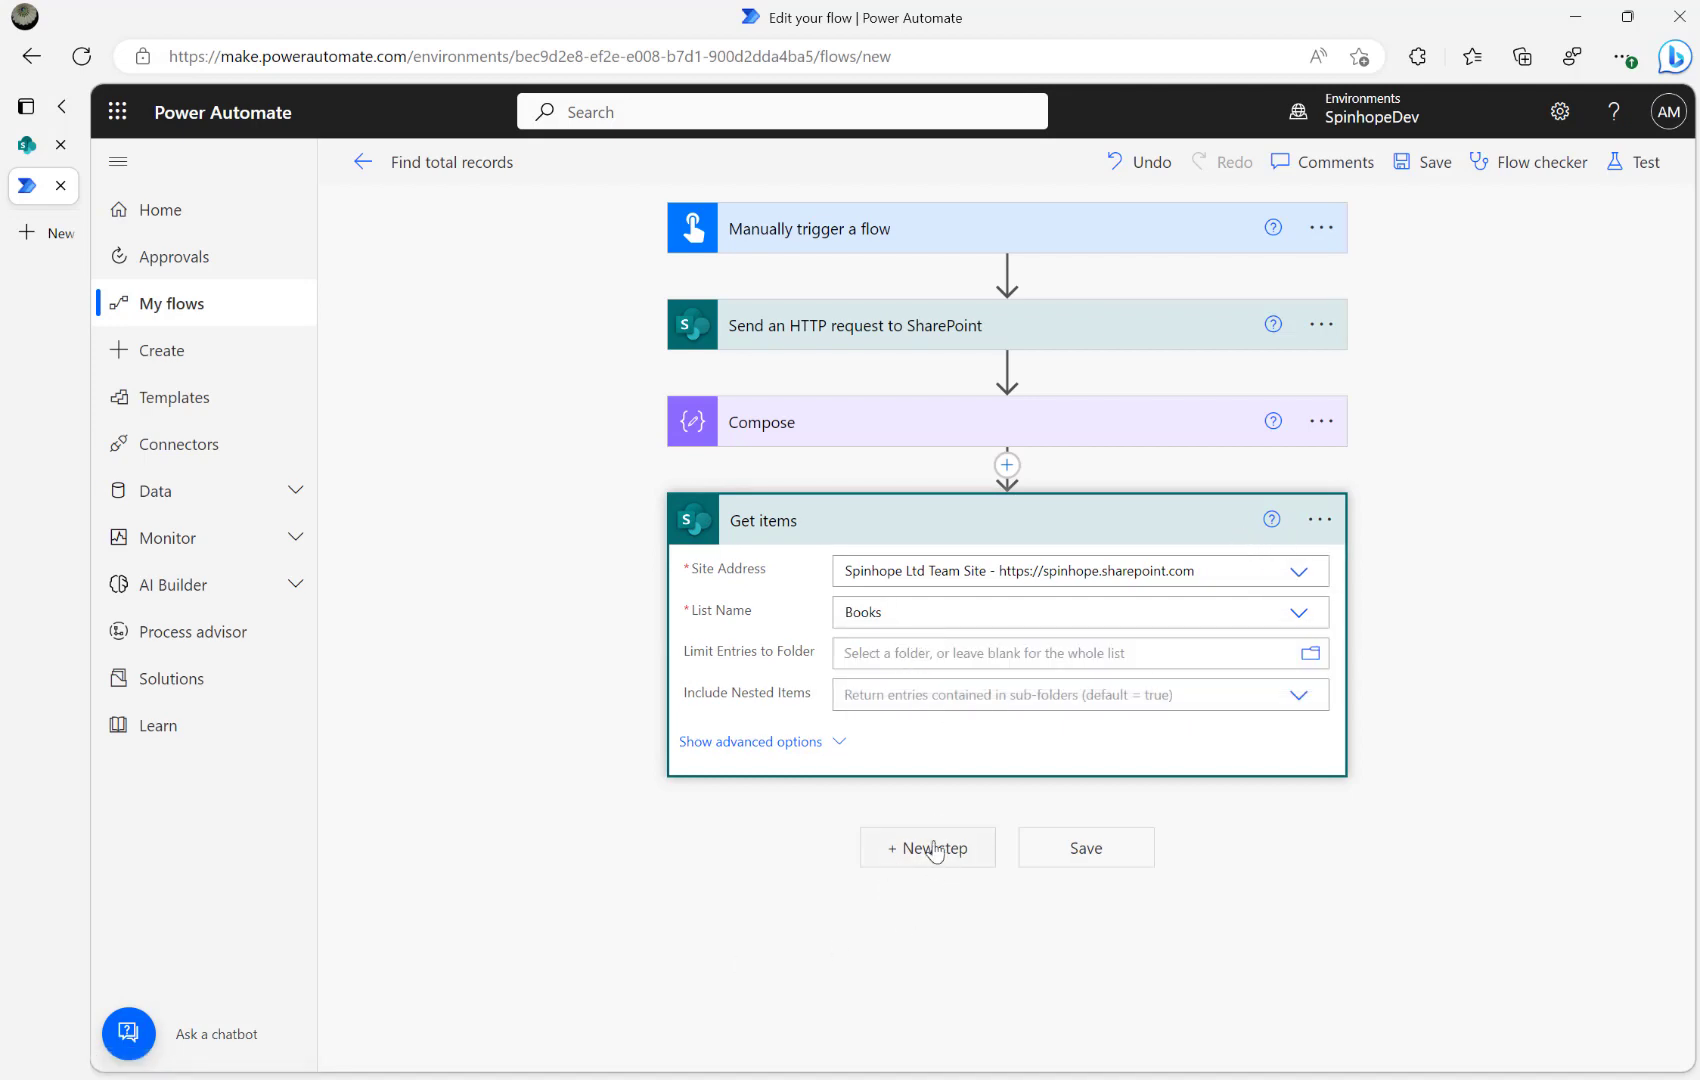
Step: Add Compose 2 with the expression length(outputs('Get_items')?['body/value'])
click(926, 847)
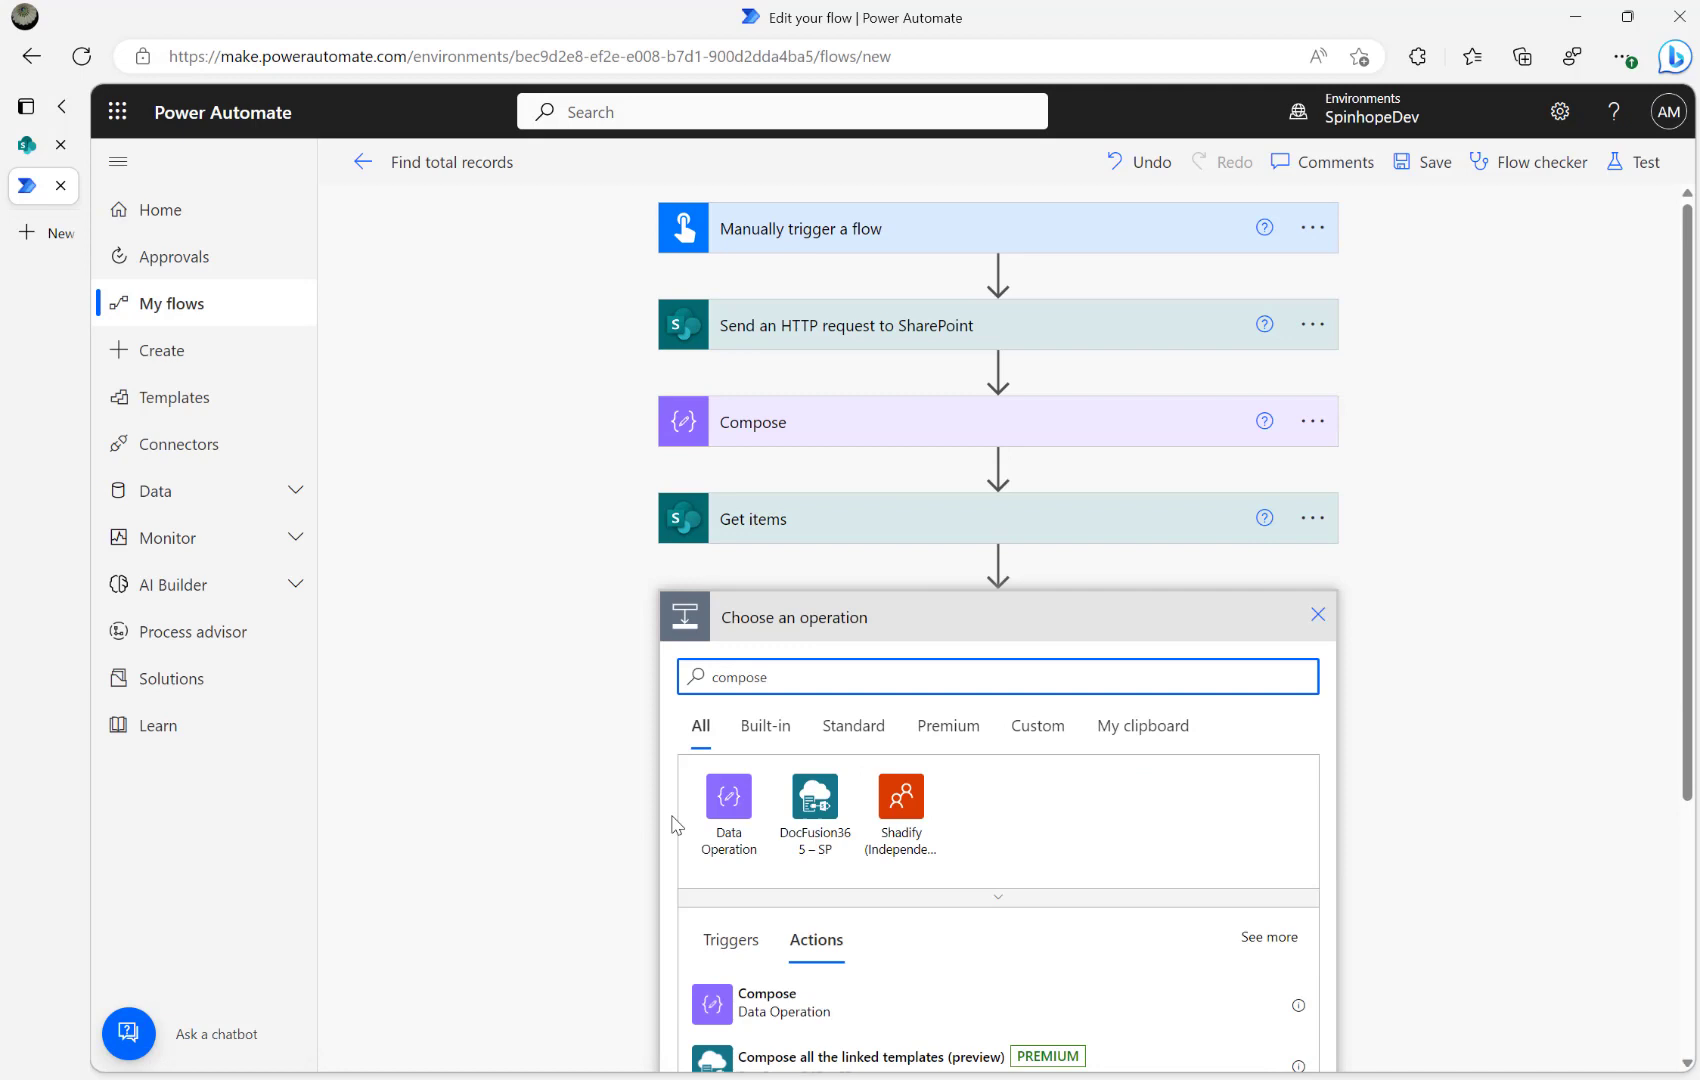
click(767, 1003)
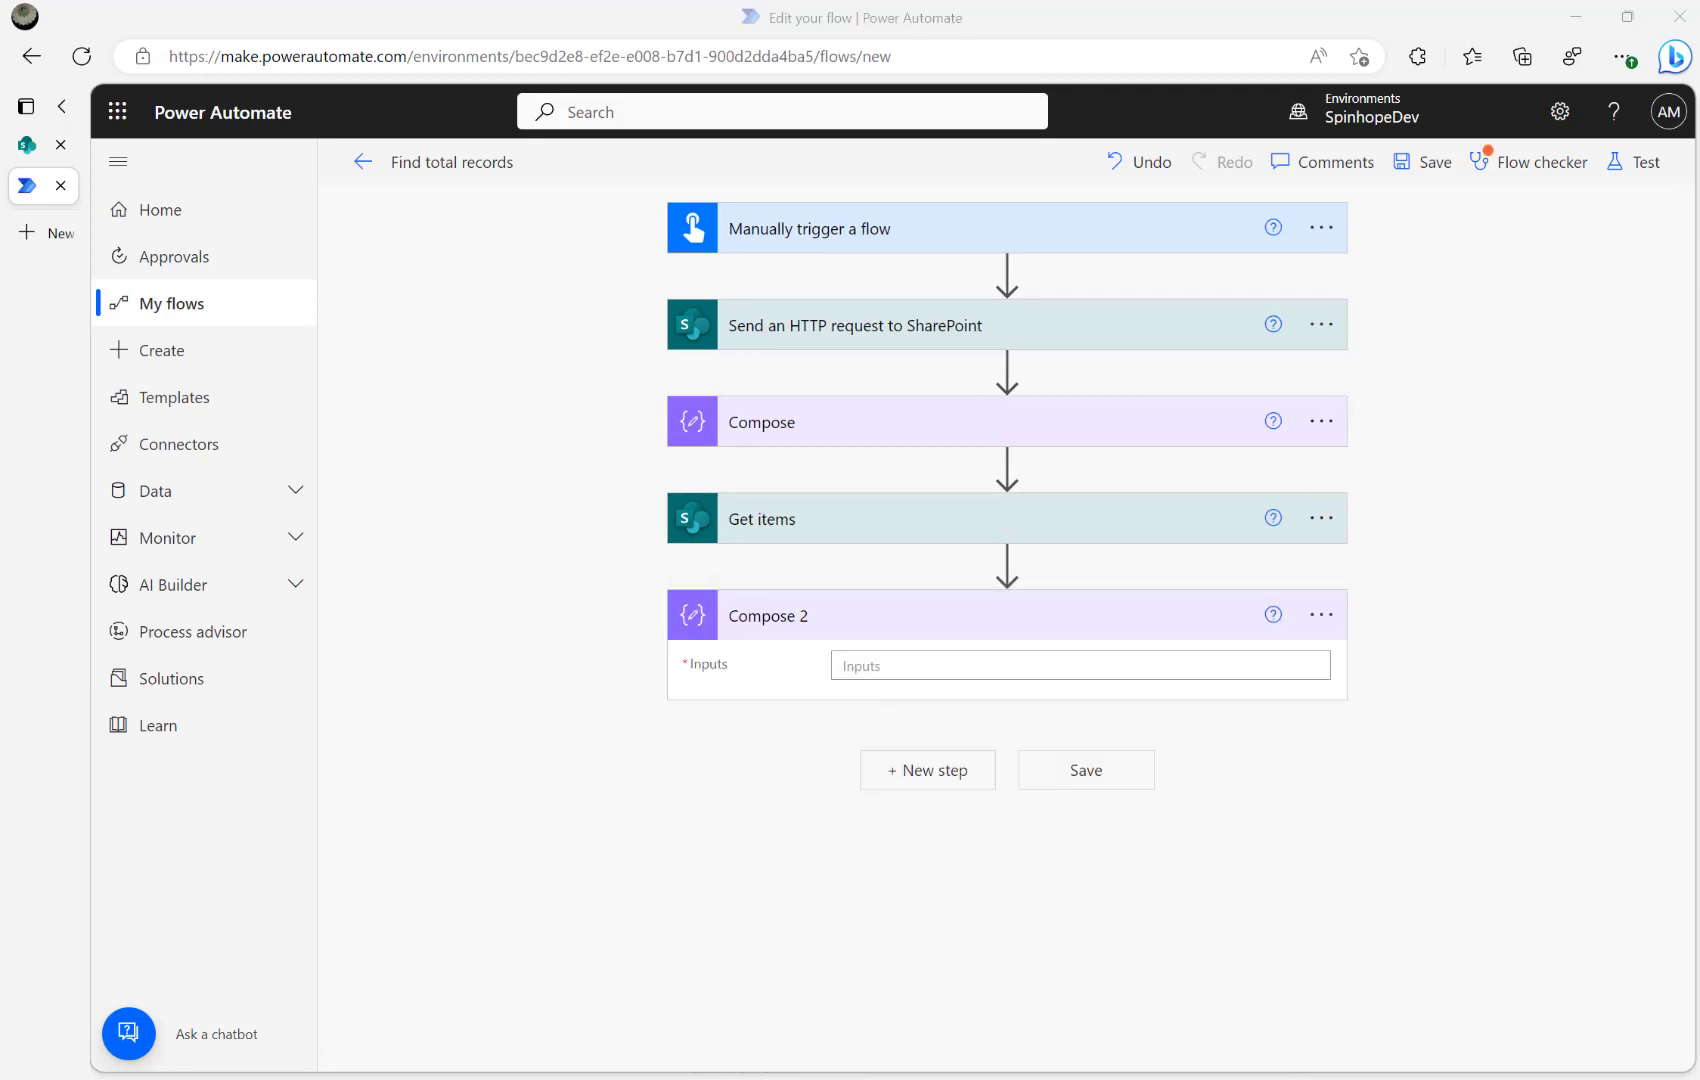
click(1078, 665)
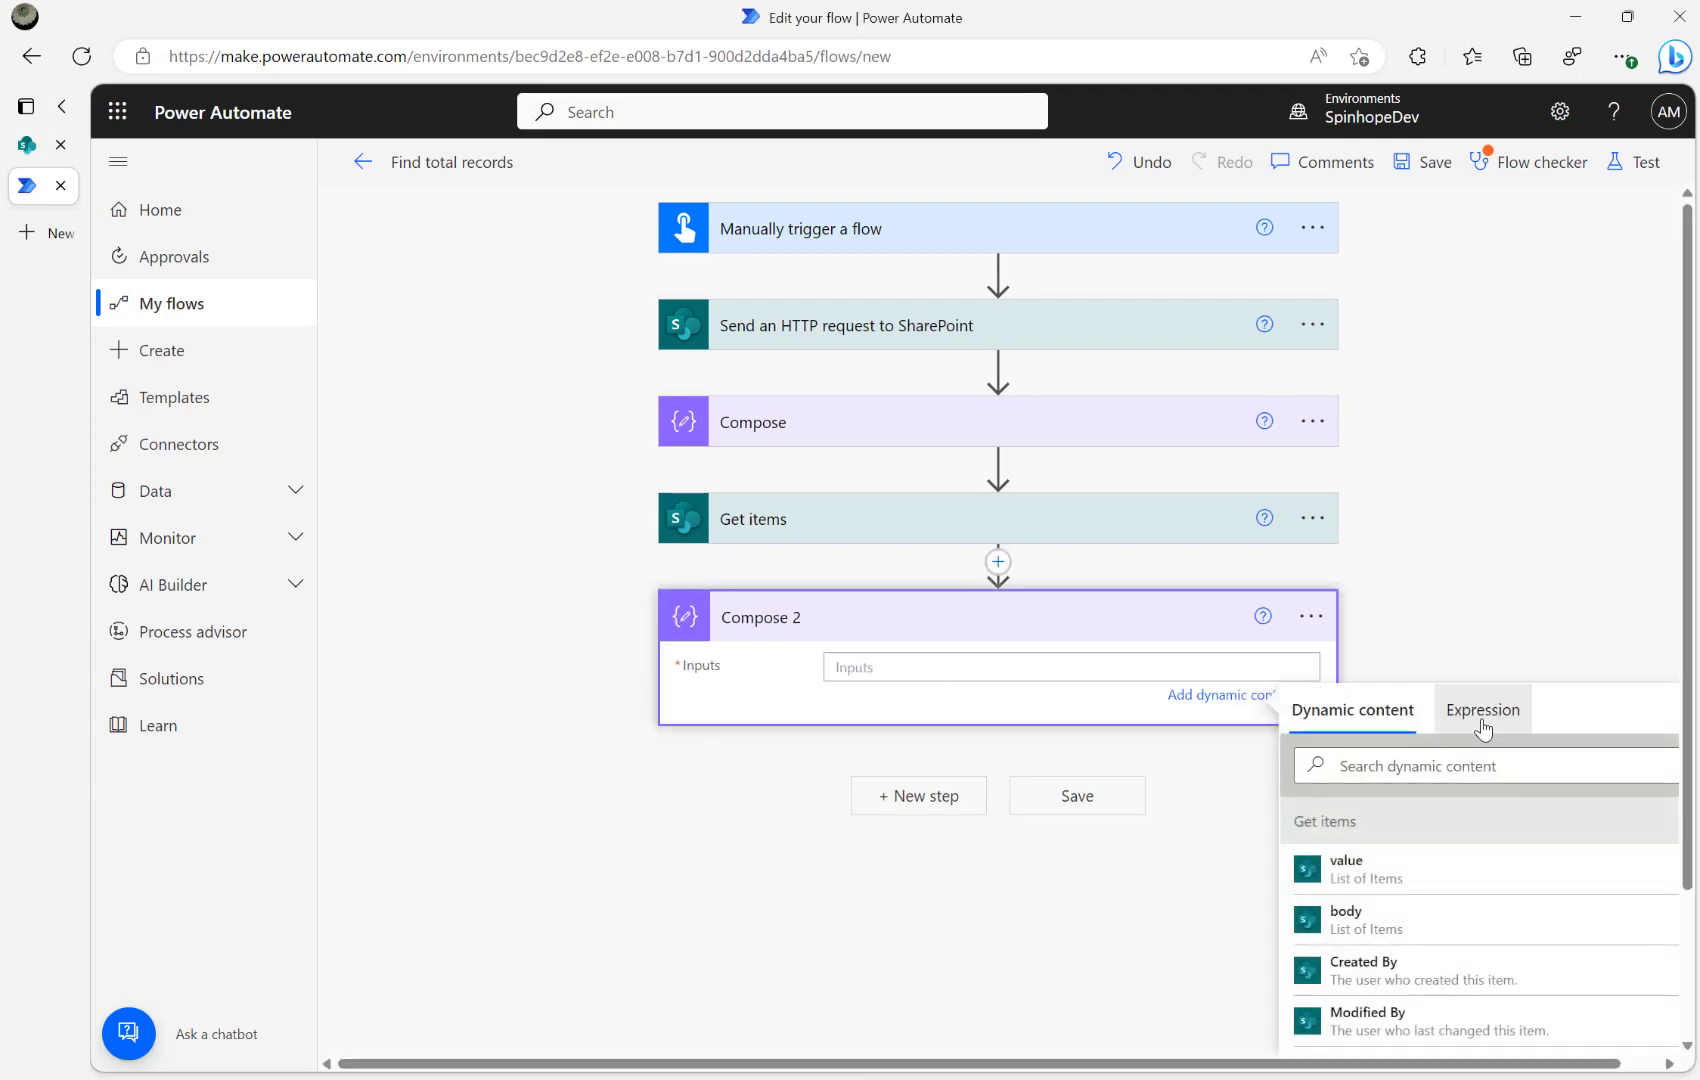
click(1481, 709)
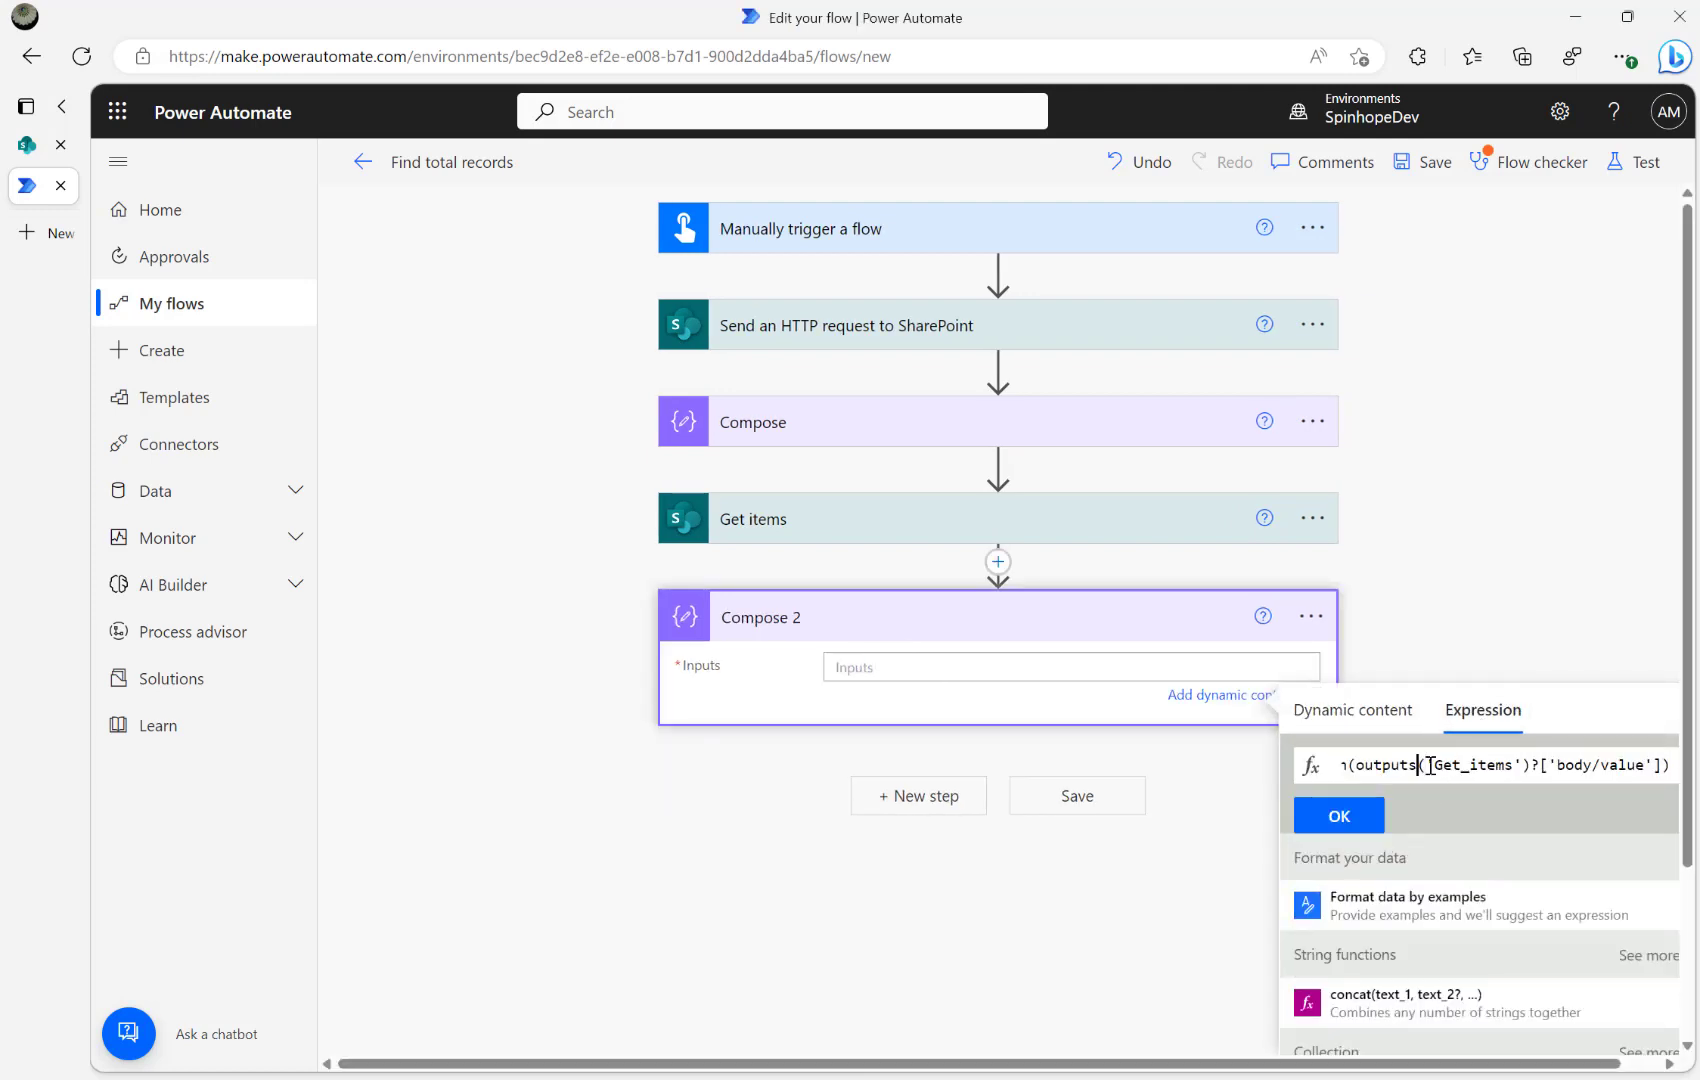
text(length()
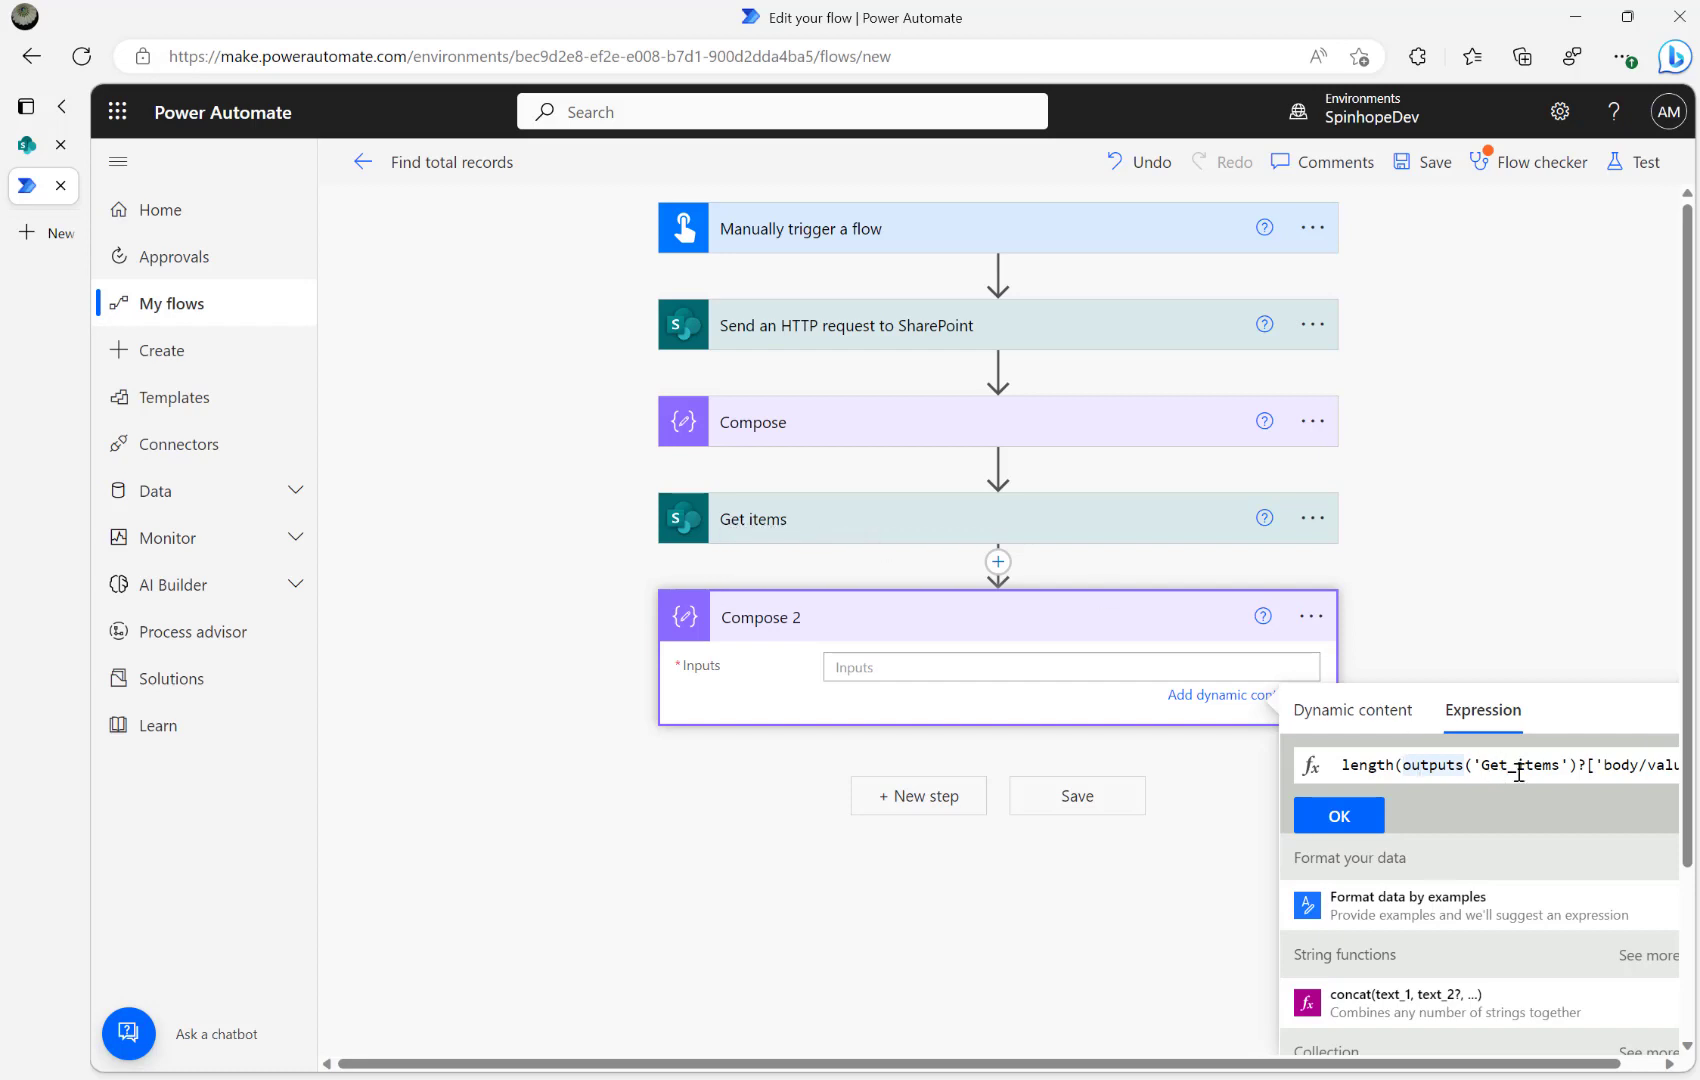
mouse_move(1038, 528)
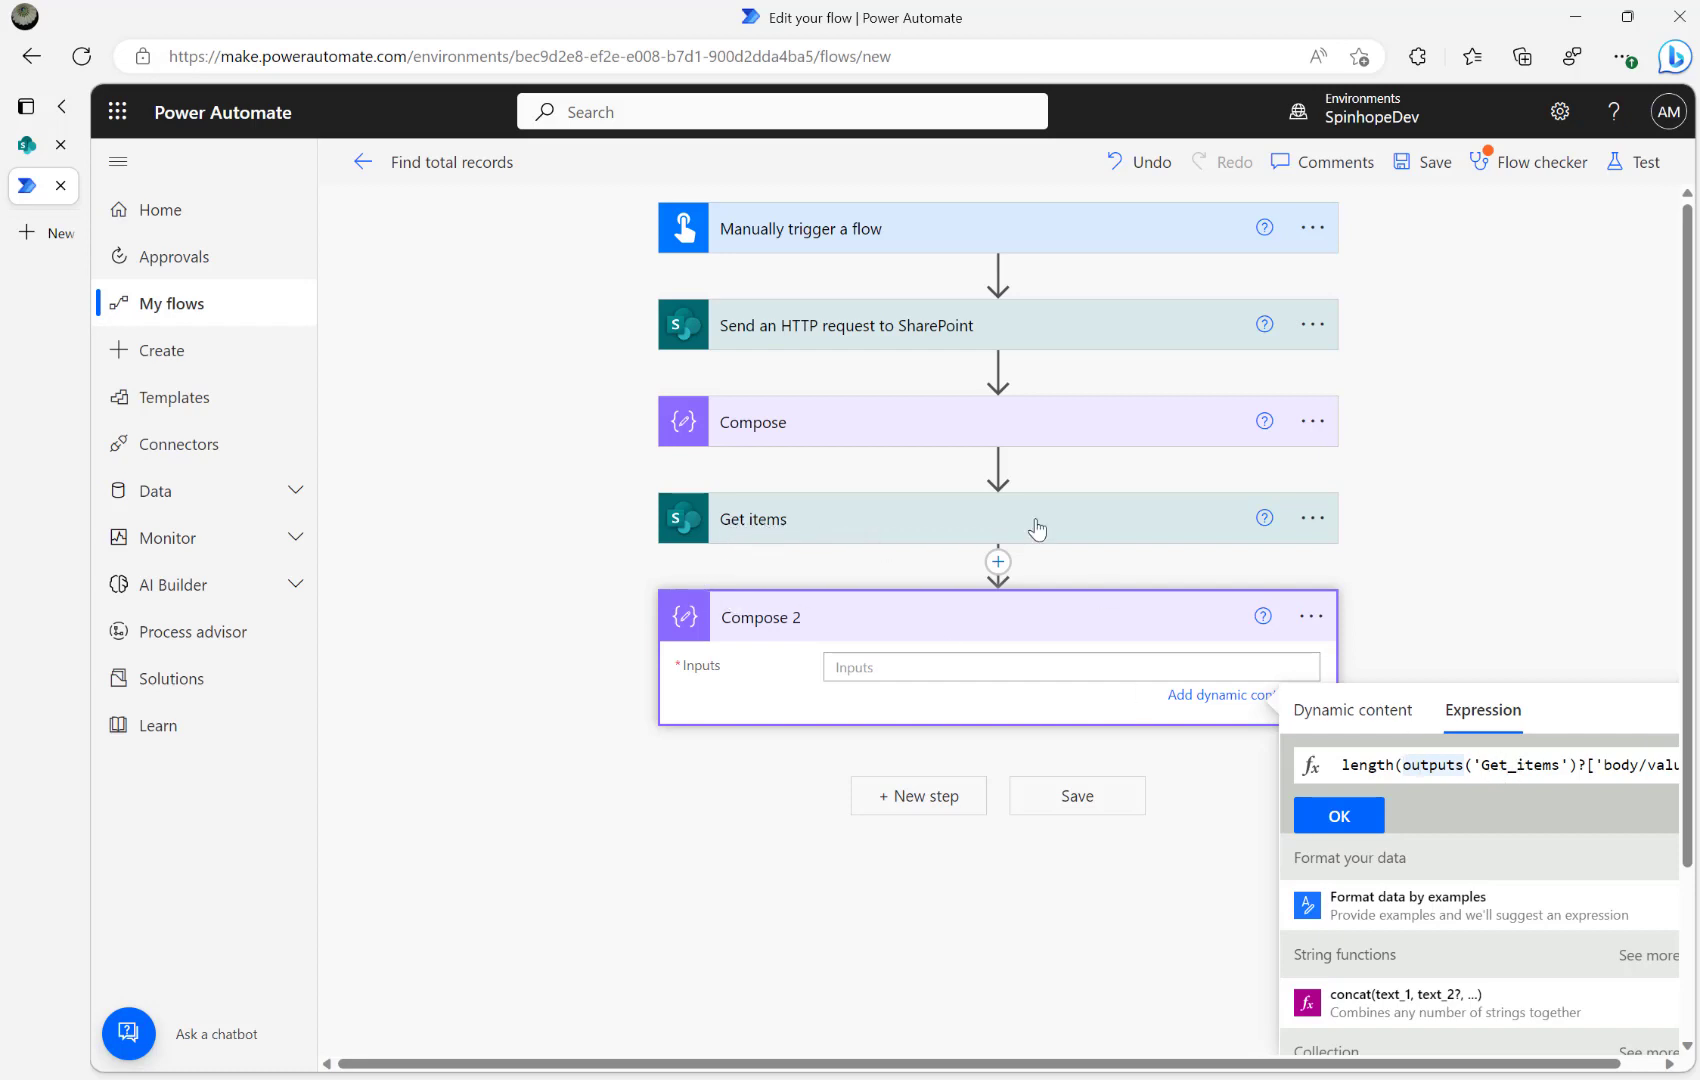
mouse_move(791, 531)
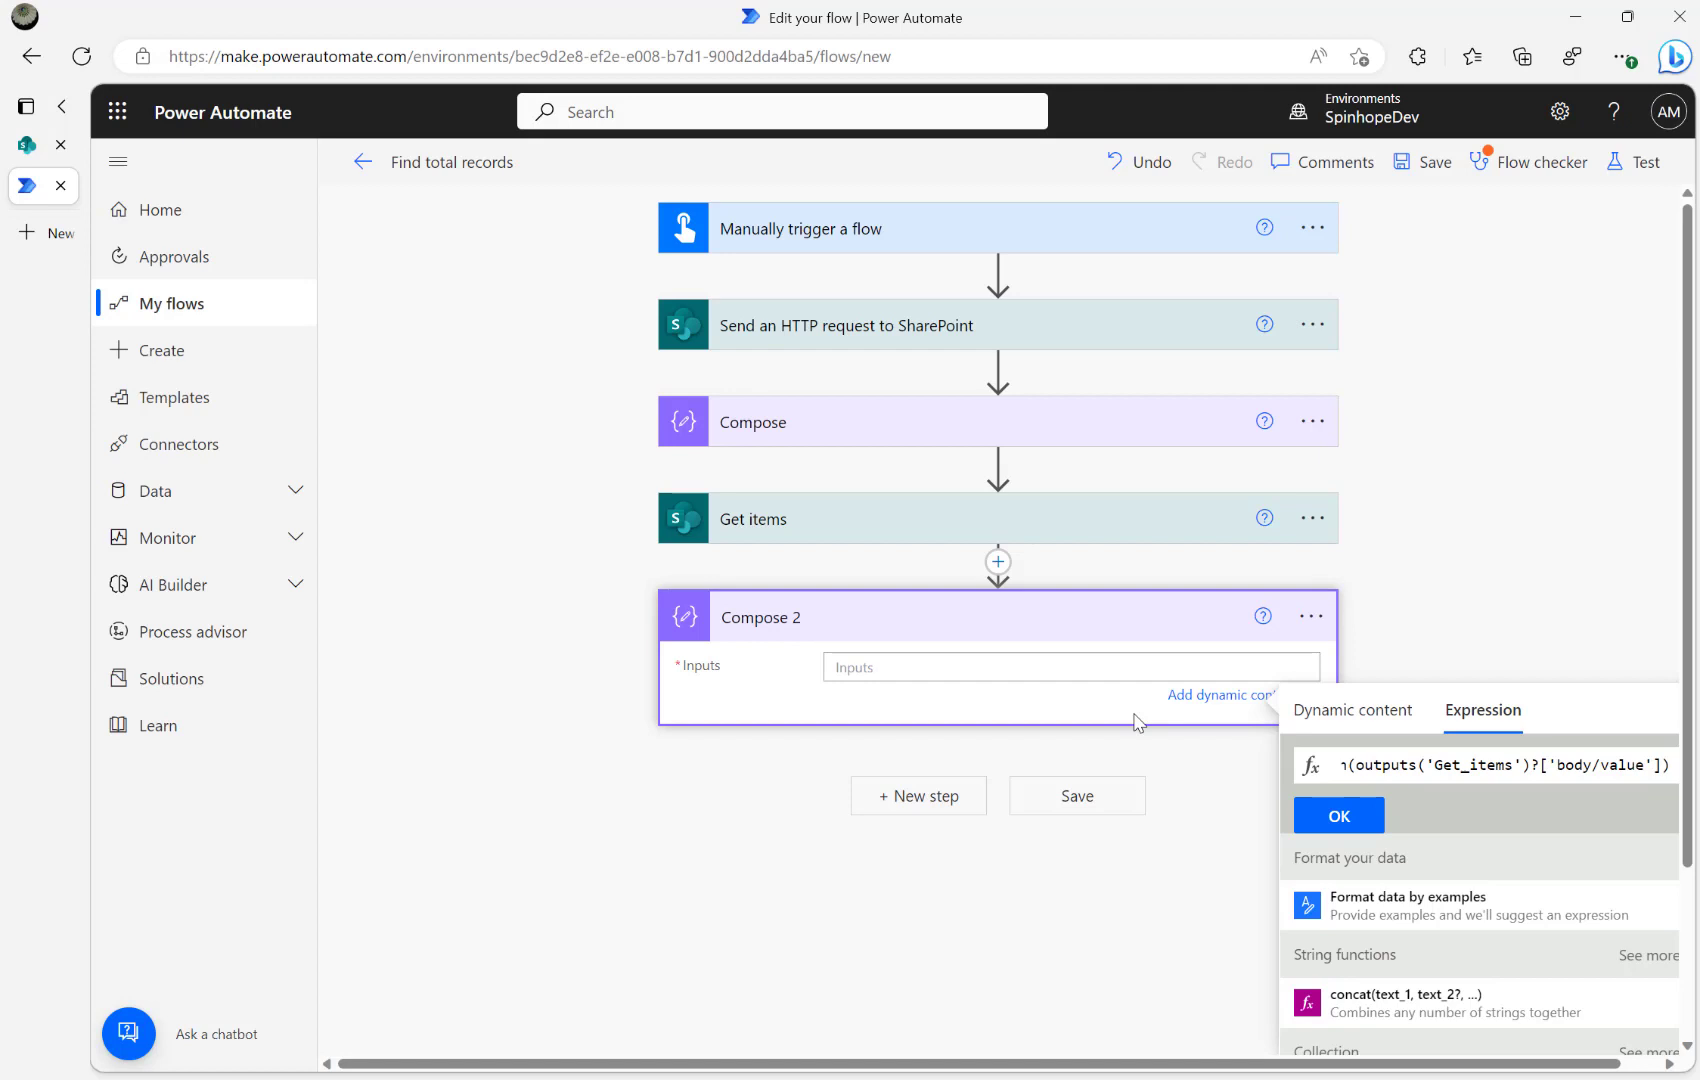
click(1338, 814)
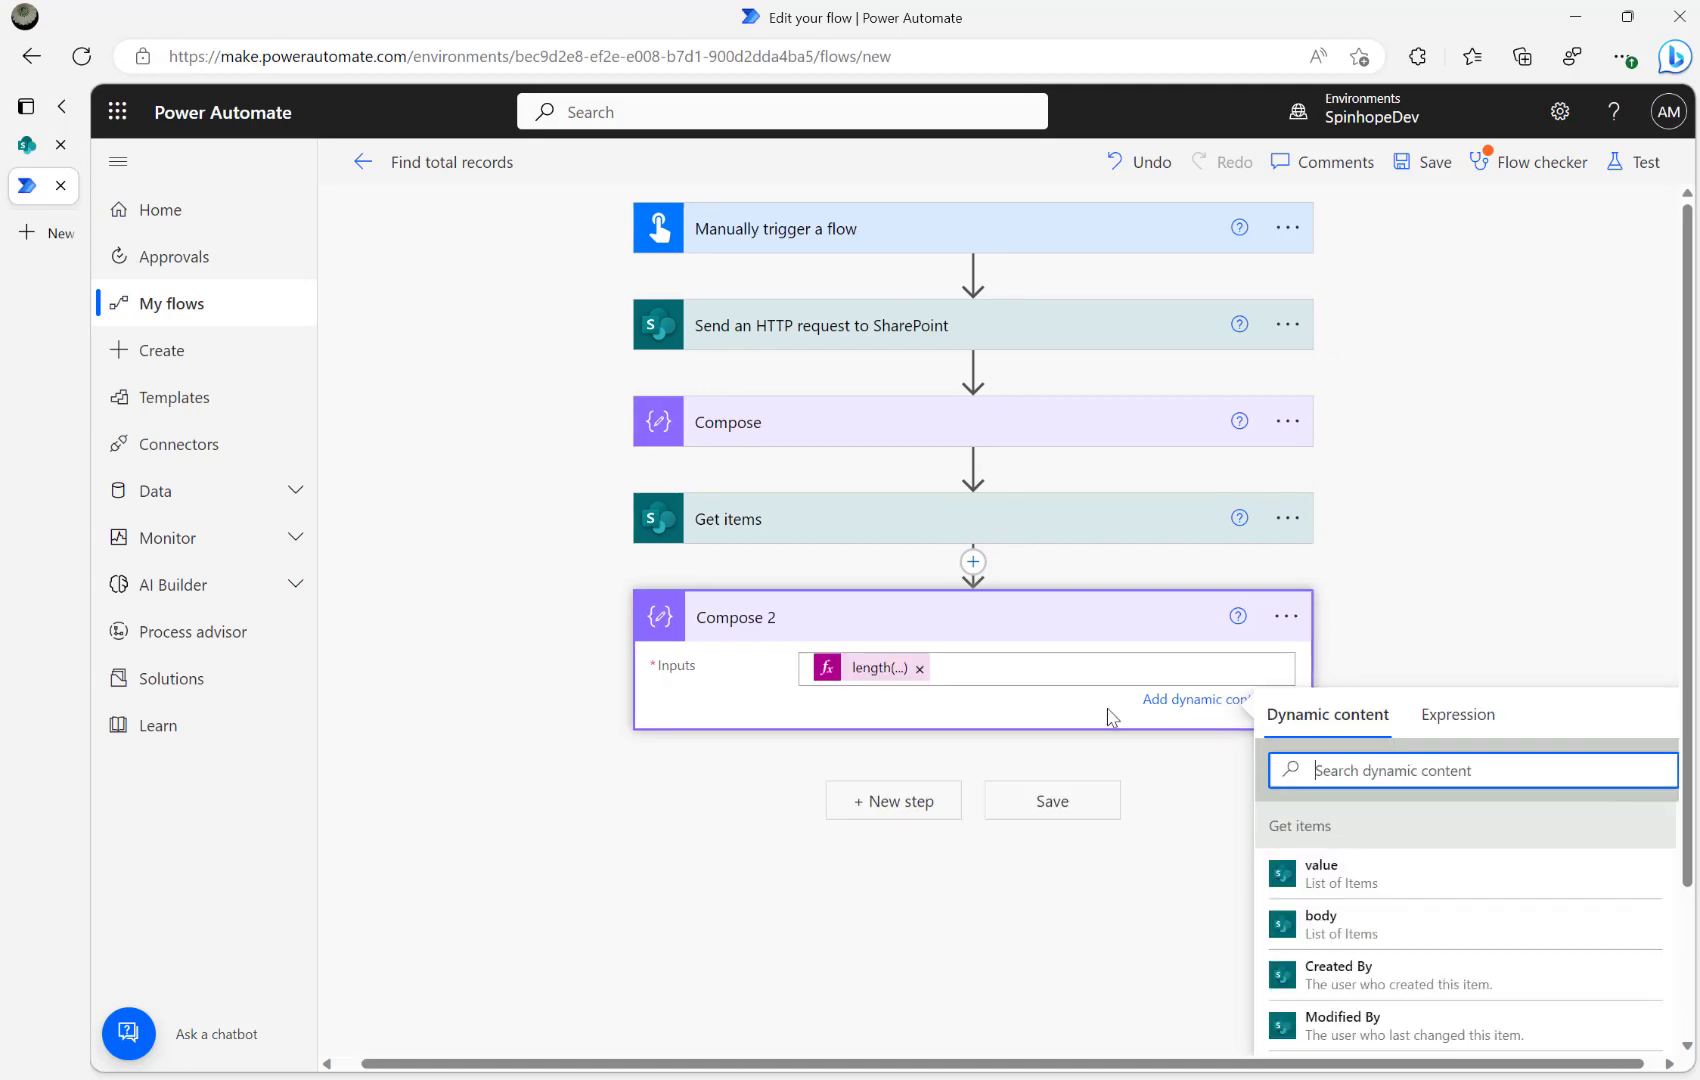
Step: Save and test the flow manually, view Compose 2's output of 100, then resume editing
click(1645, 162)
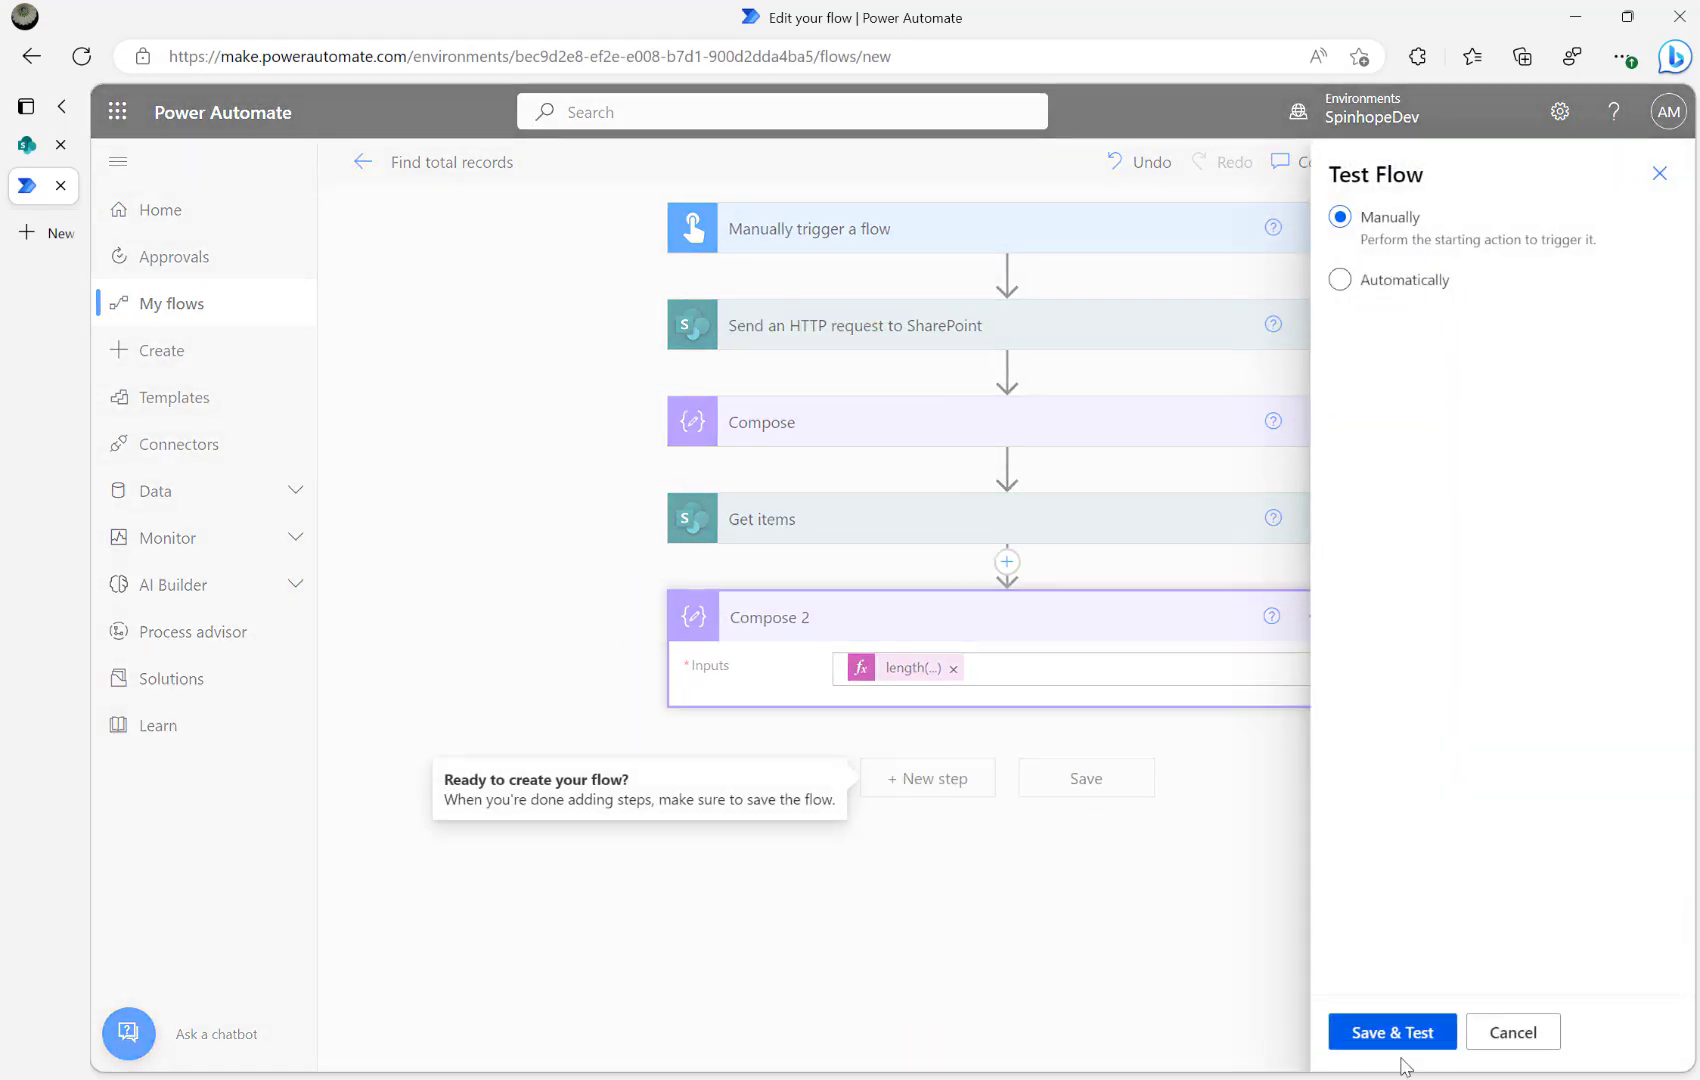
click(1391, 1031)
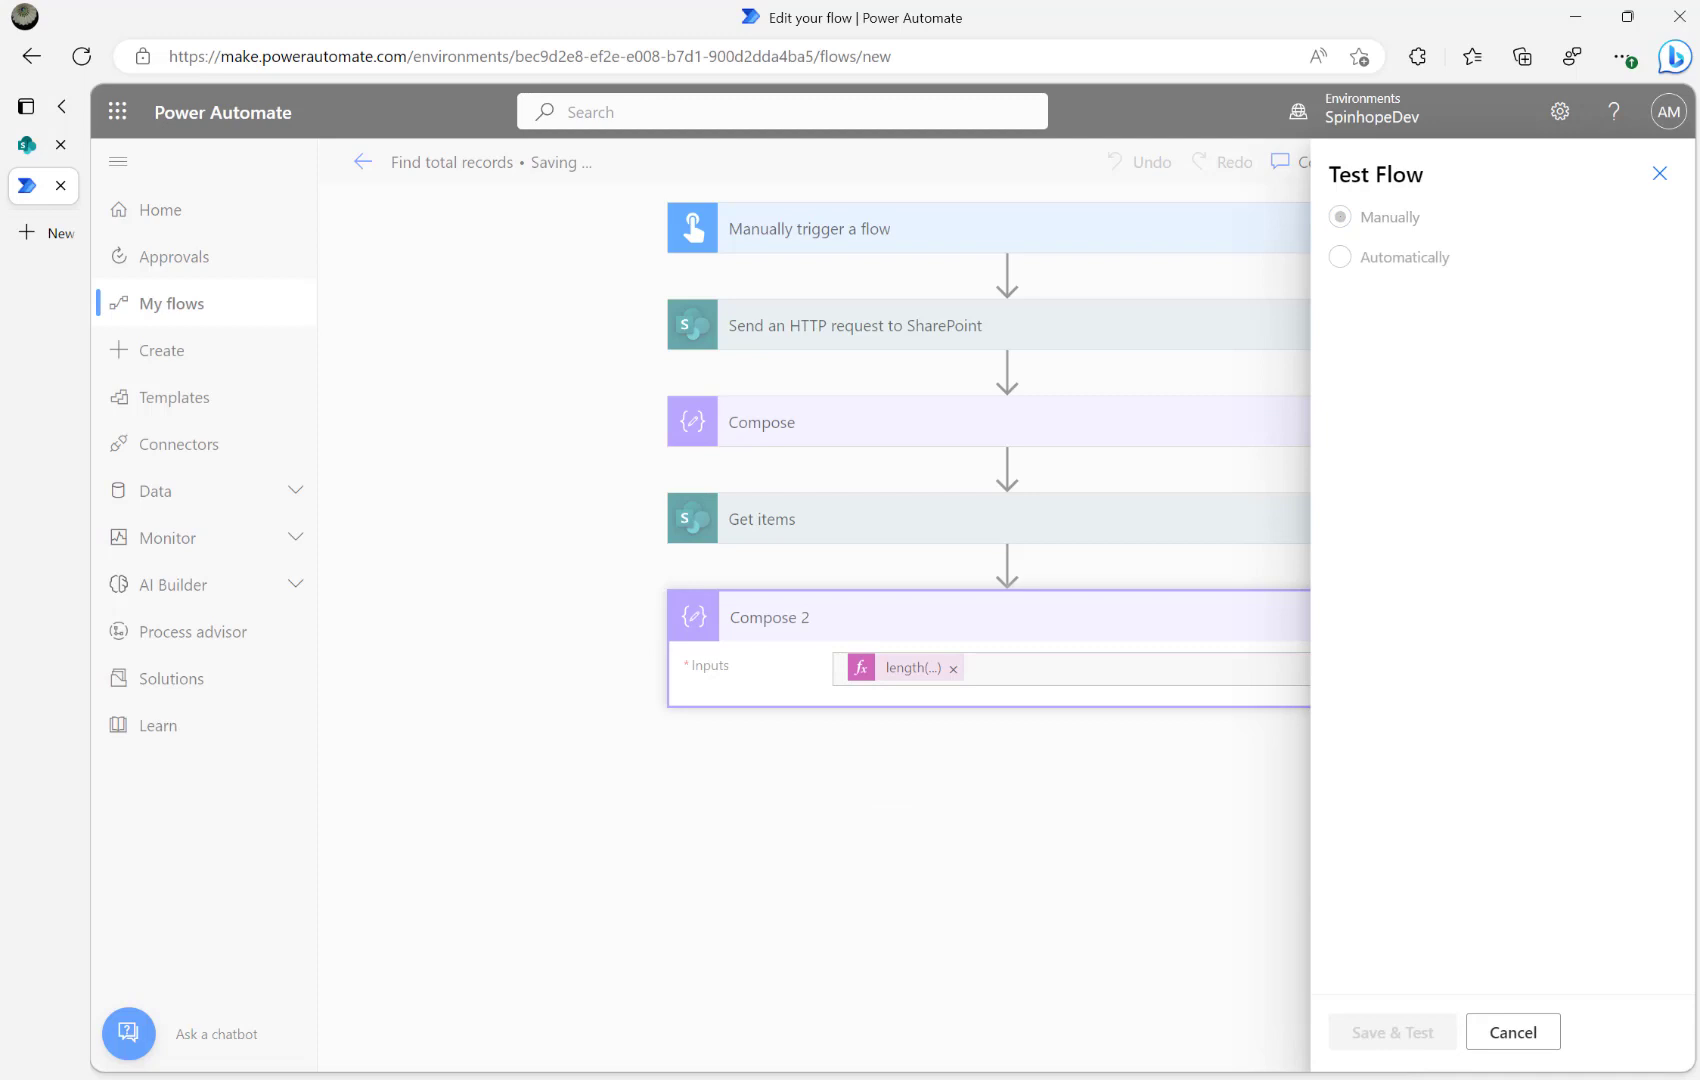
click(1391, 1031)
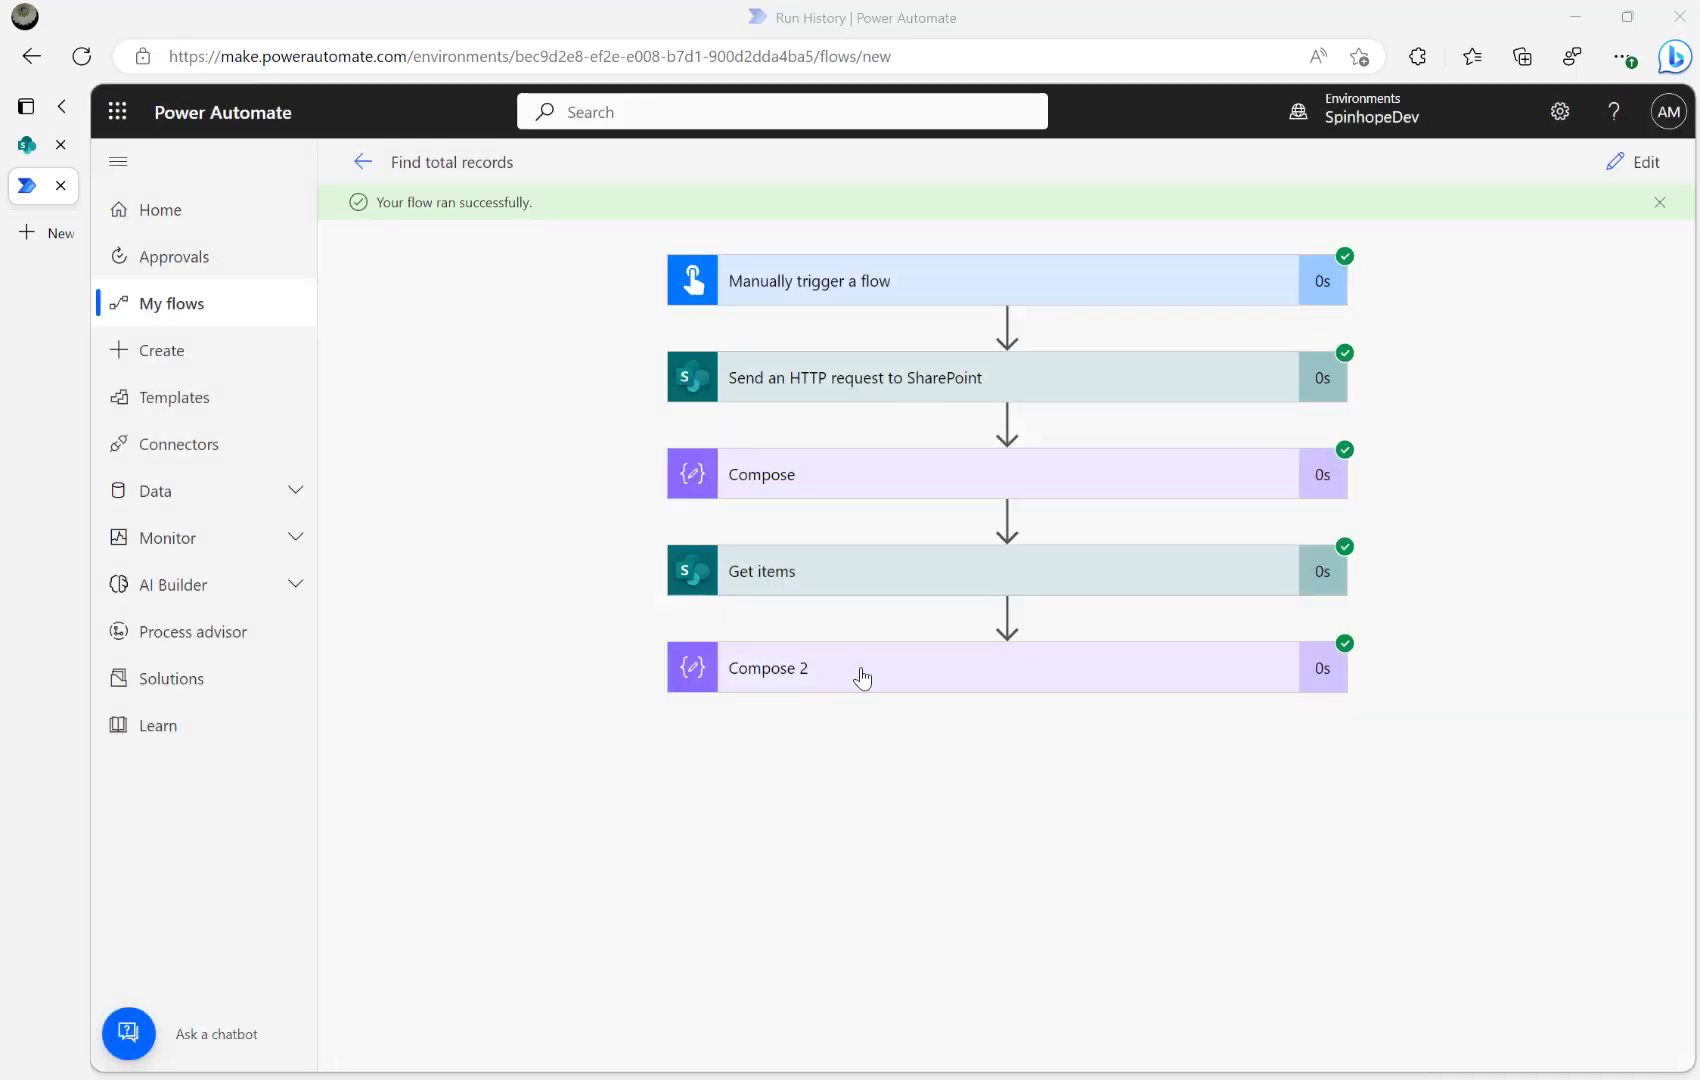
click(862, 668)
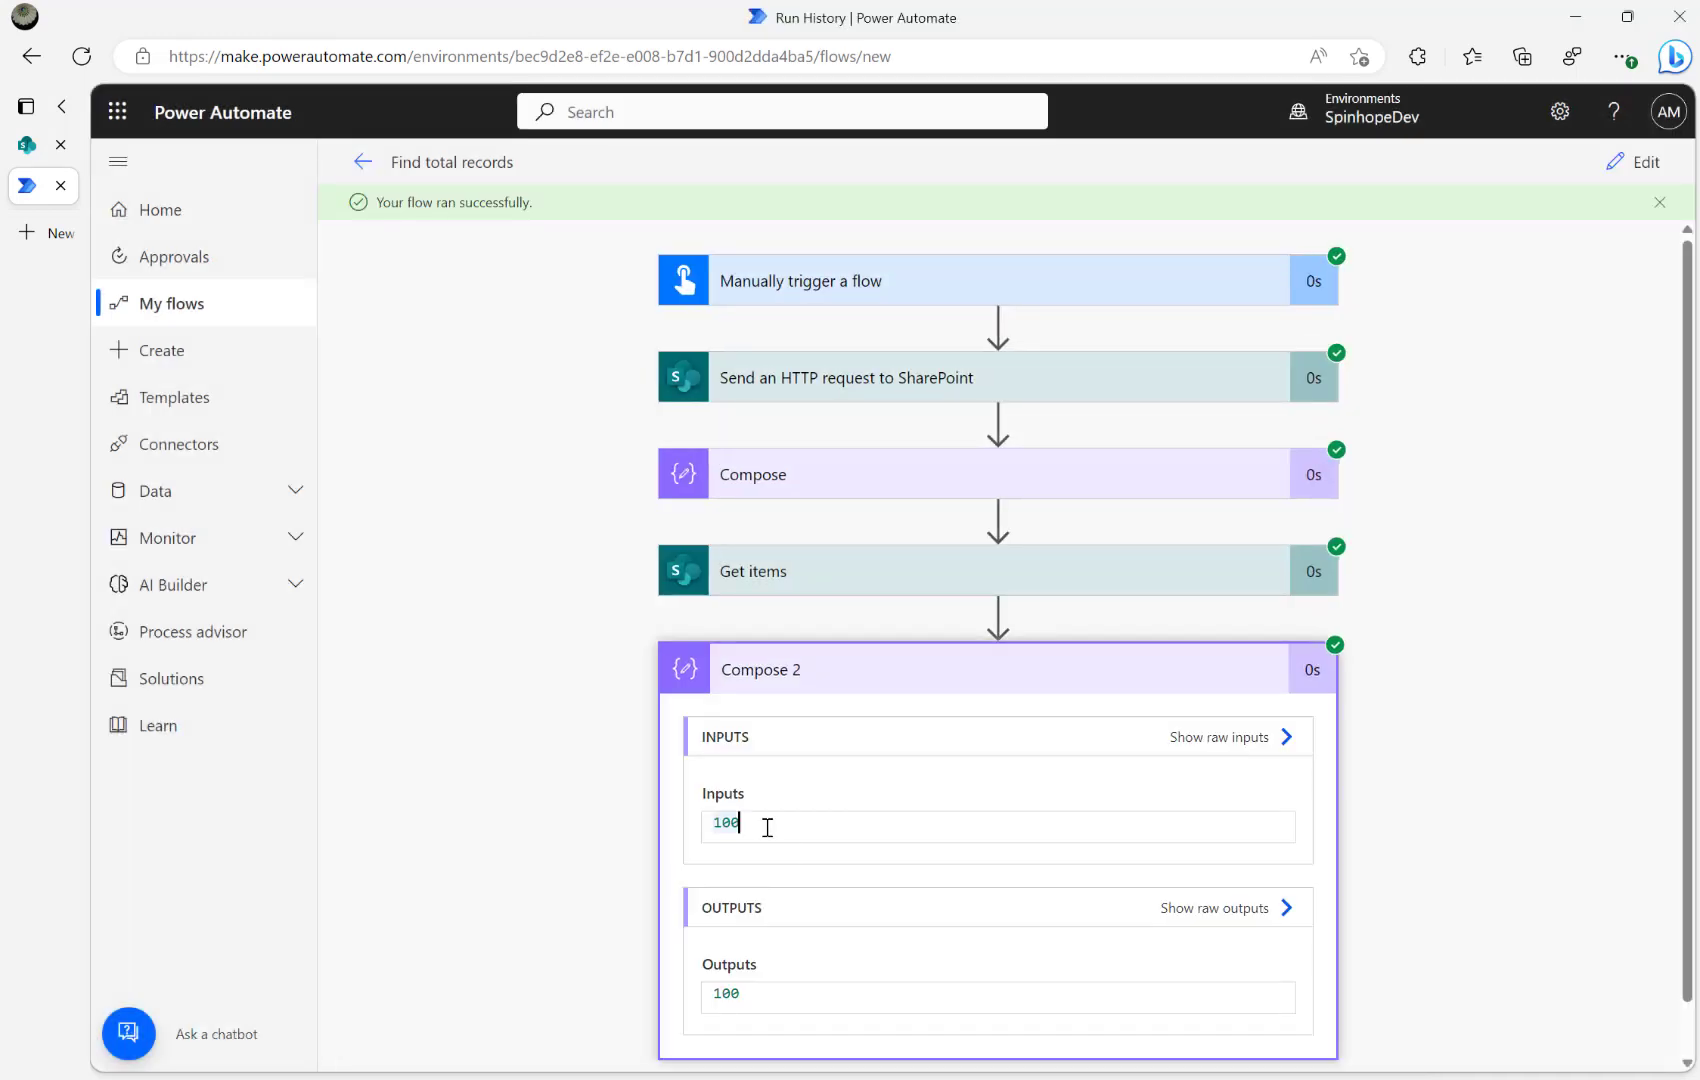
mouse_move(1371, 281)
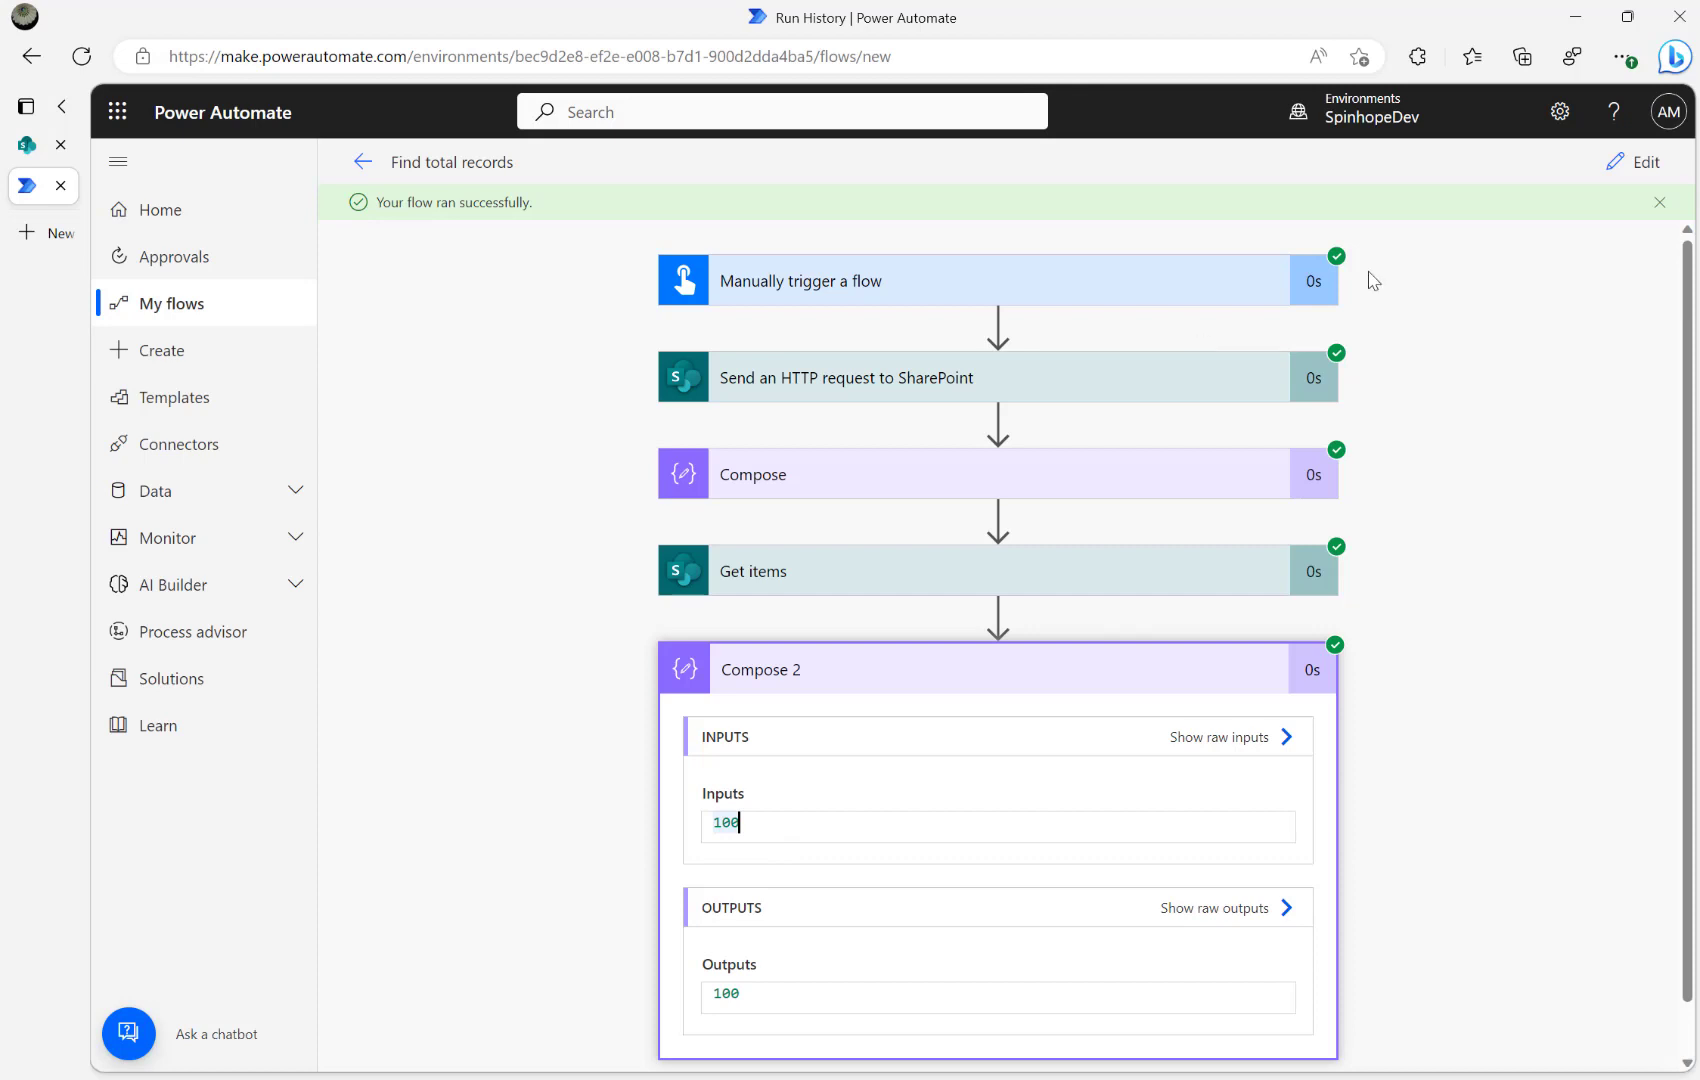
click(1644, 162)
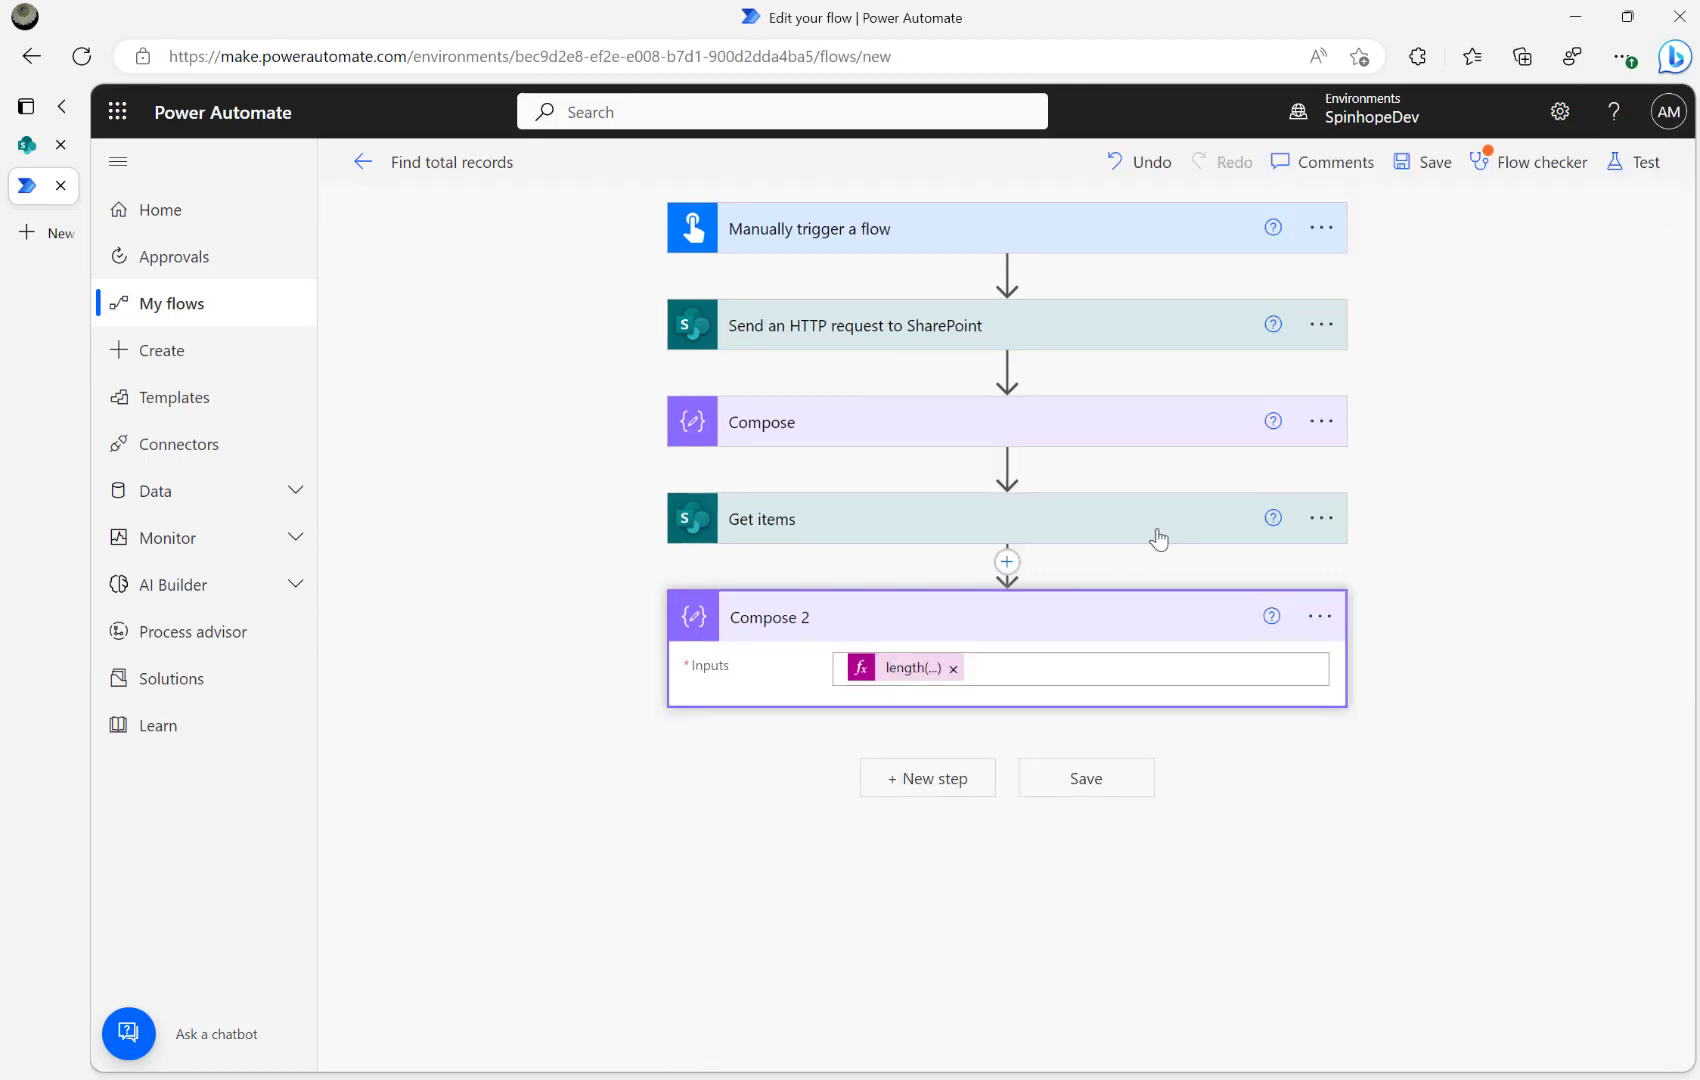
Step: Turn on pagination for Get items with a 10000 threshold
click(1322, 518)
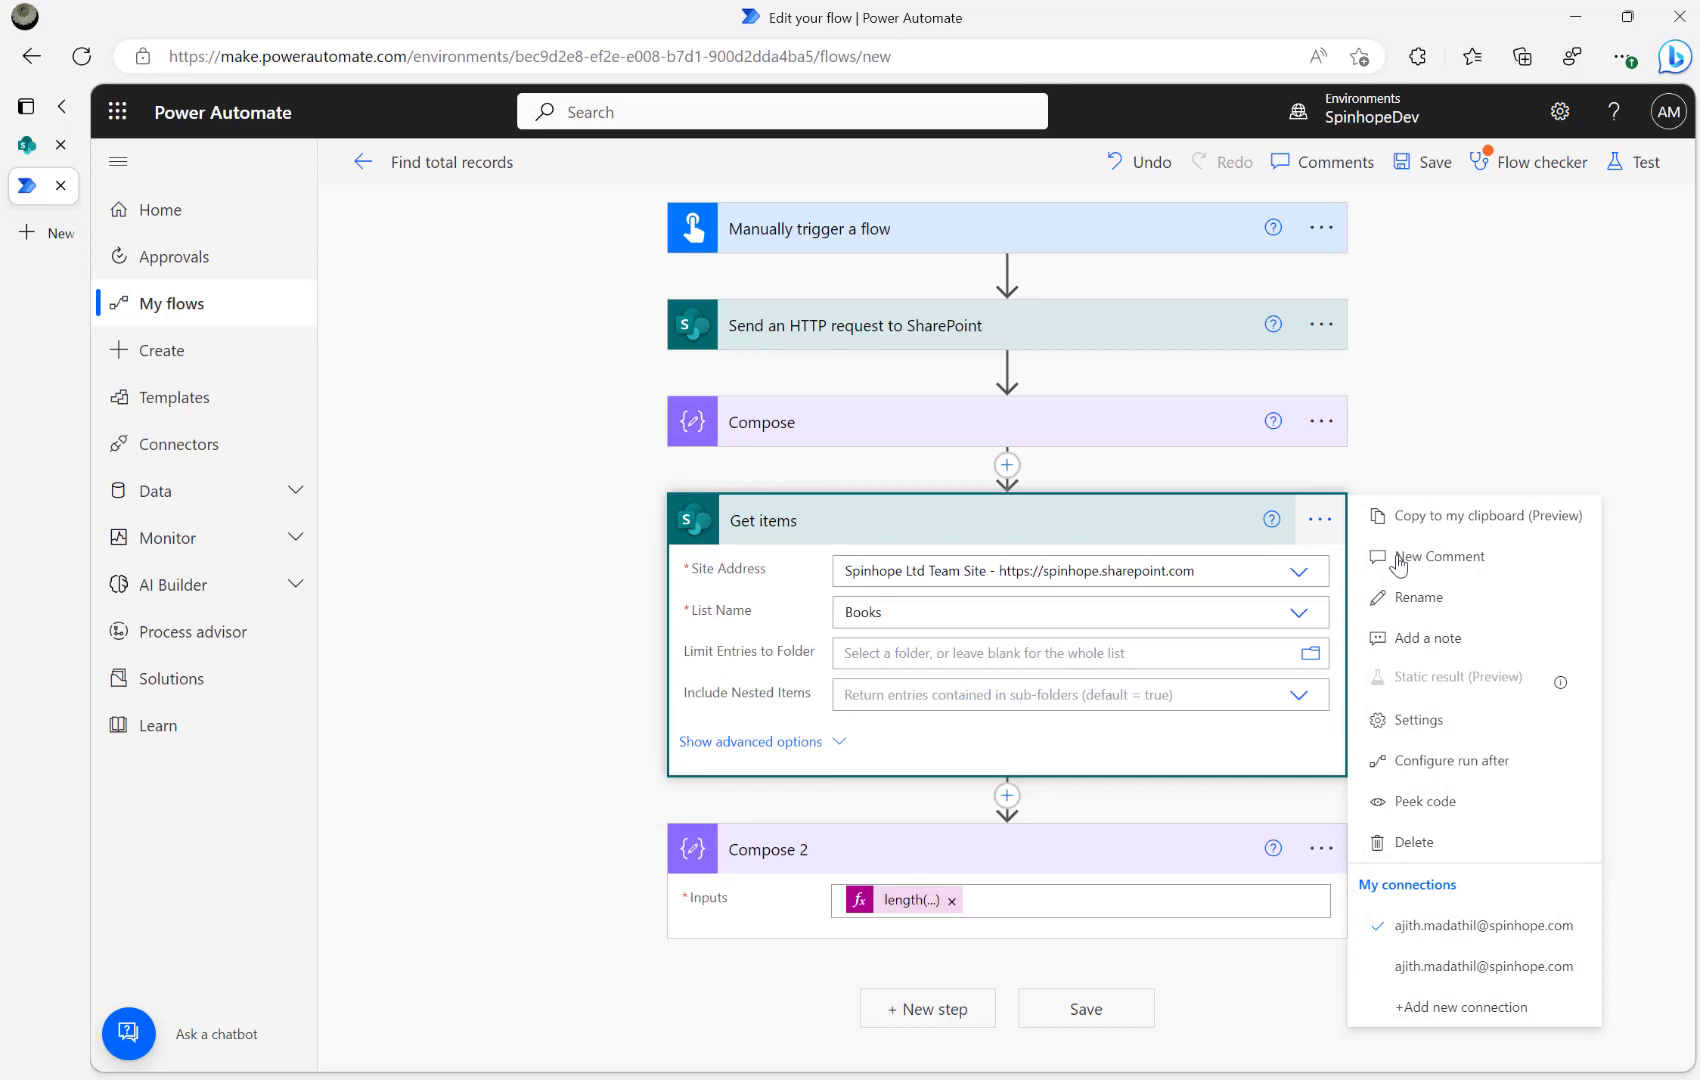
click(1419, 719)
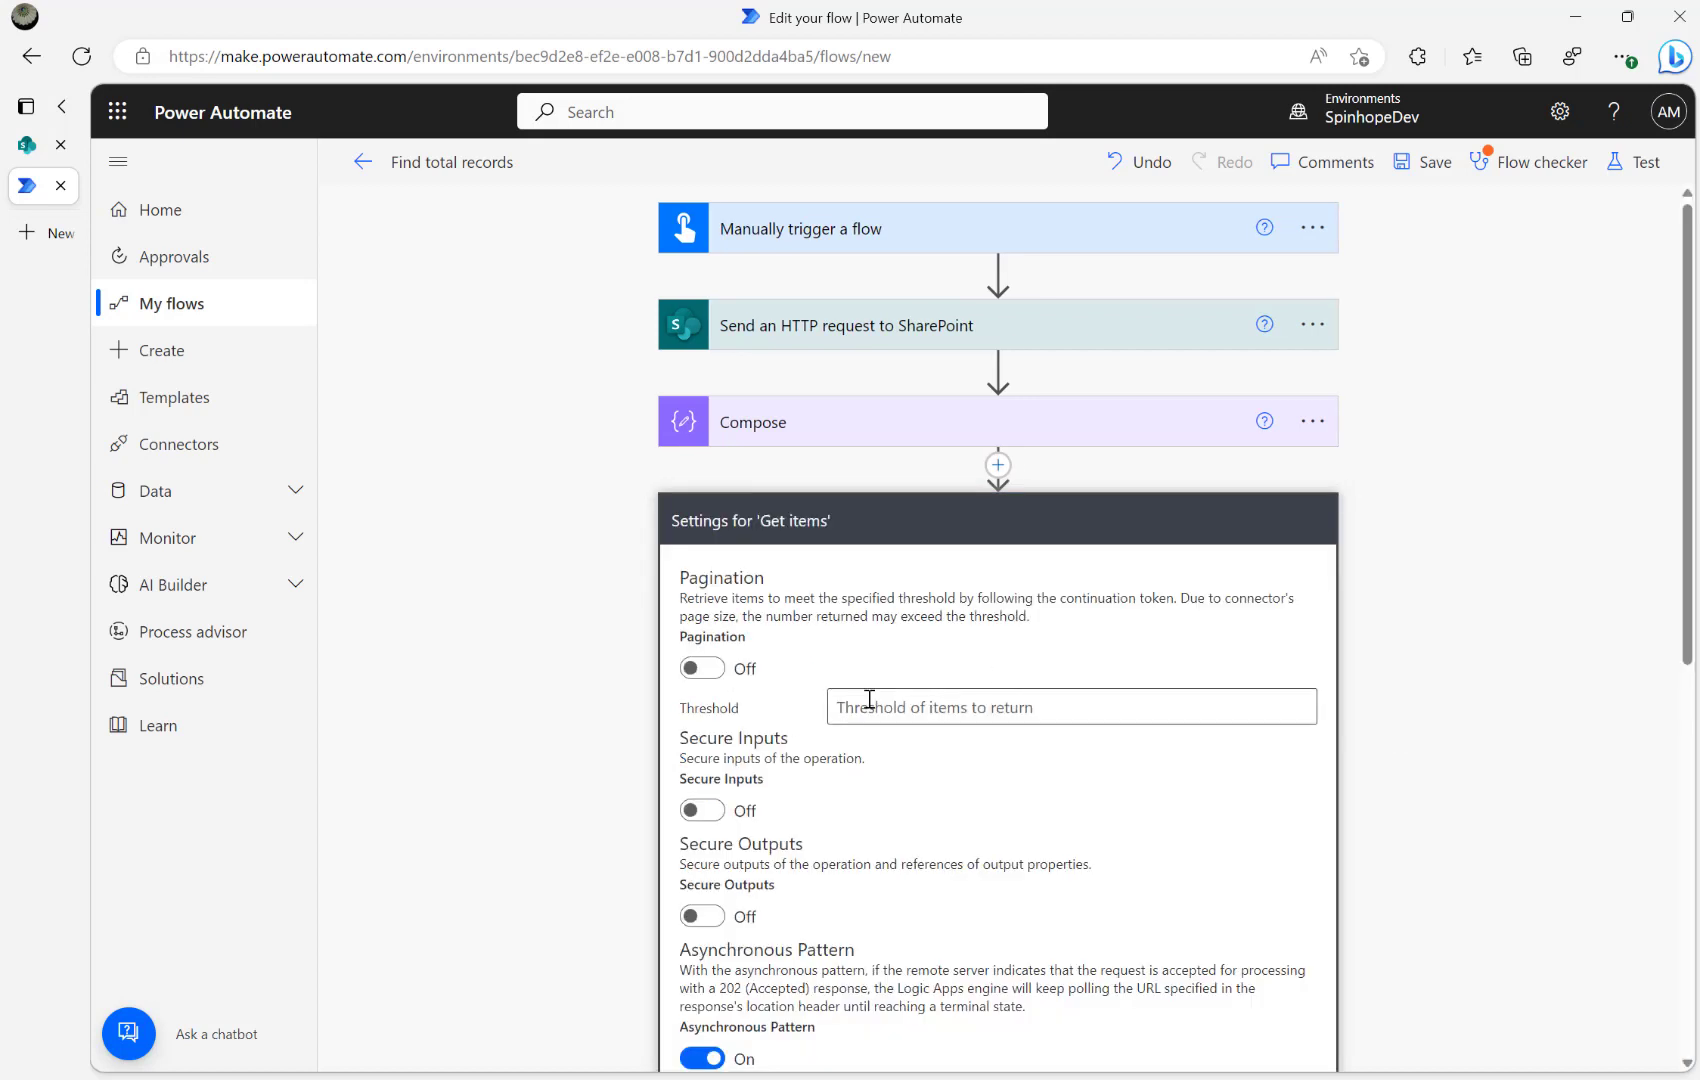
click(701, 668)
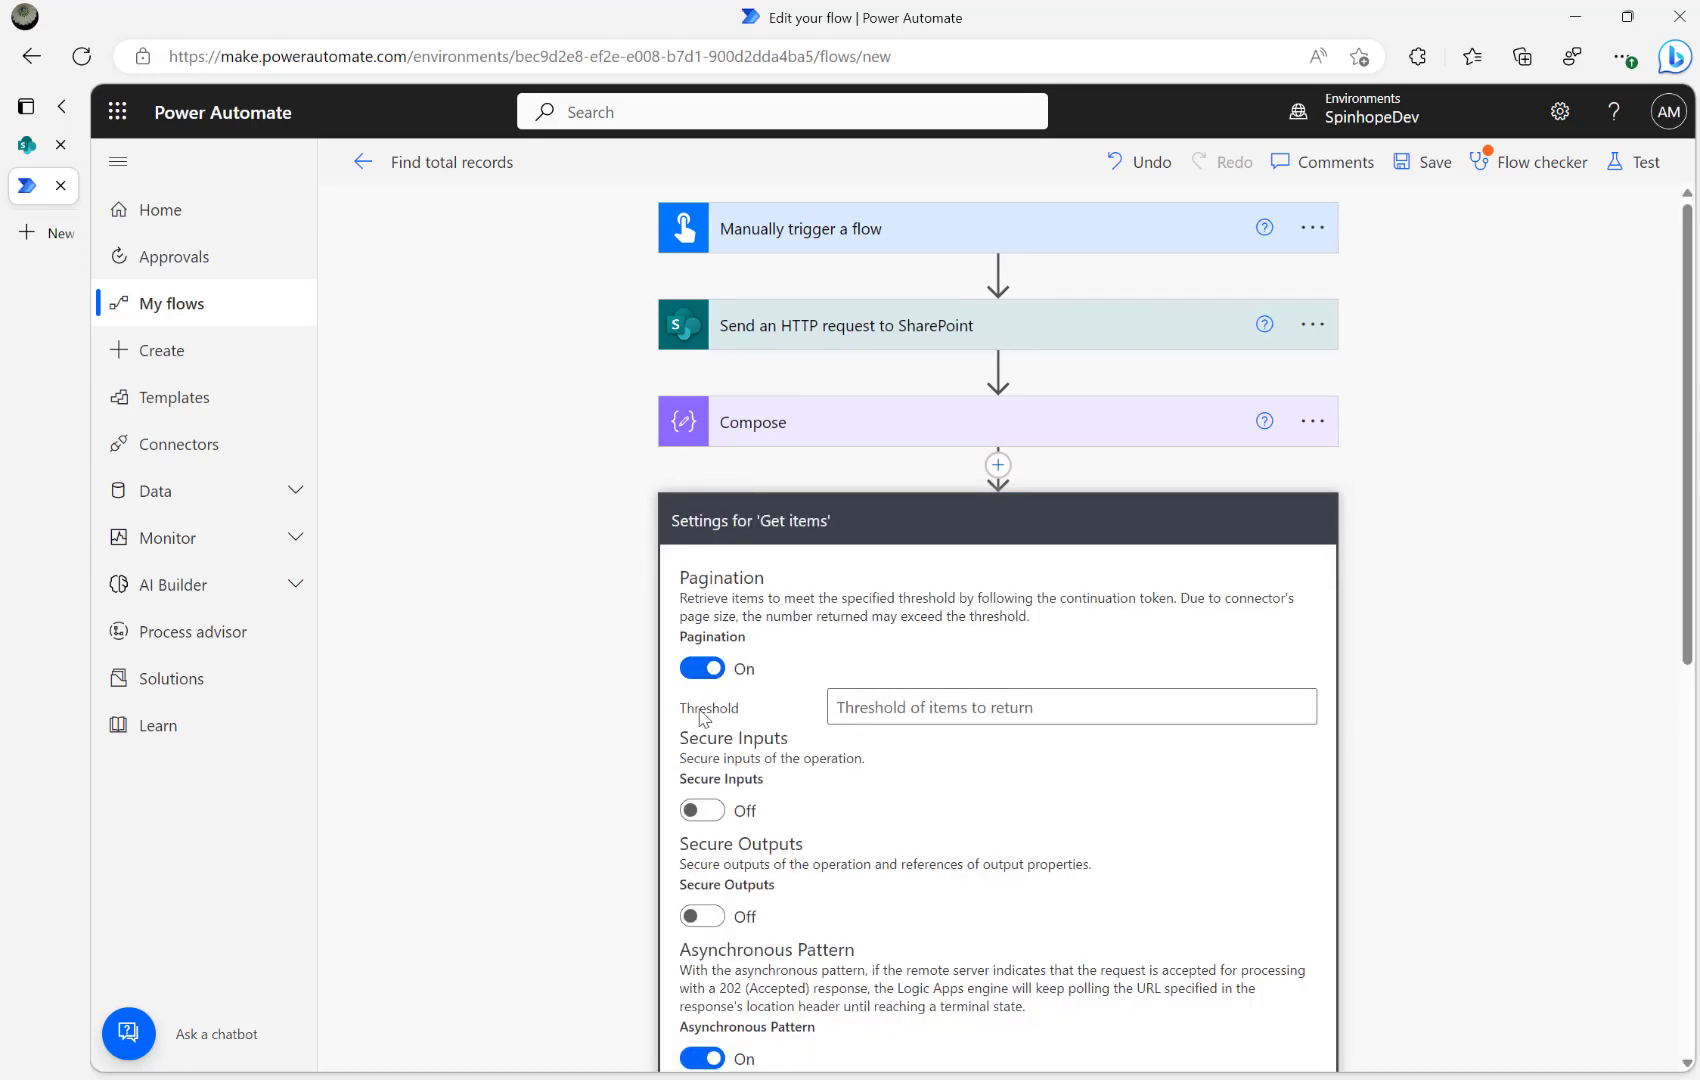
click(1069, 706)
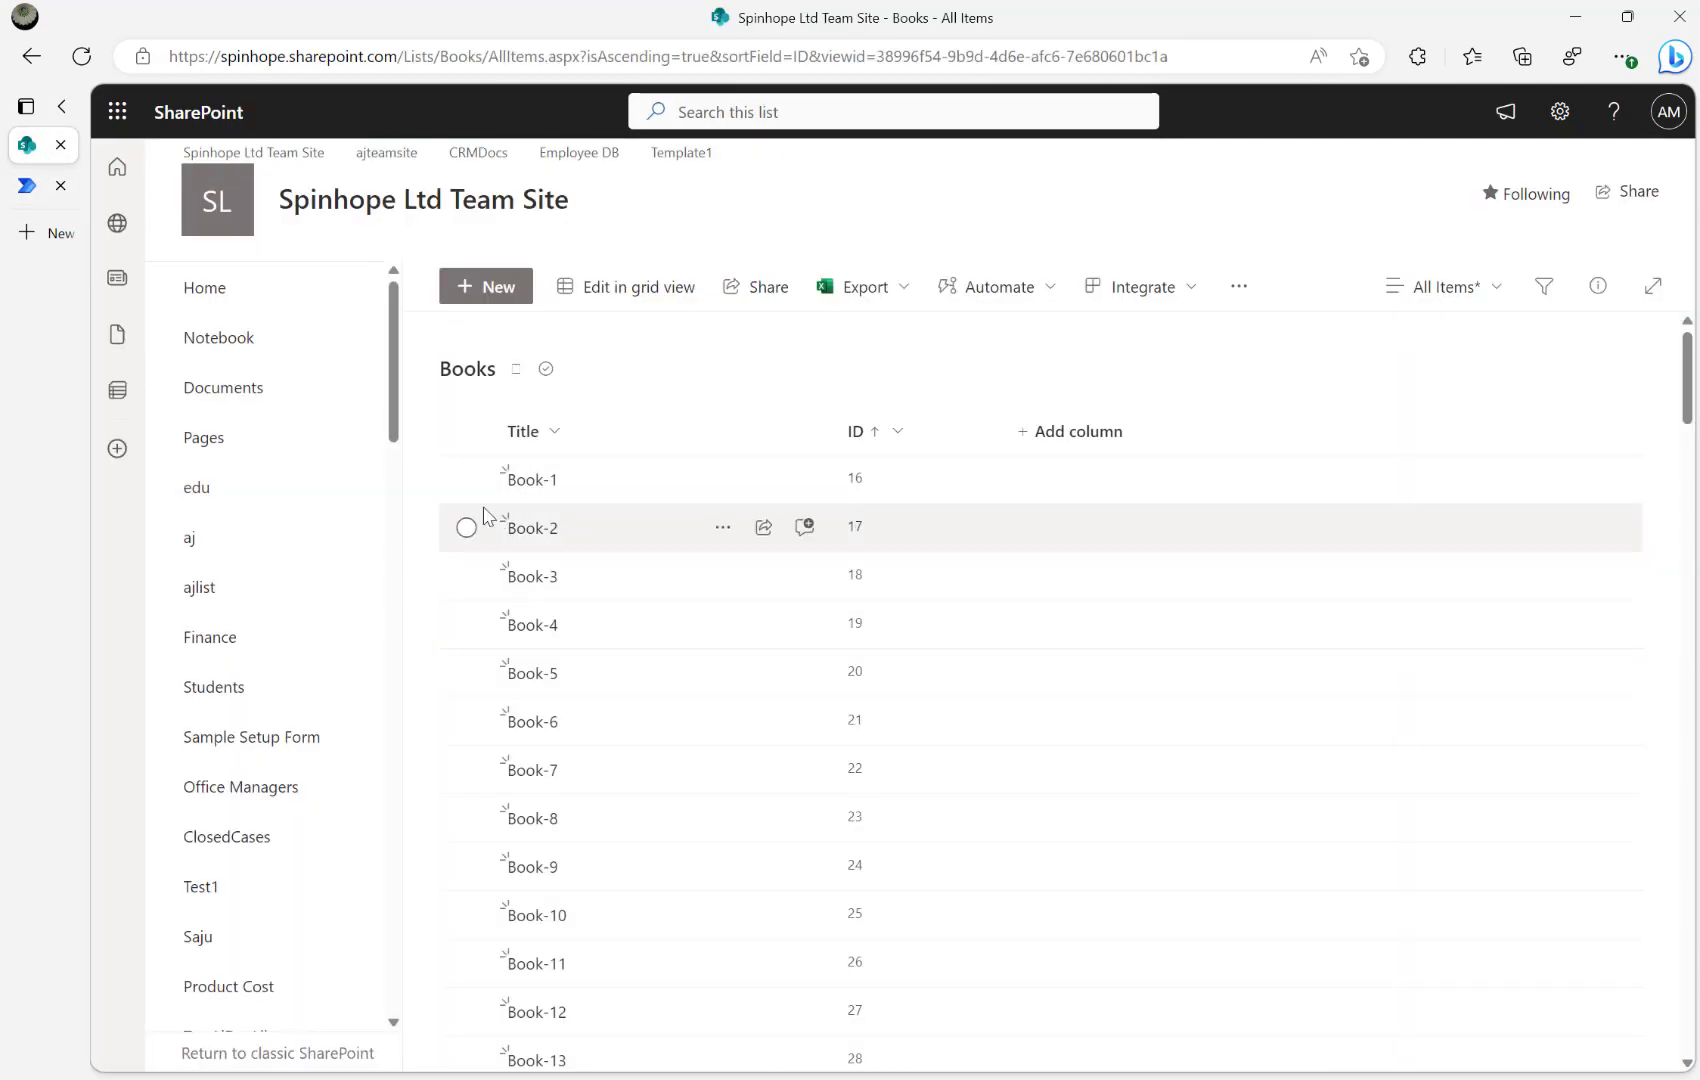
mouse_move(531, 479)
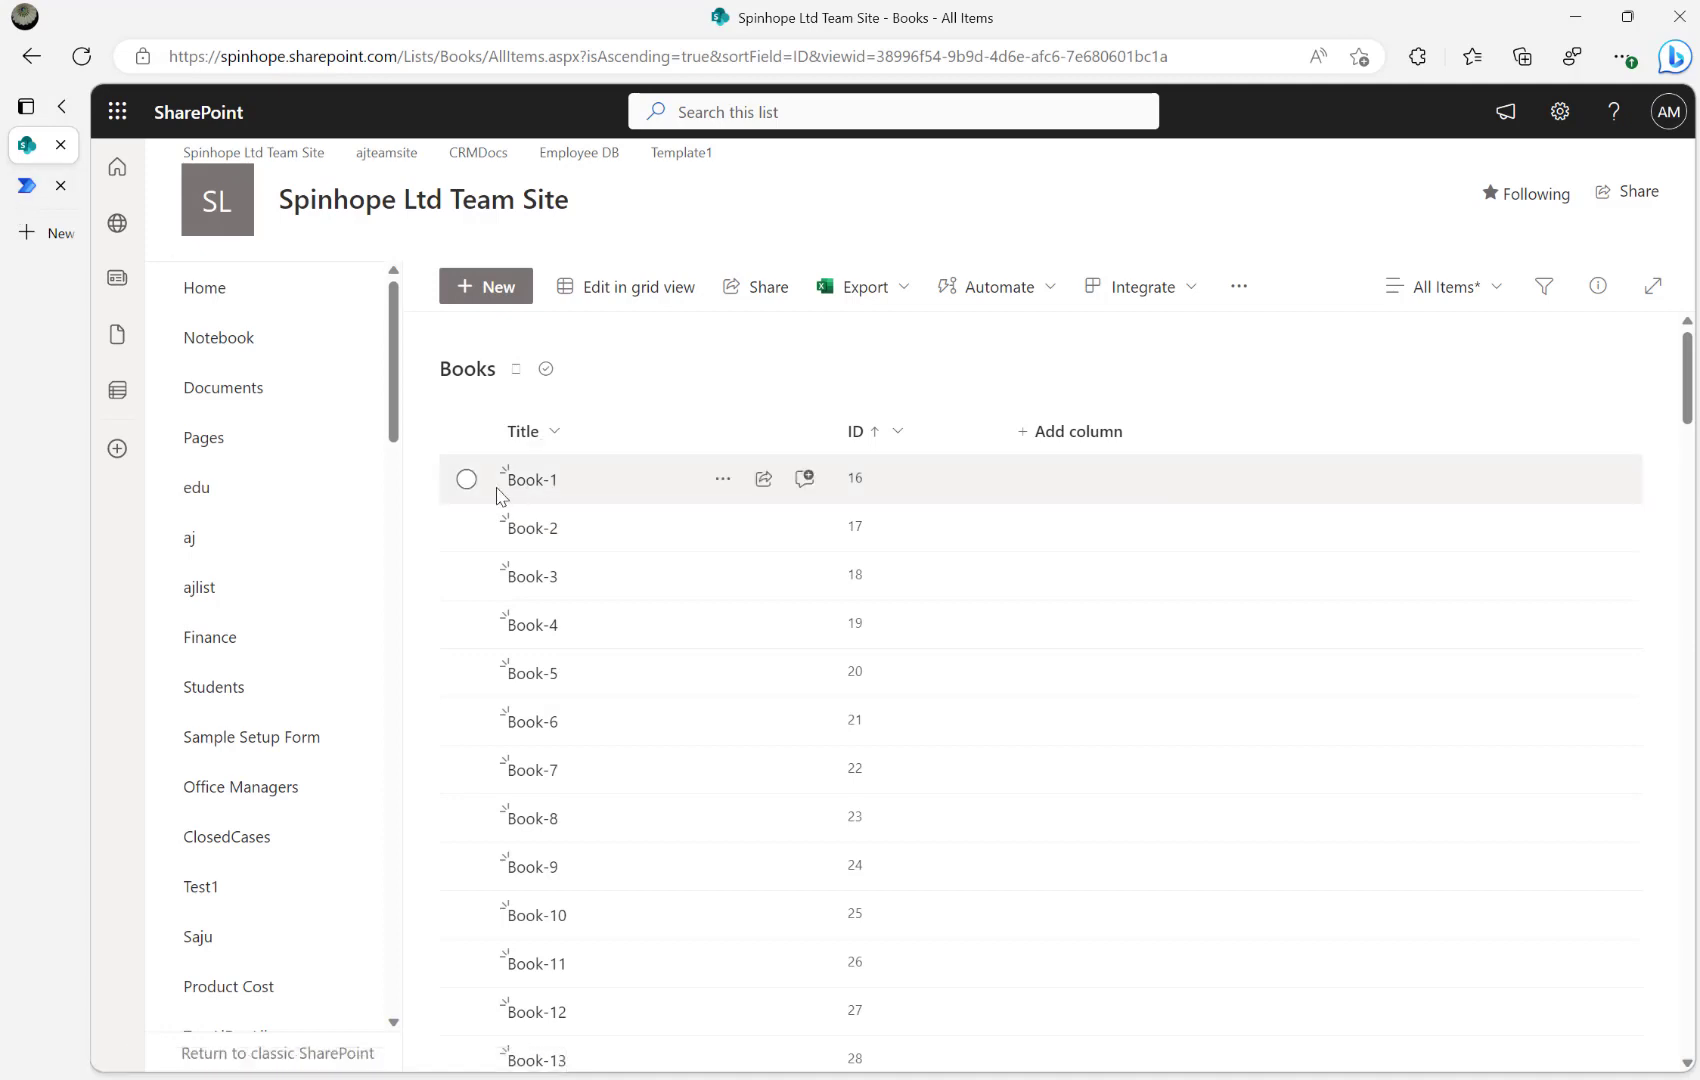
mouse_move(497, 480)
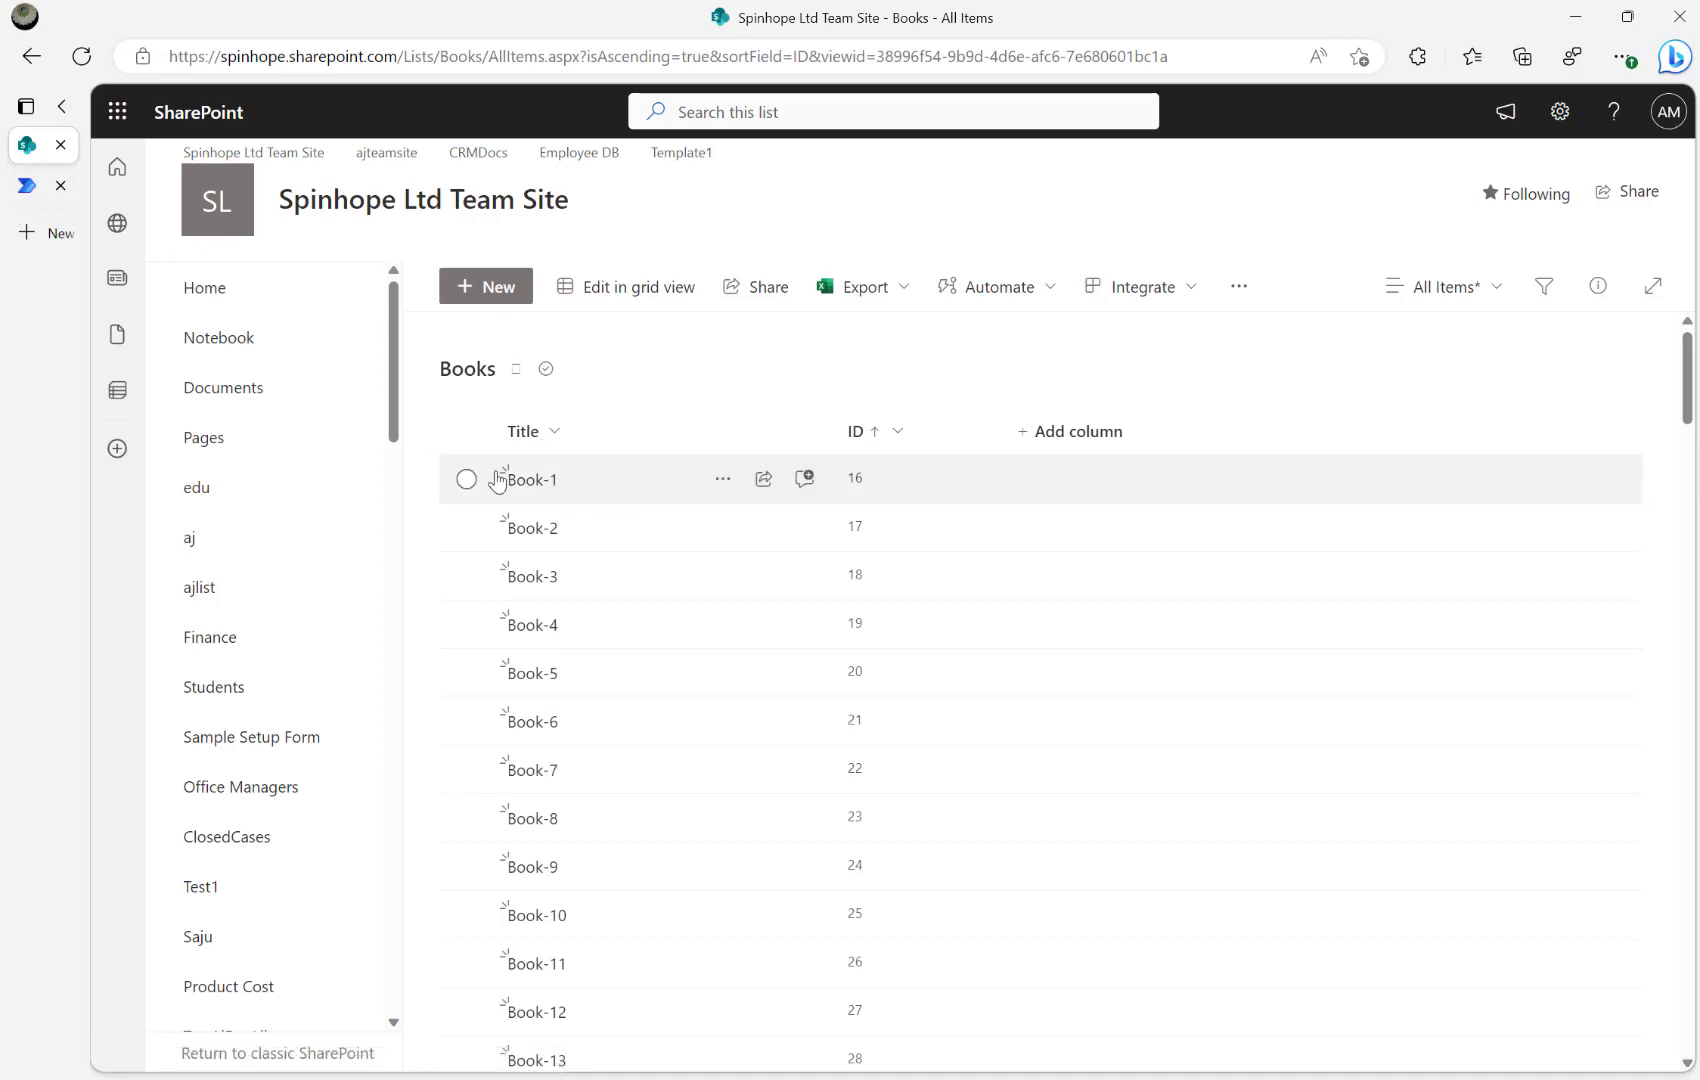
mouse_move(22, 201)
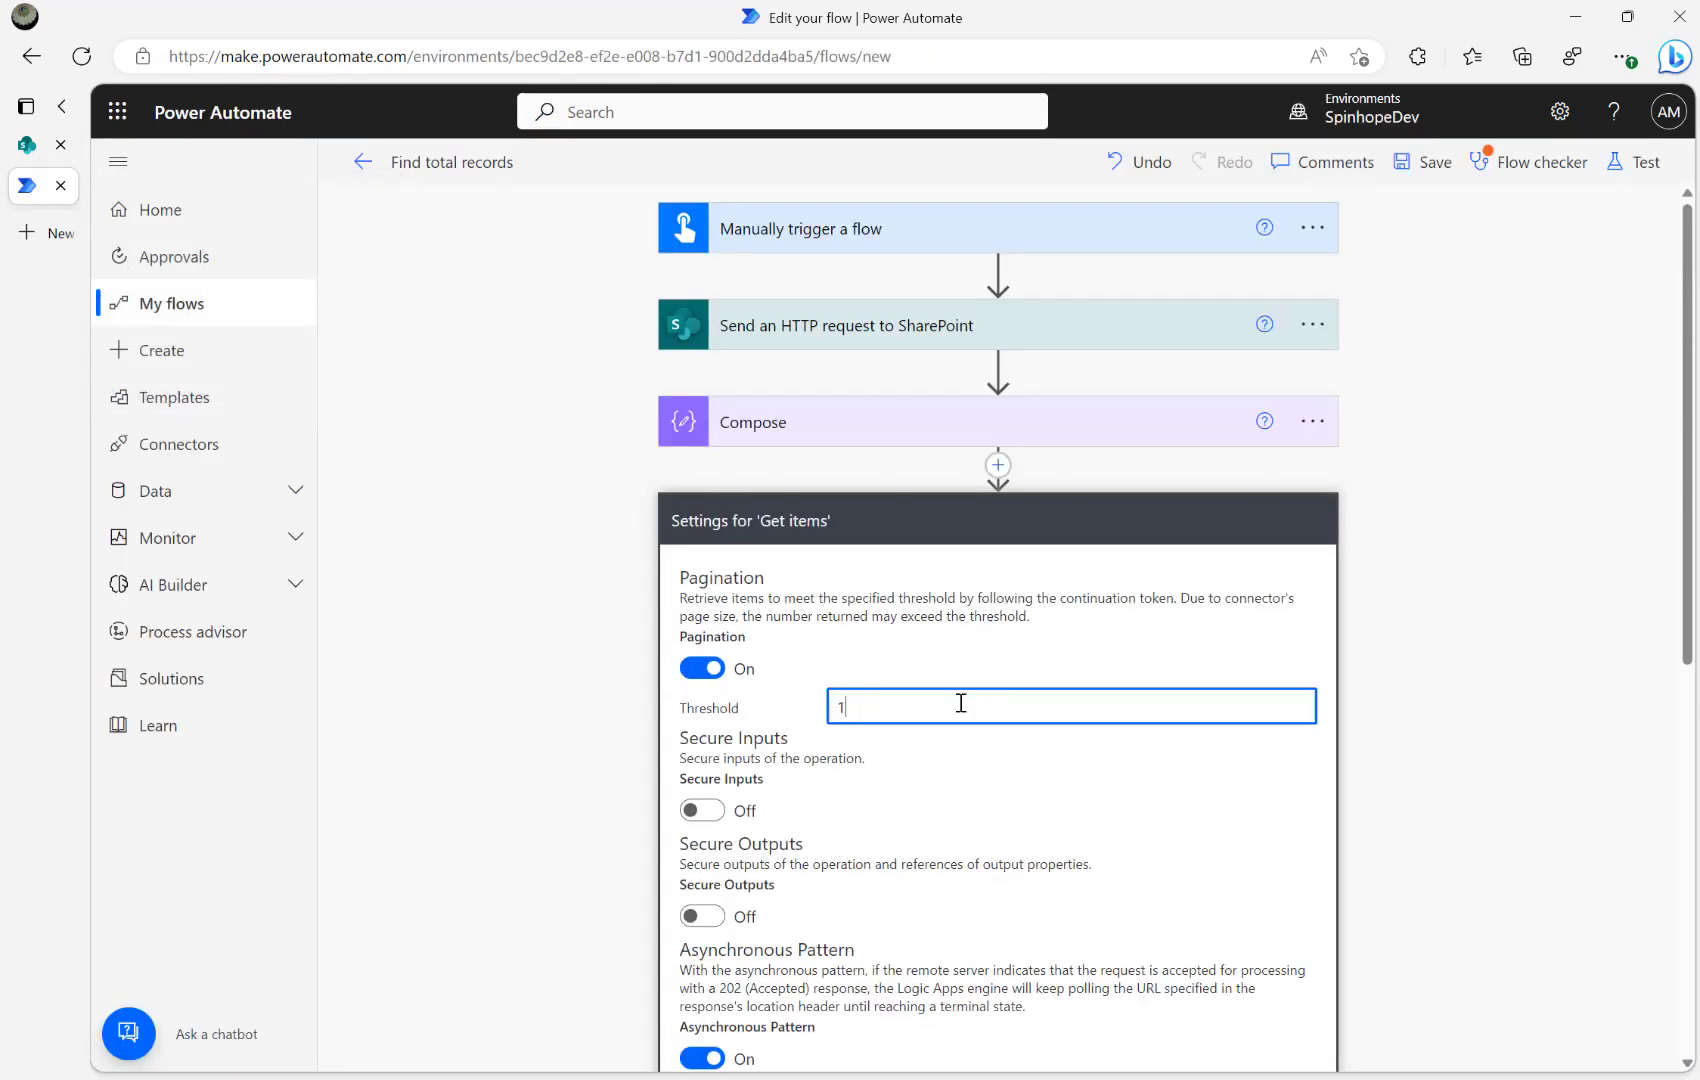
text(0000)
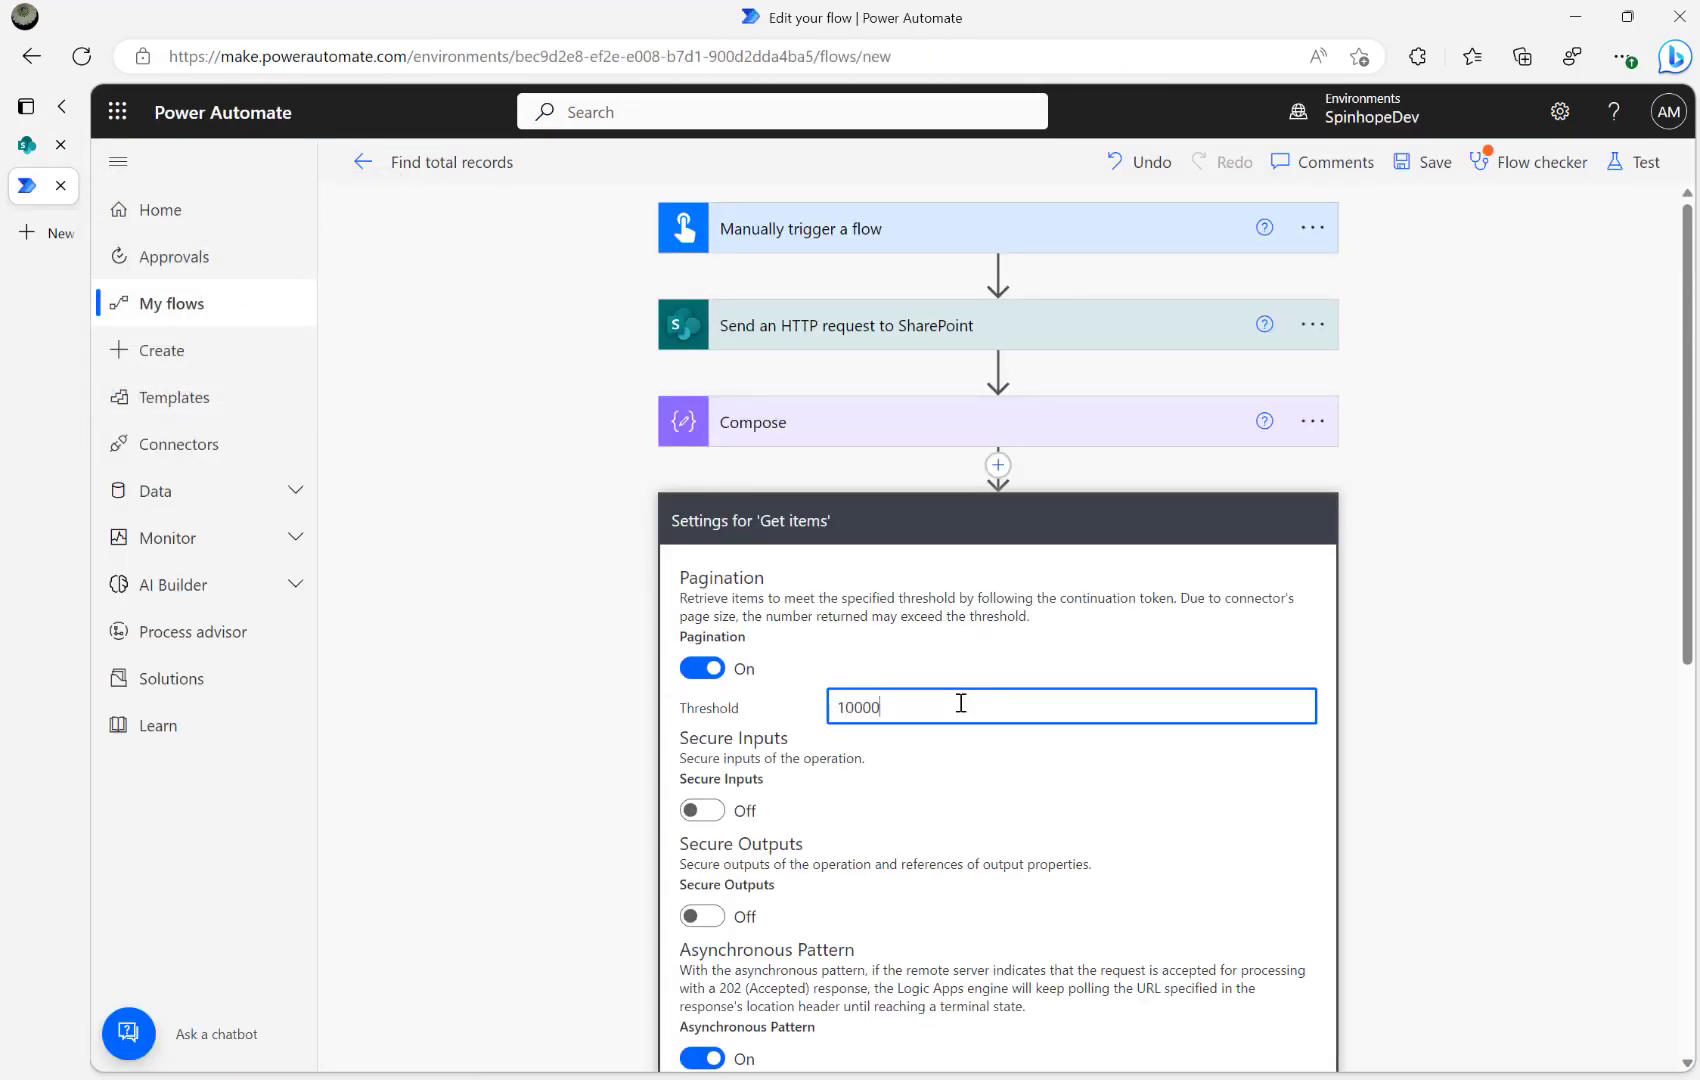
scroll(down, 3)
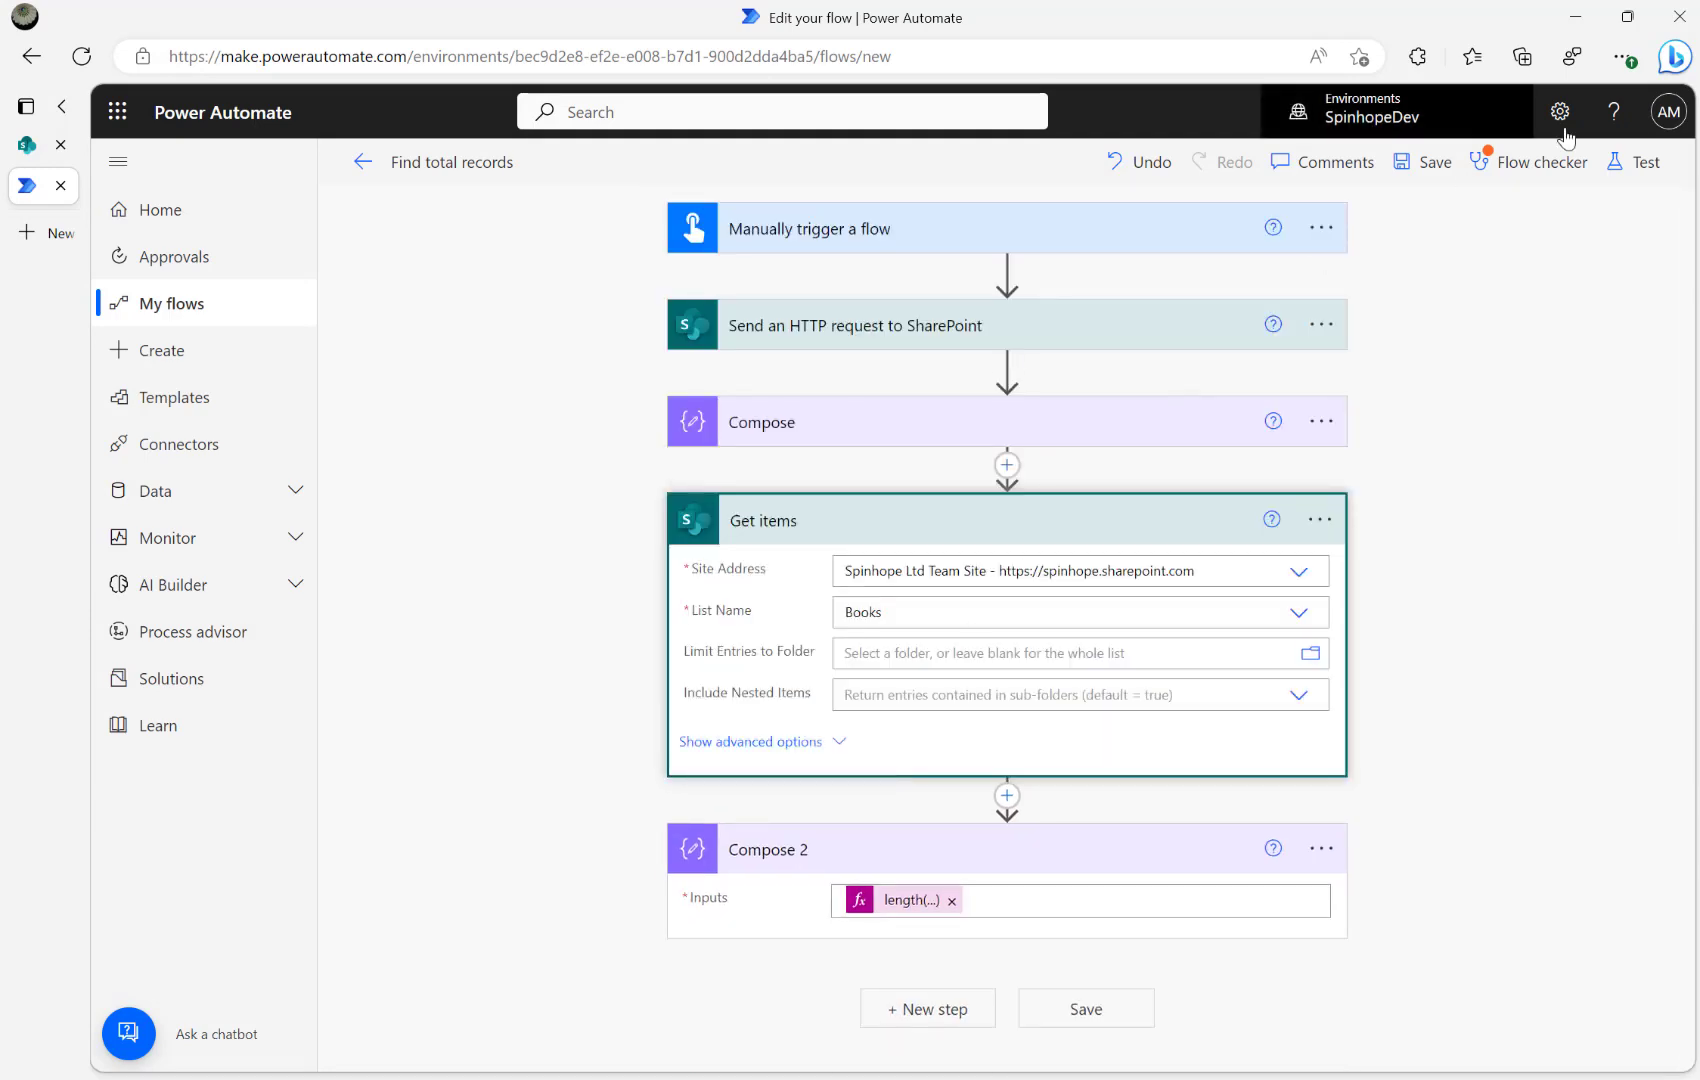
Step: Save the flow and start a new manual test run
click(1644, 162)
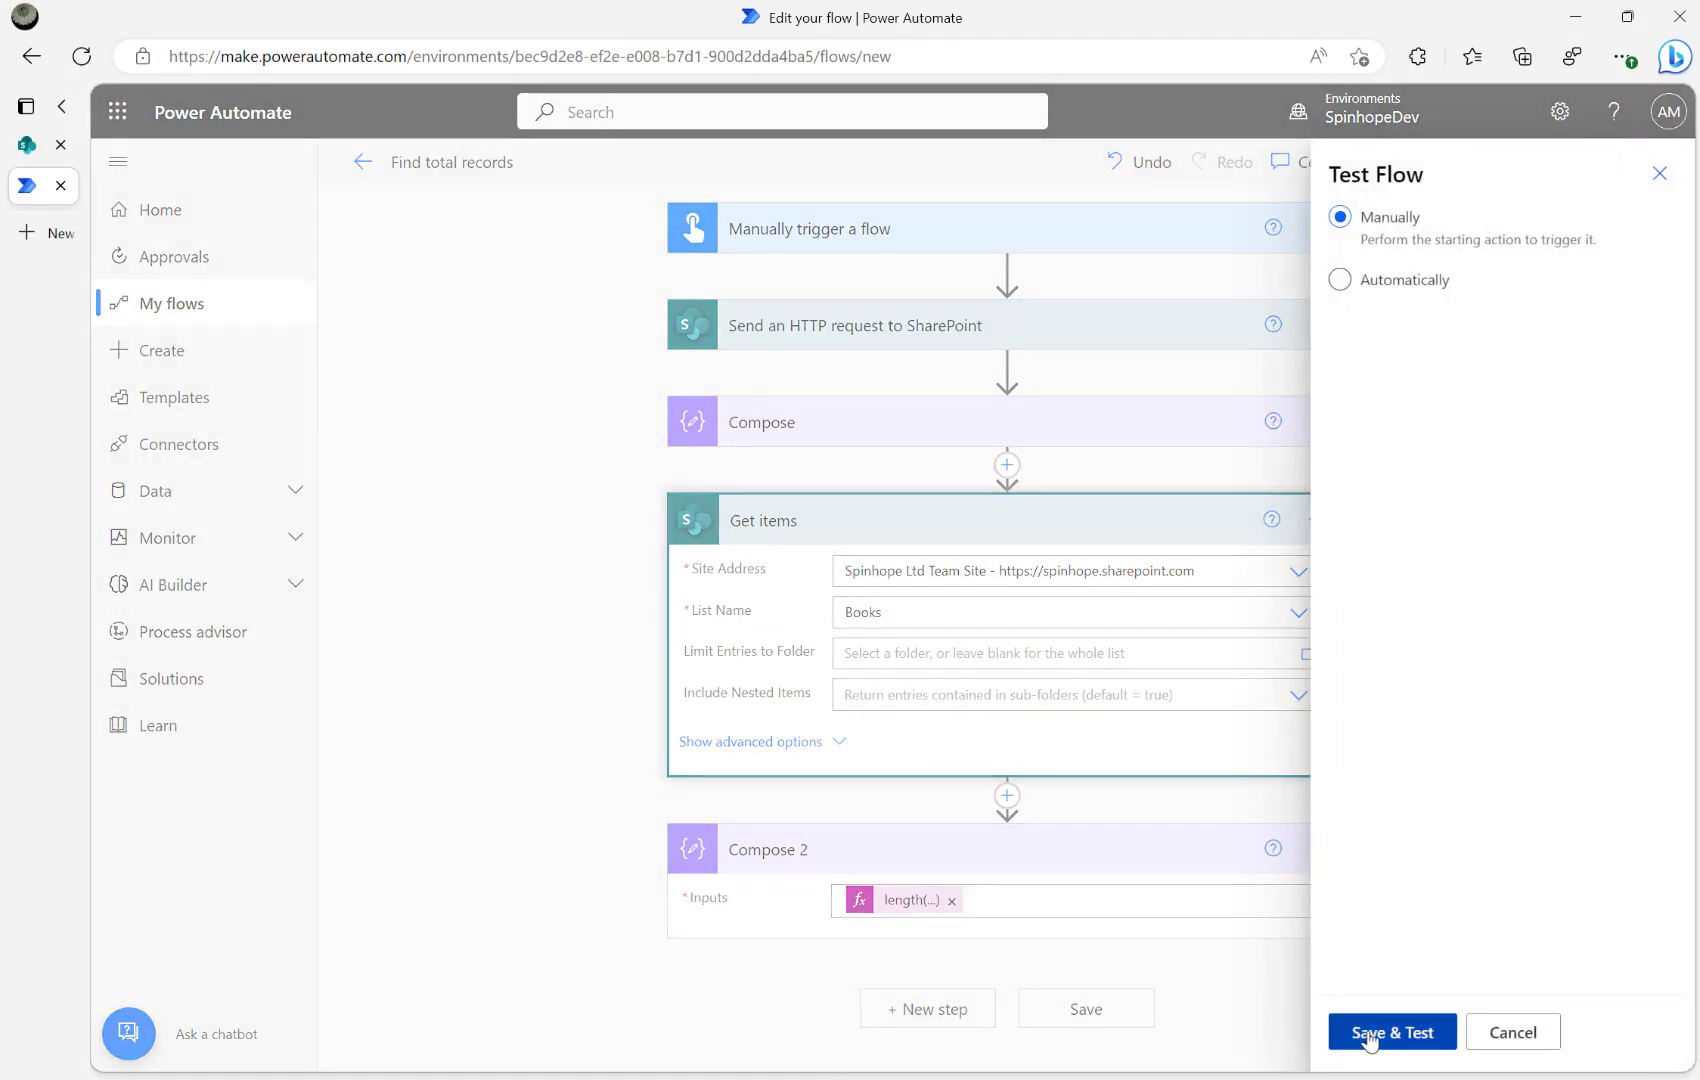
click(1392, 1031)
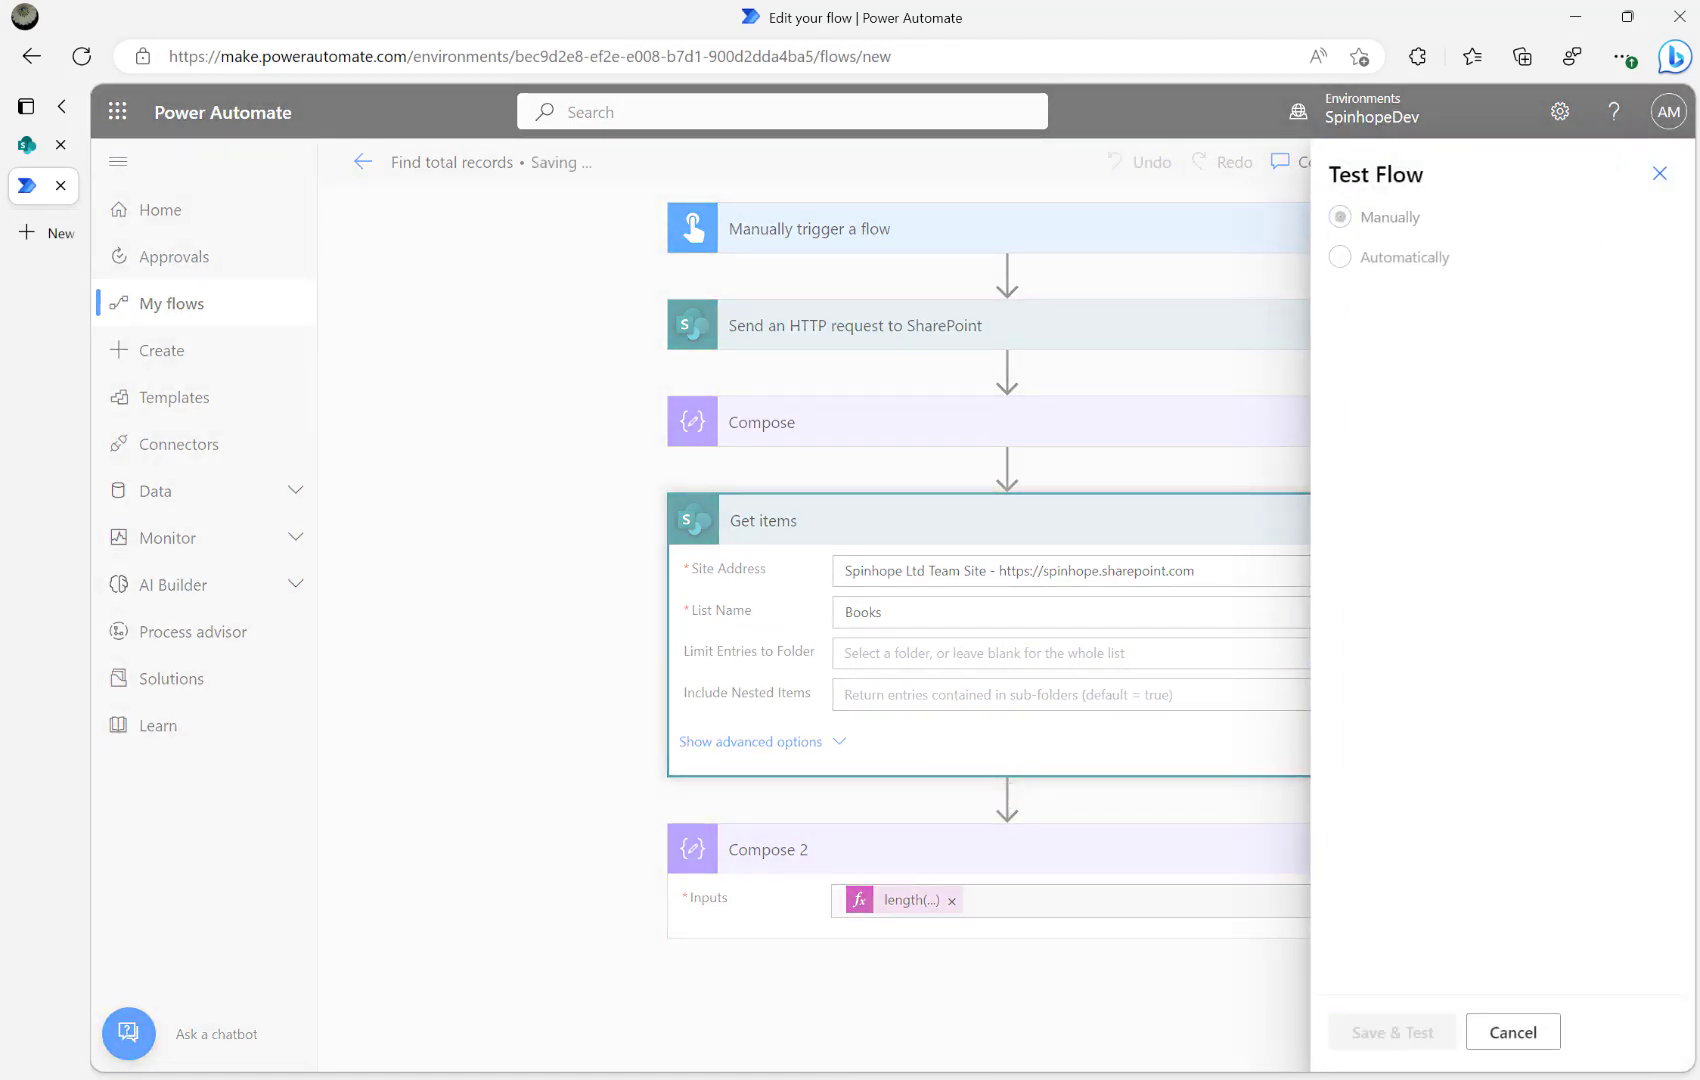
click(1391, 1031)
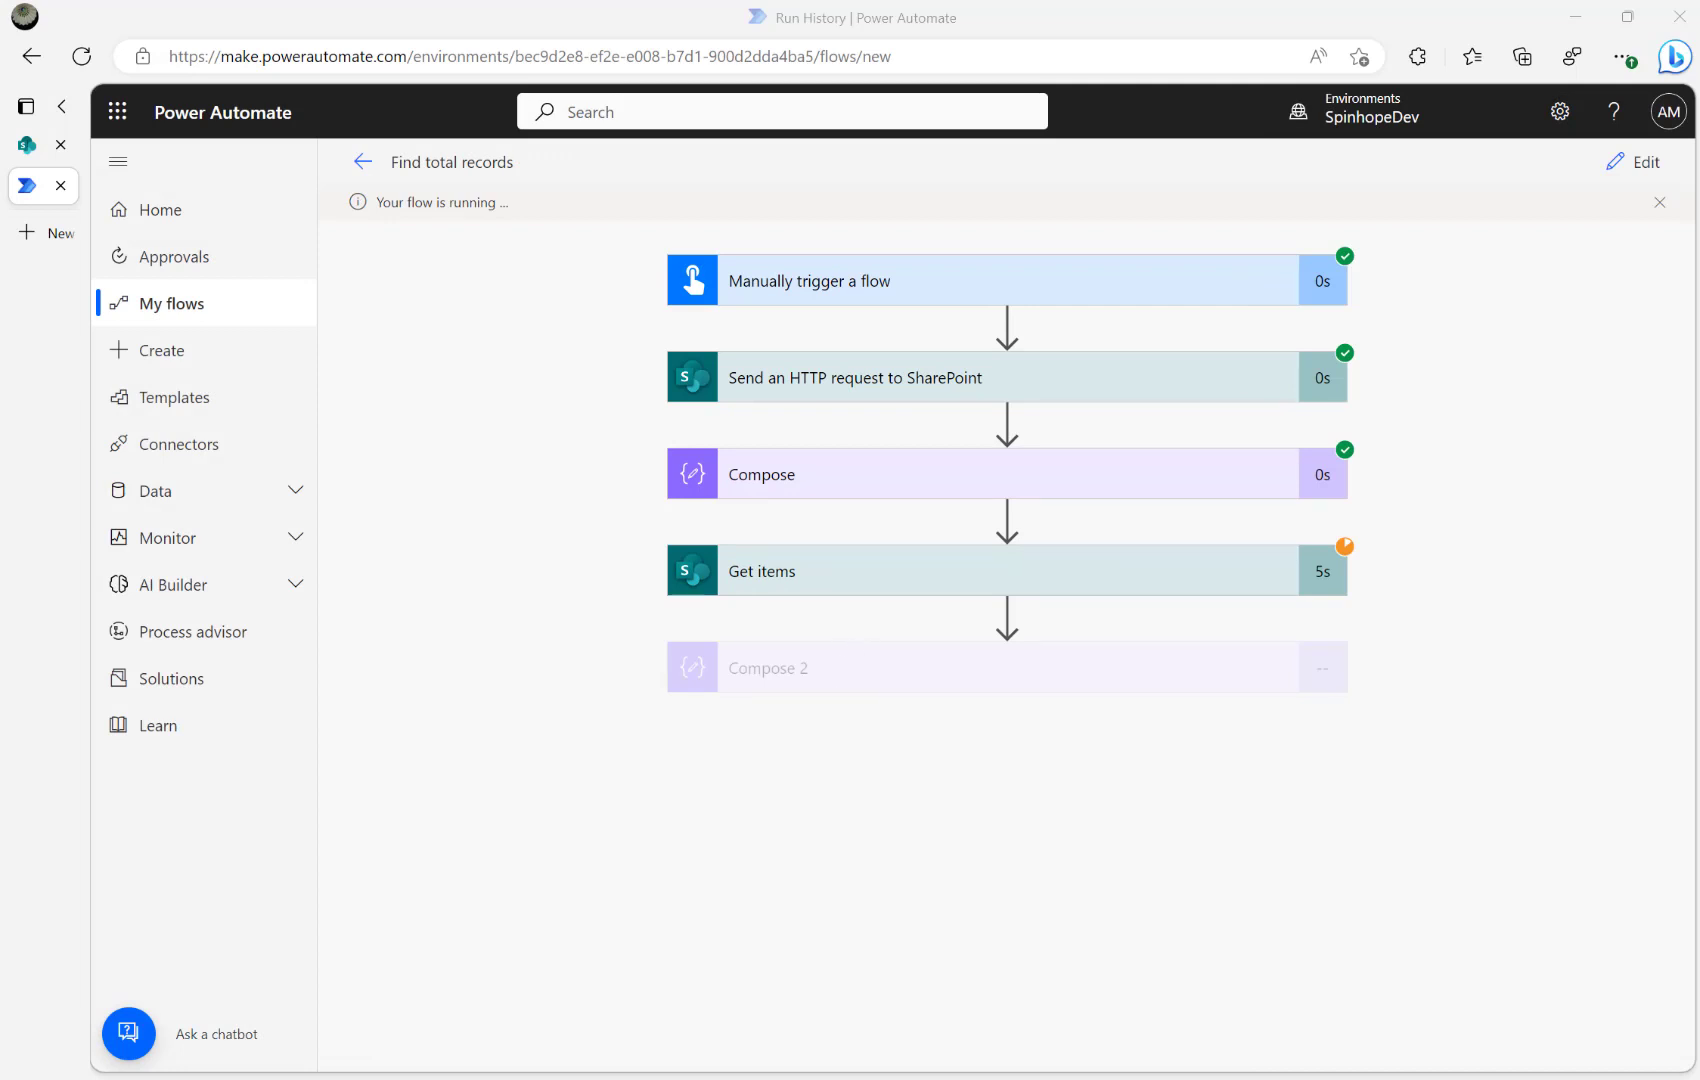
mouse_move(740, 542)
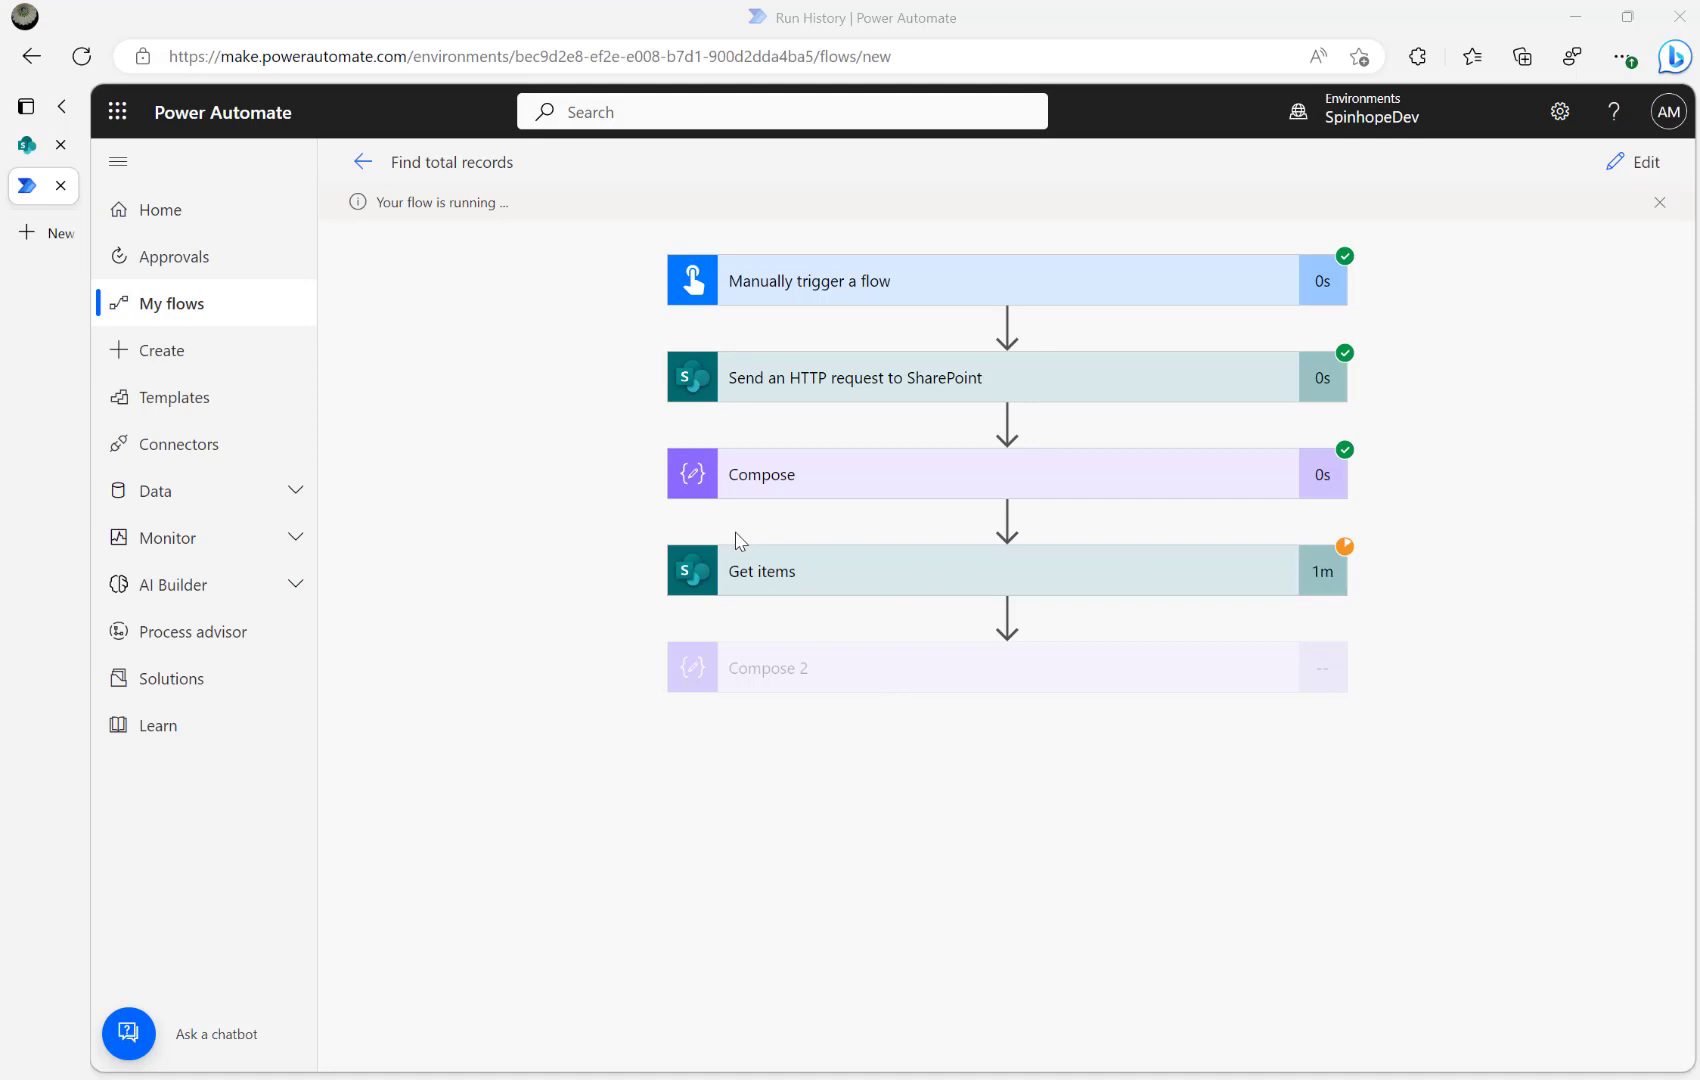
mouse_move(733, 582)
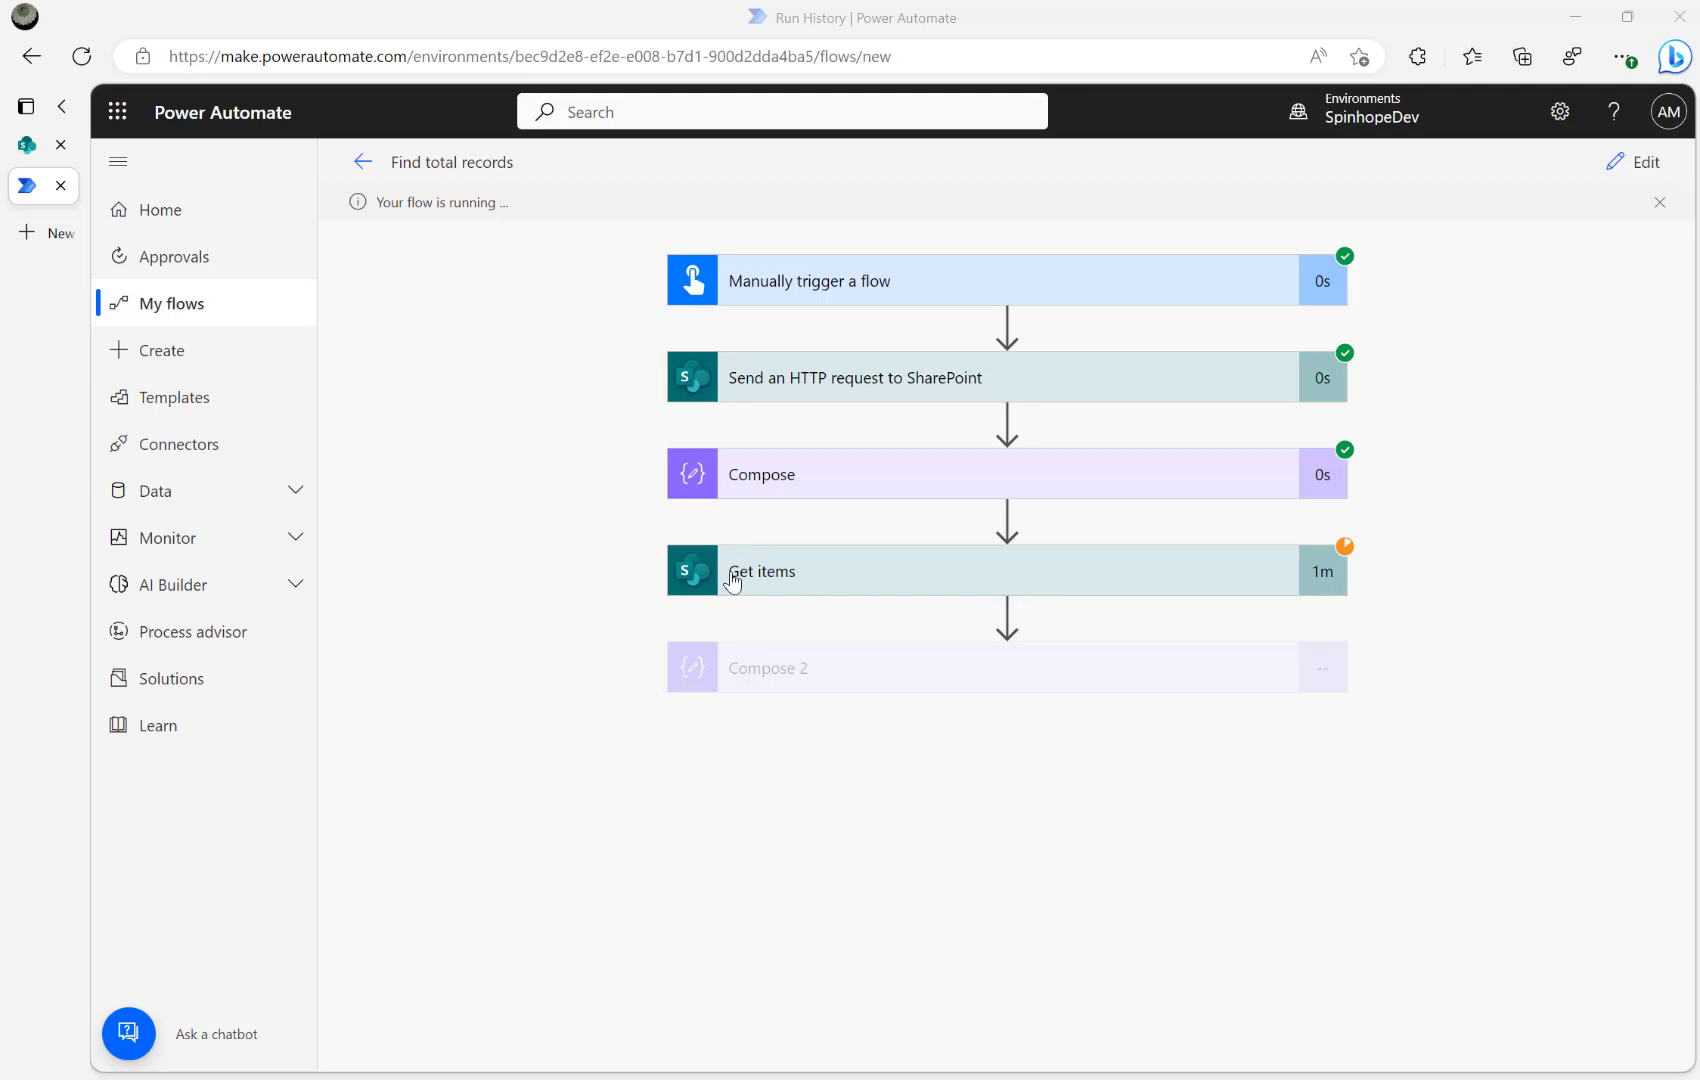
mouse_move(836, 583)
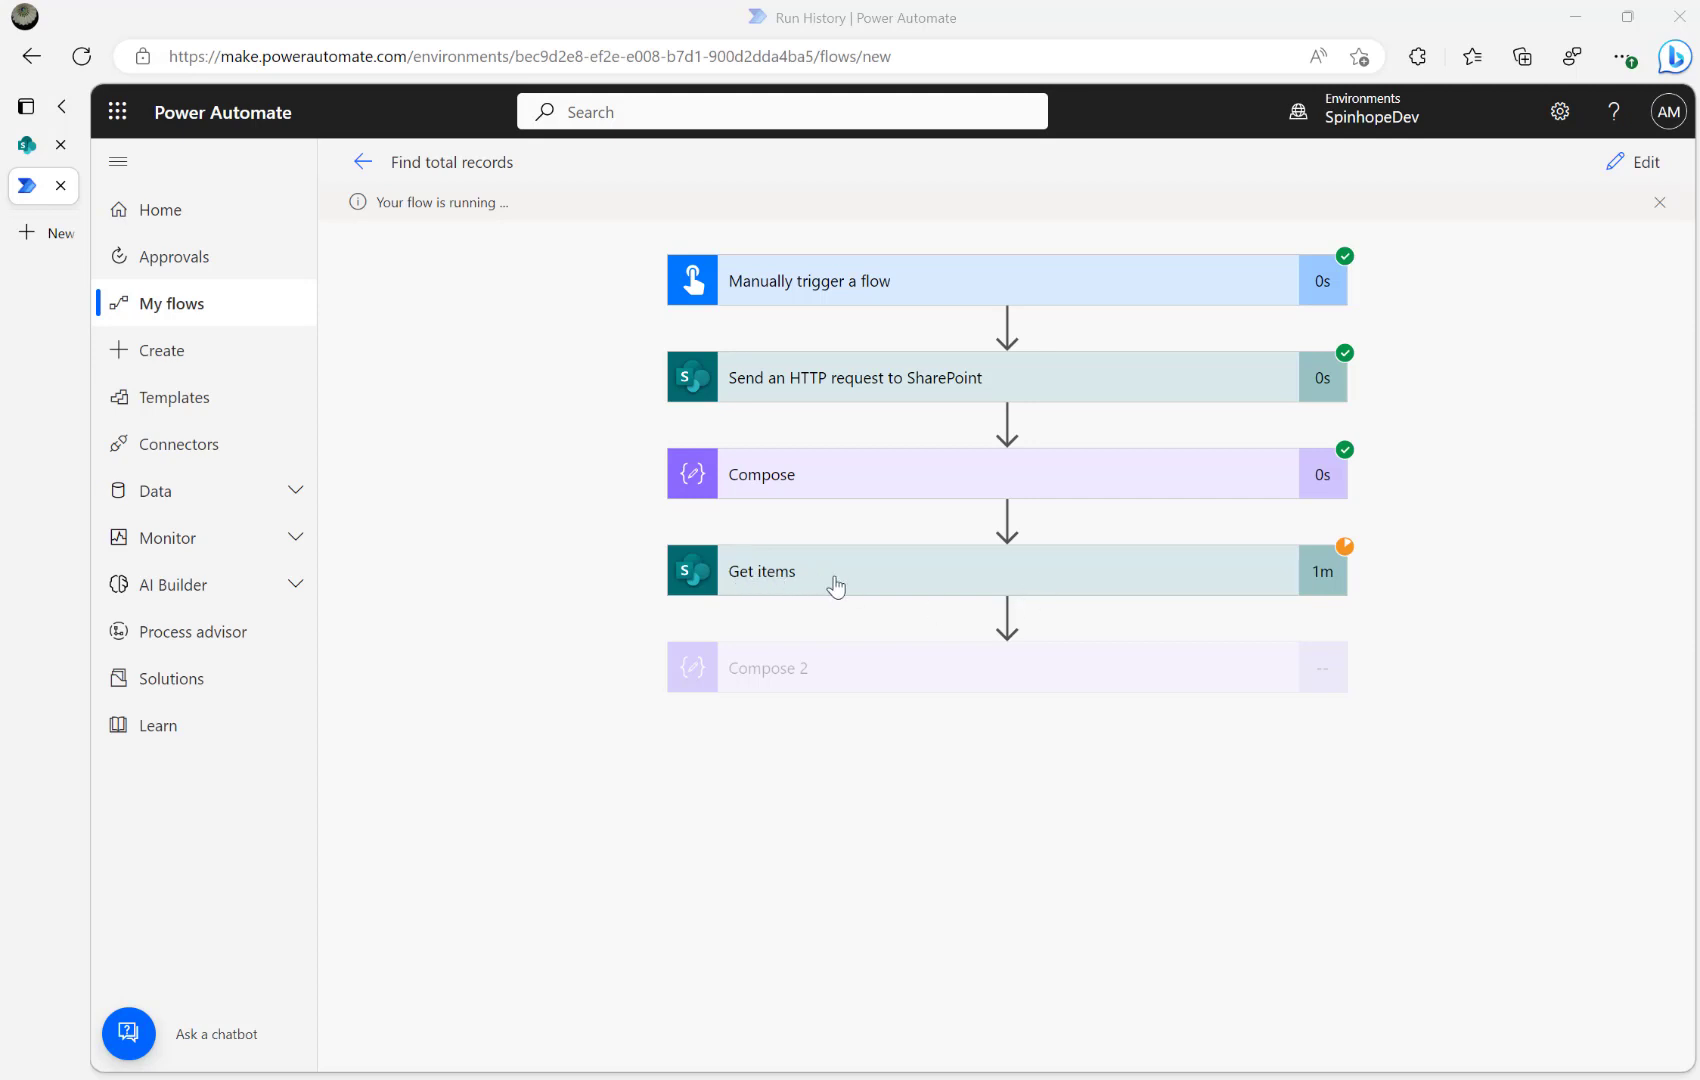
mouse_move(832, 485)
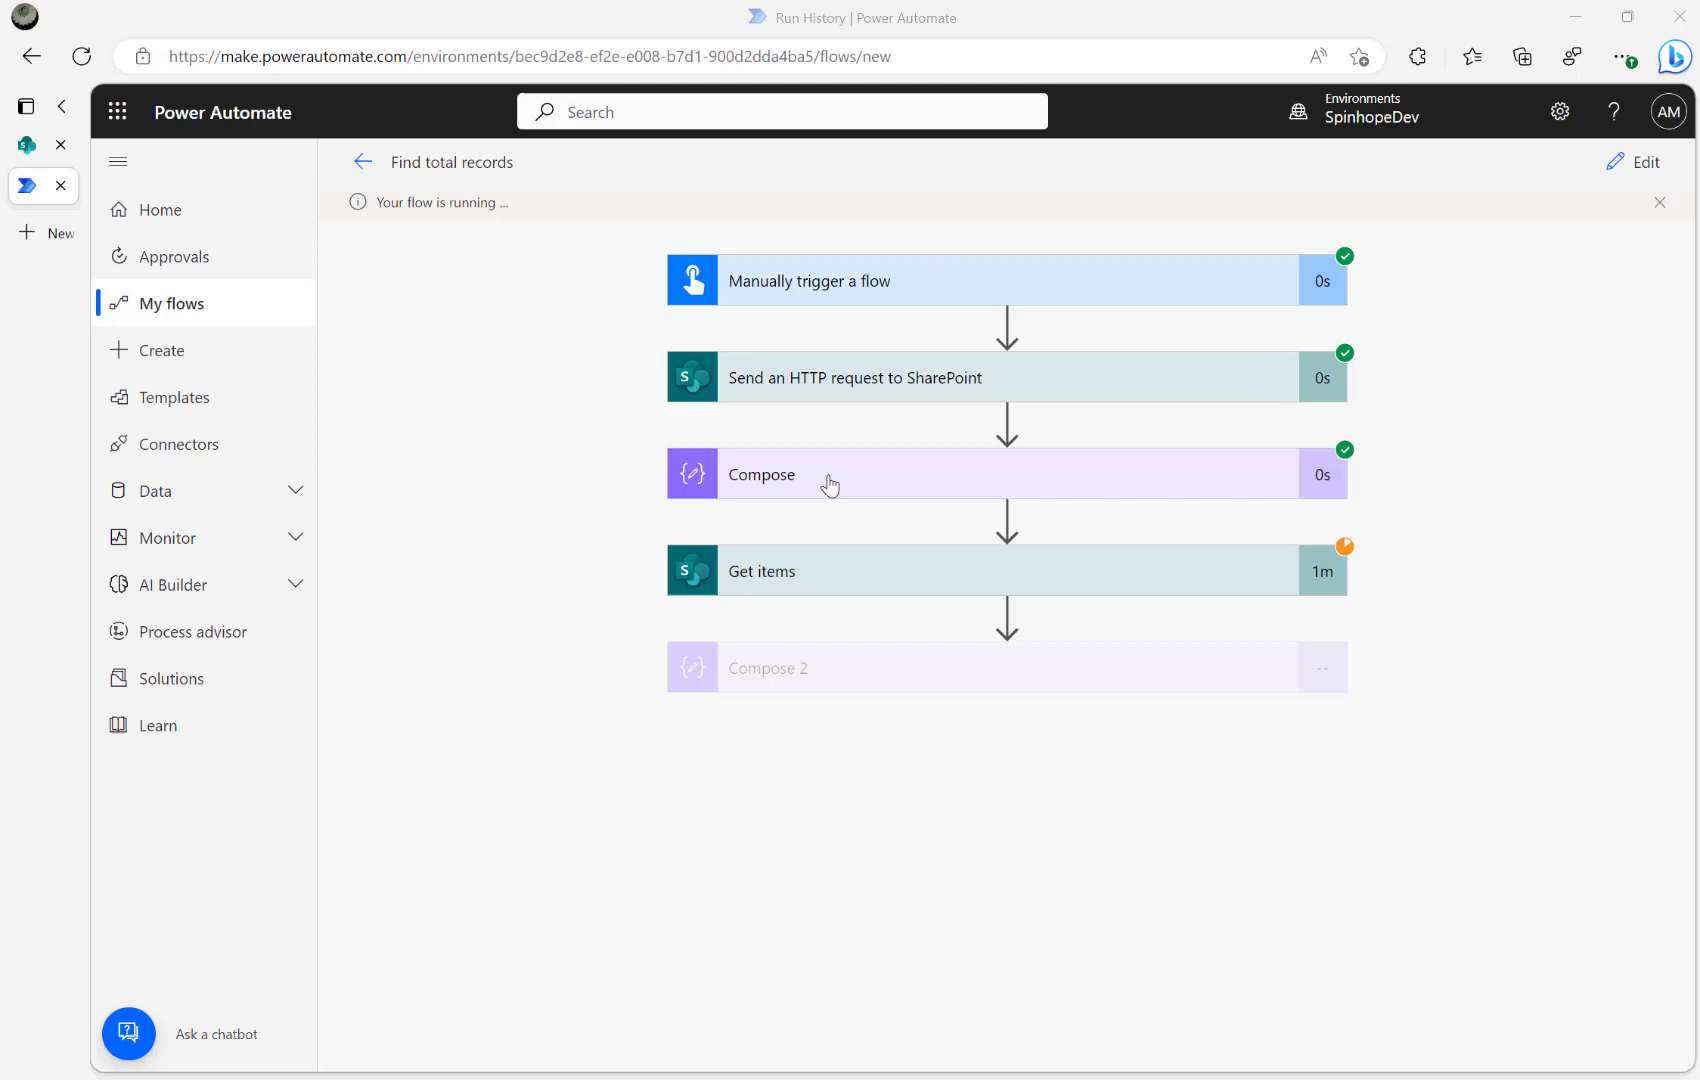
mouse_move(851, 574)
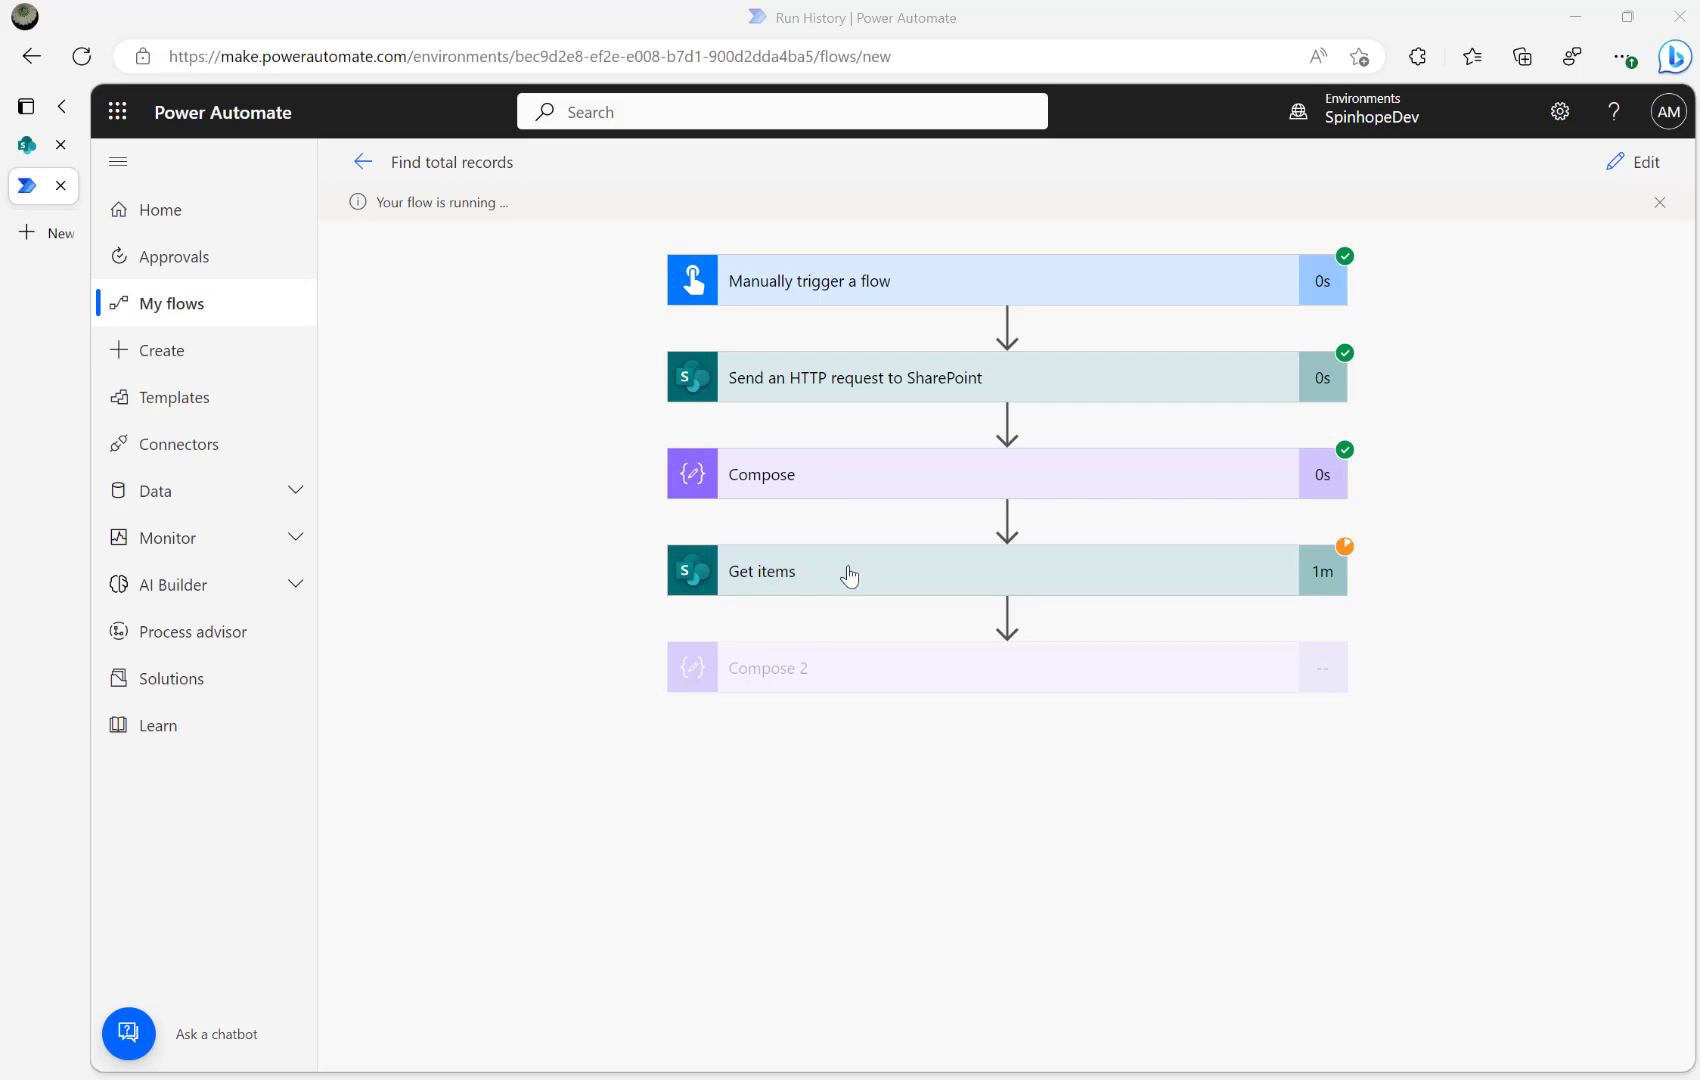
mouse_move(846, 697)
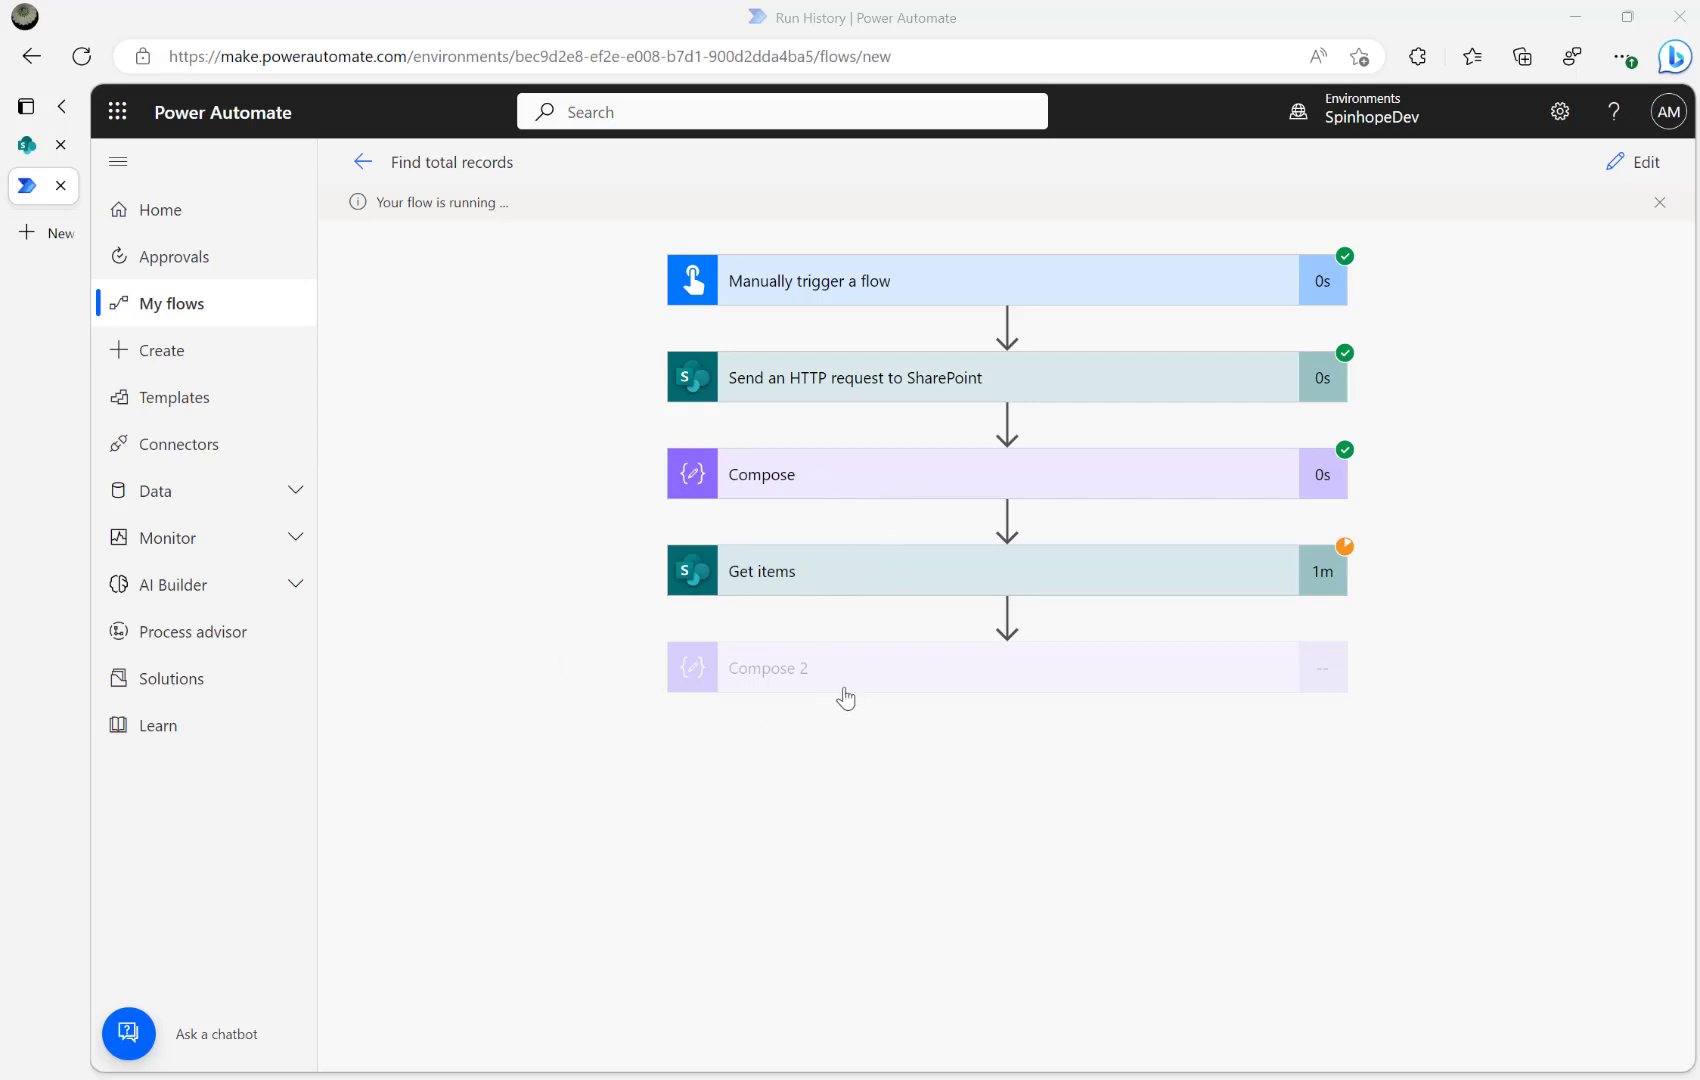
mouse_move(862, 673)
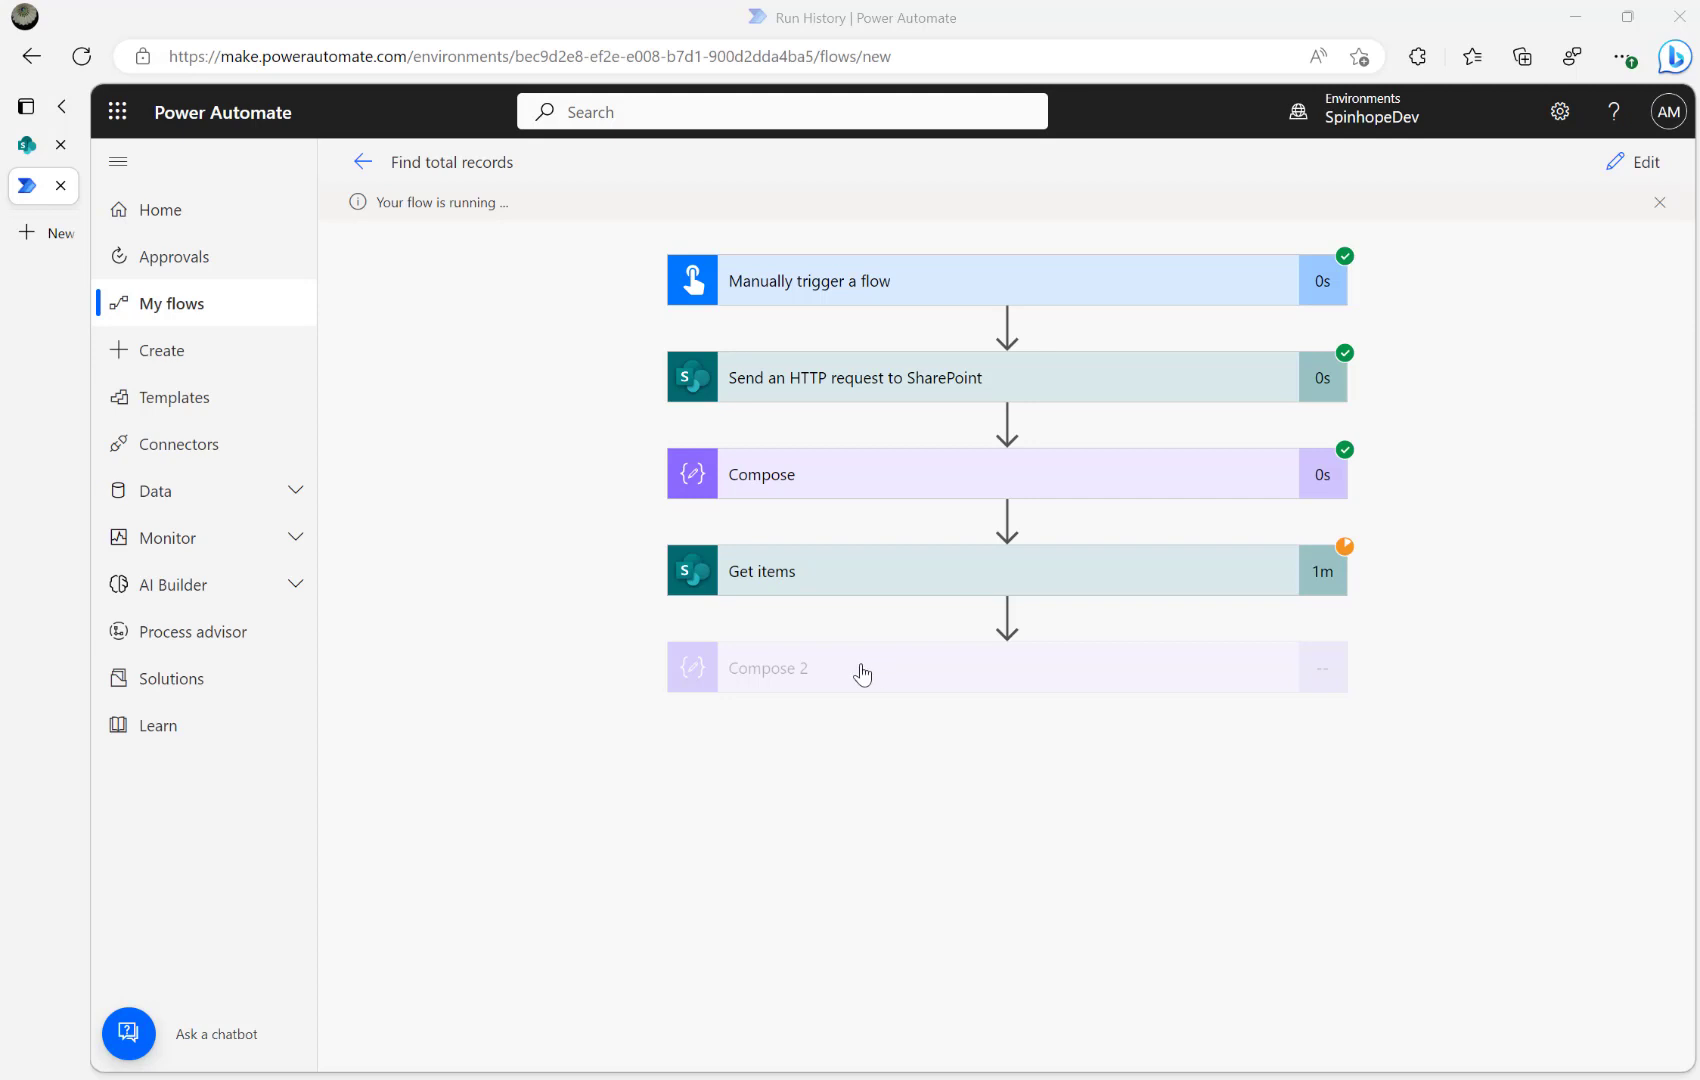
mouse_move(891, 671)
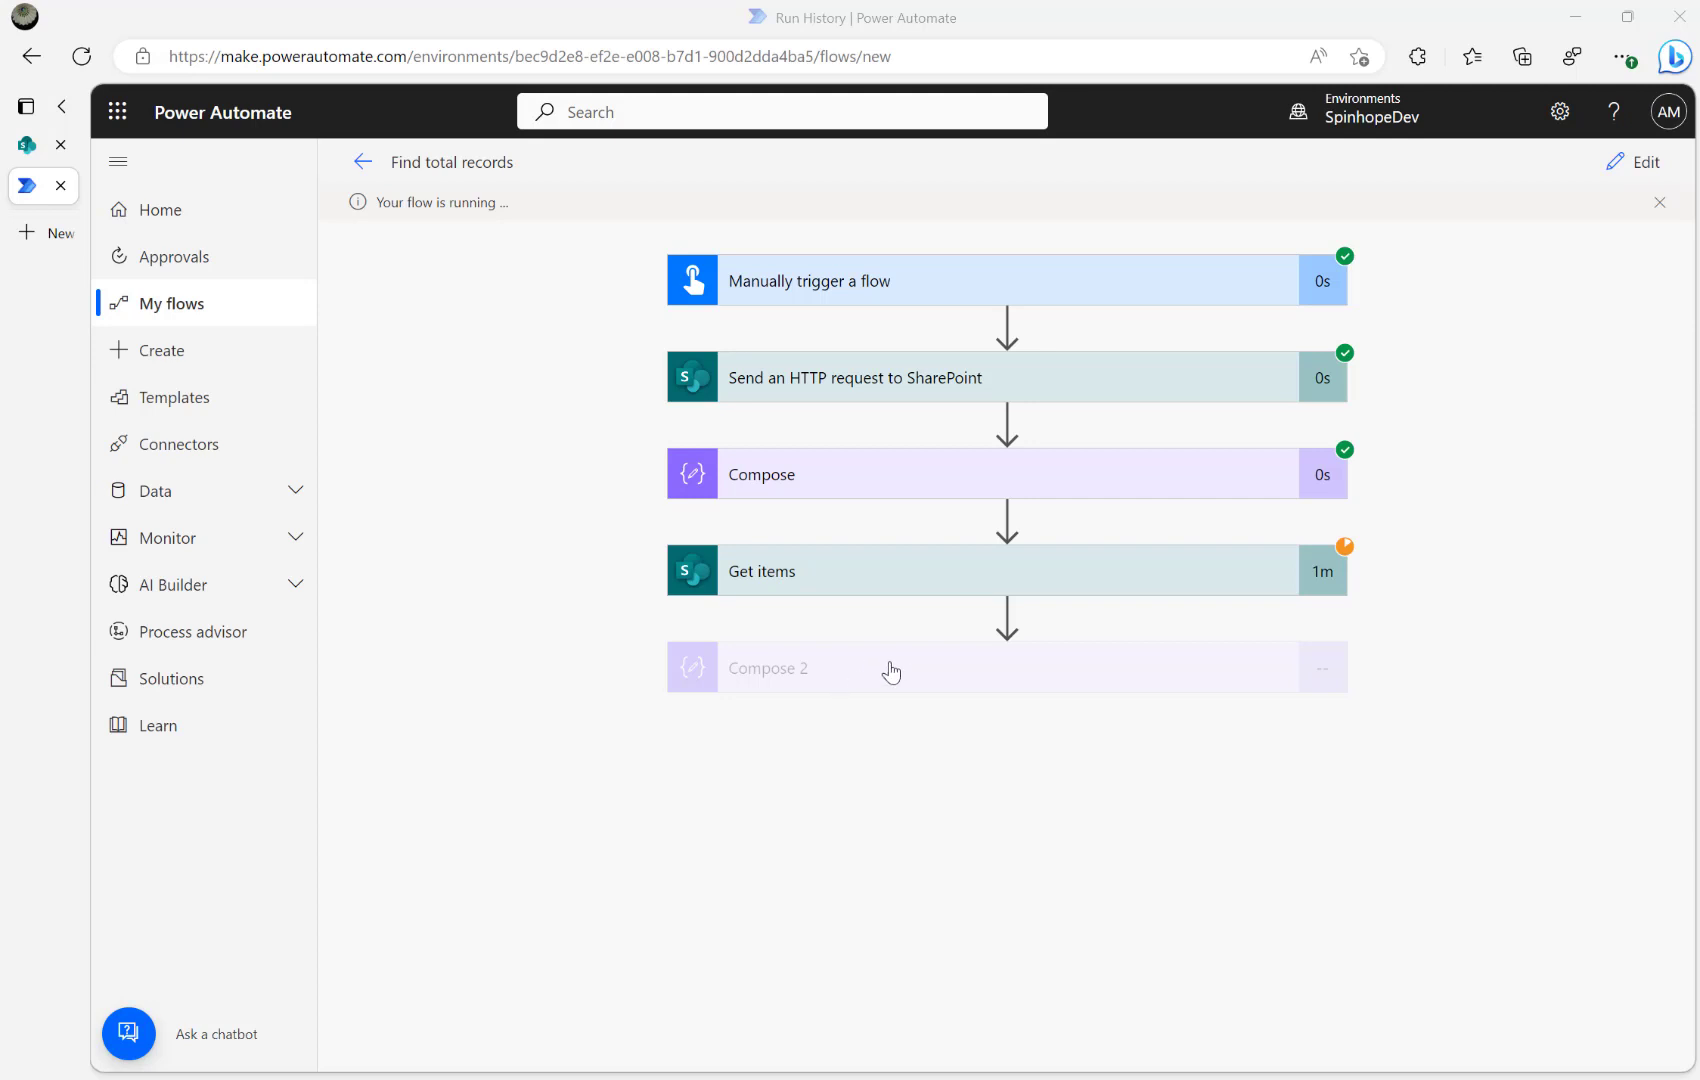
mouse_move(929, 666)
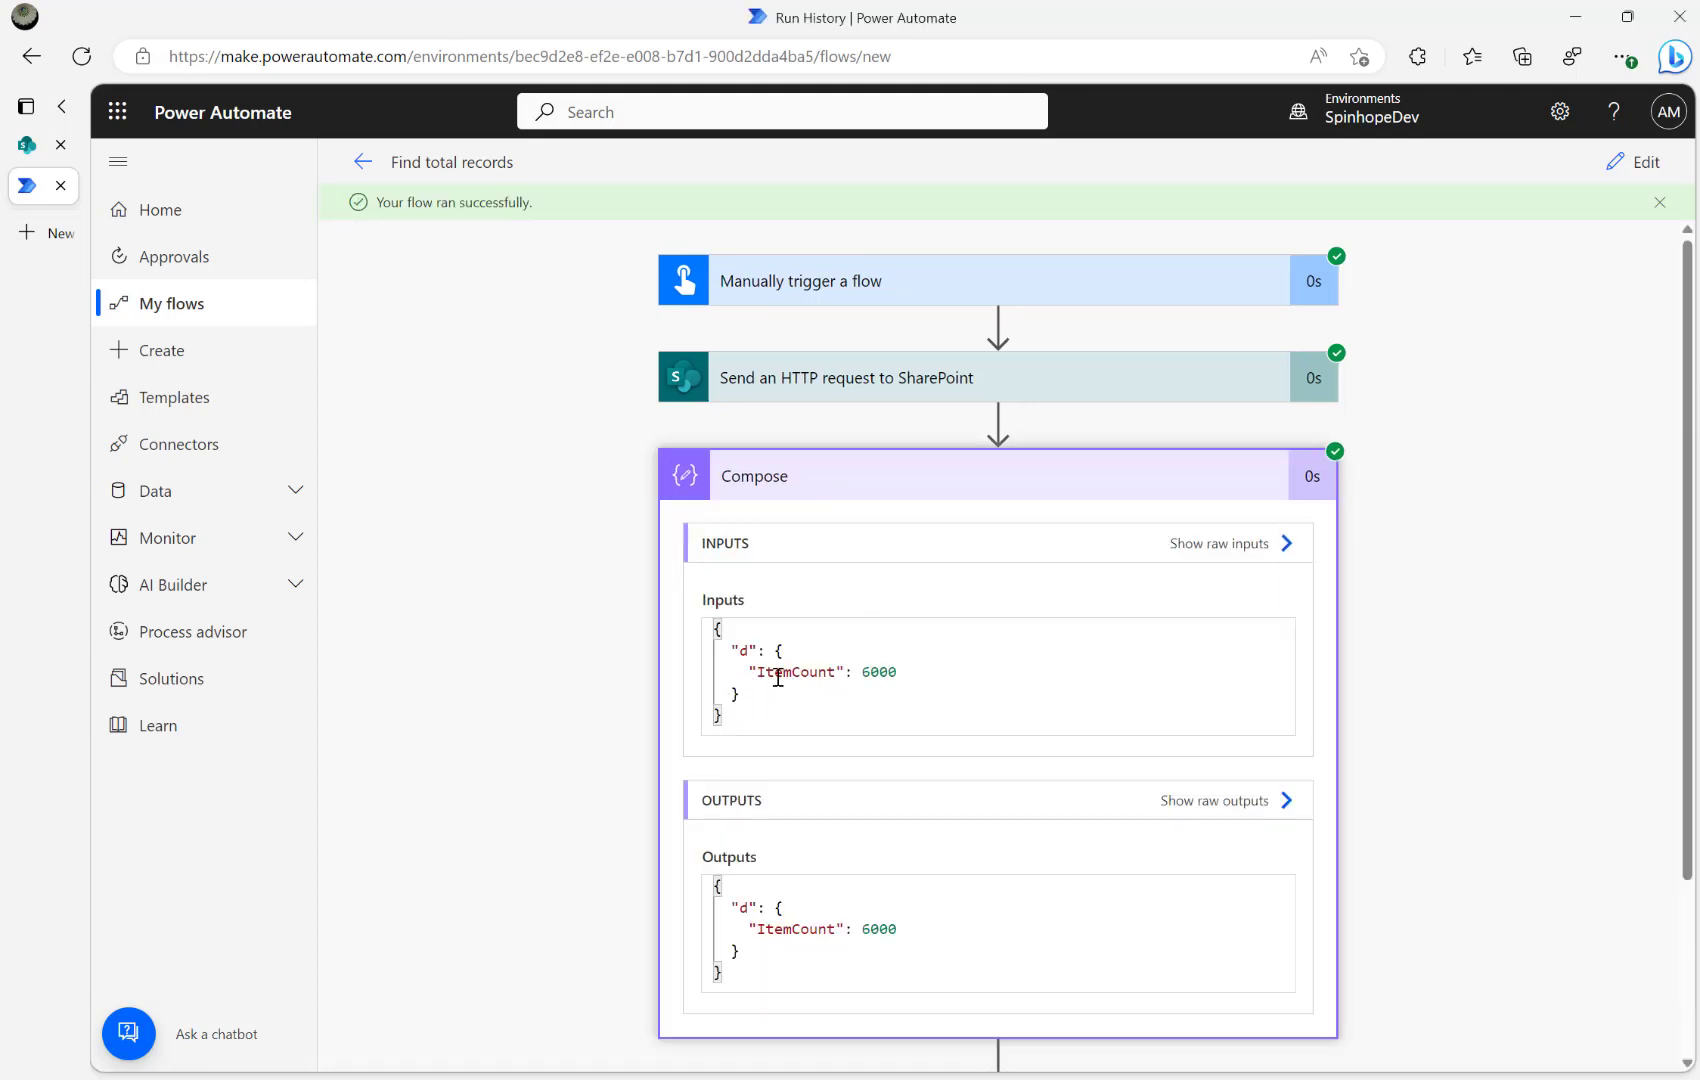
Step: Inspect the 6000 ItemCount in Compose and the SharePoint request's Uri and body
double_click(878, 672)
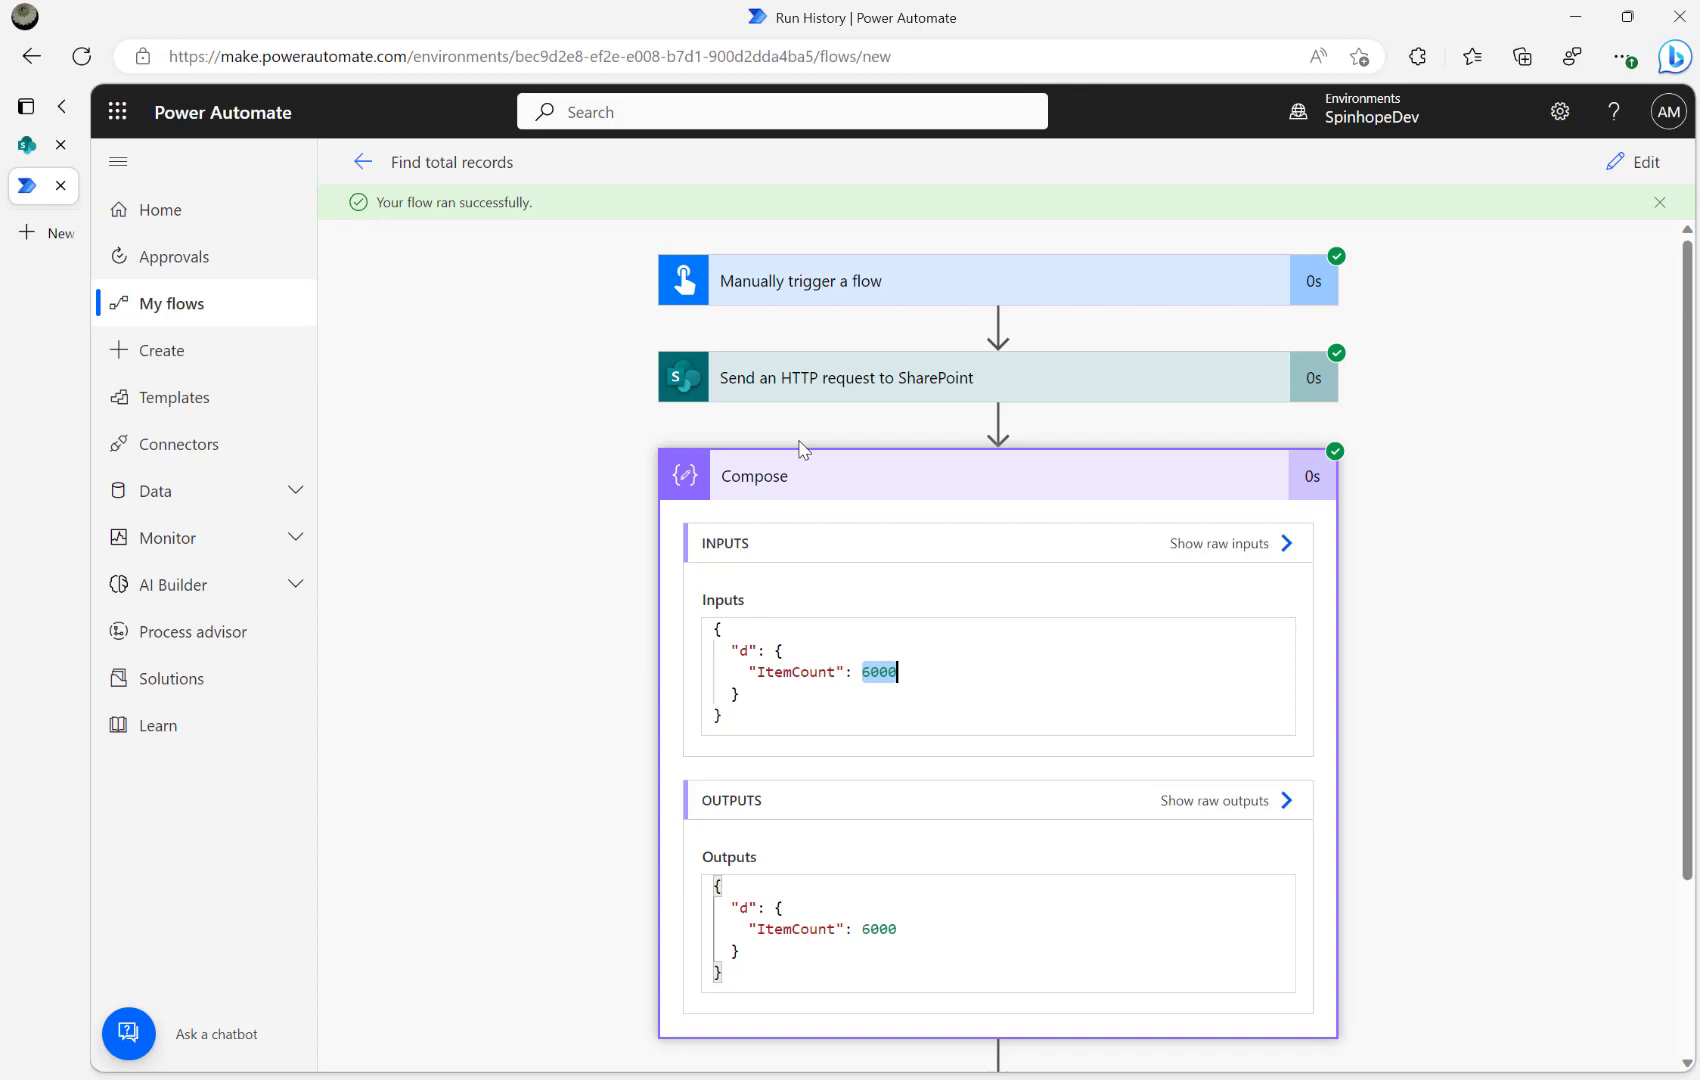
click(848, 378)
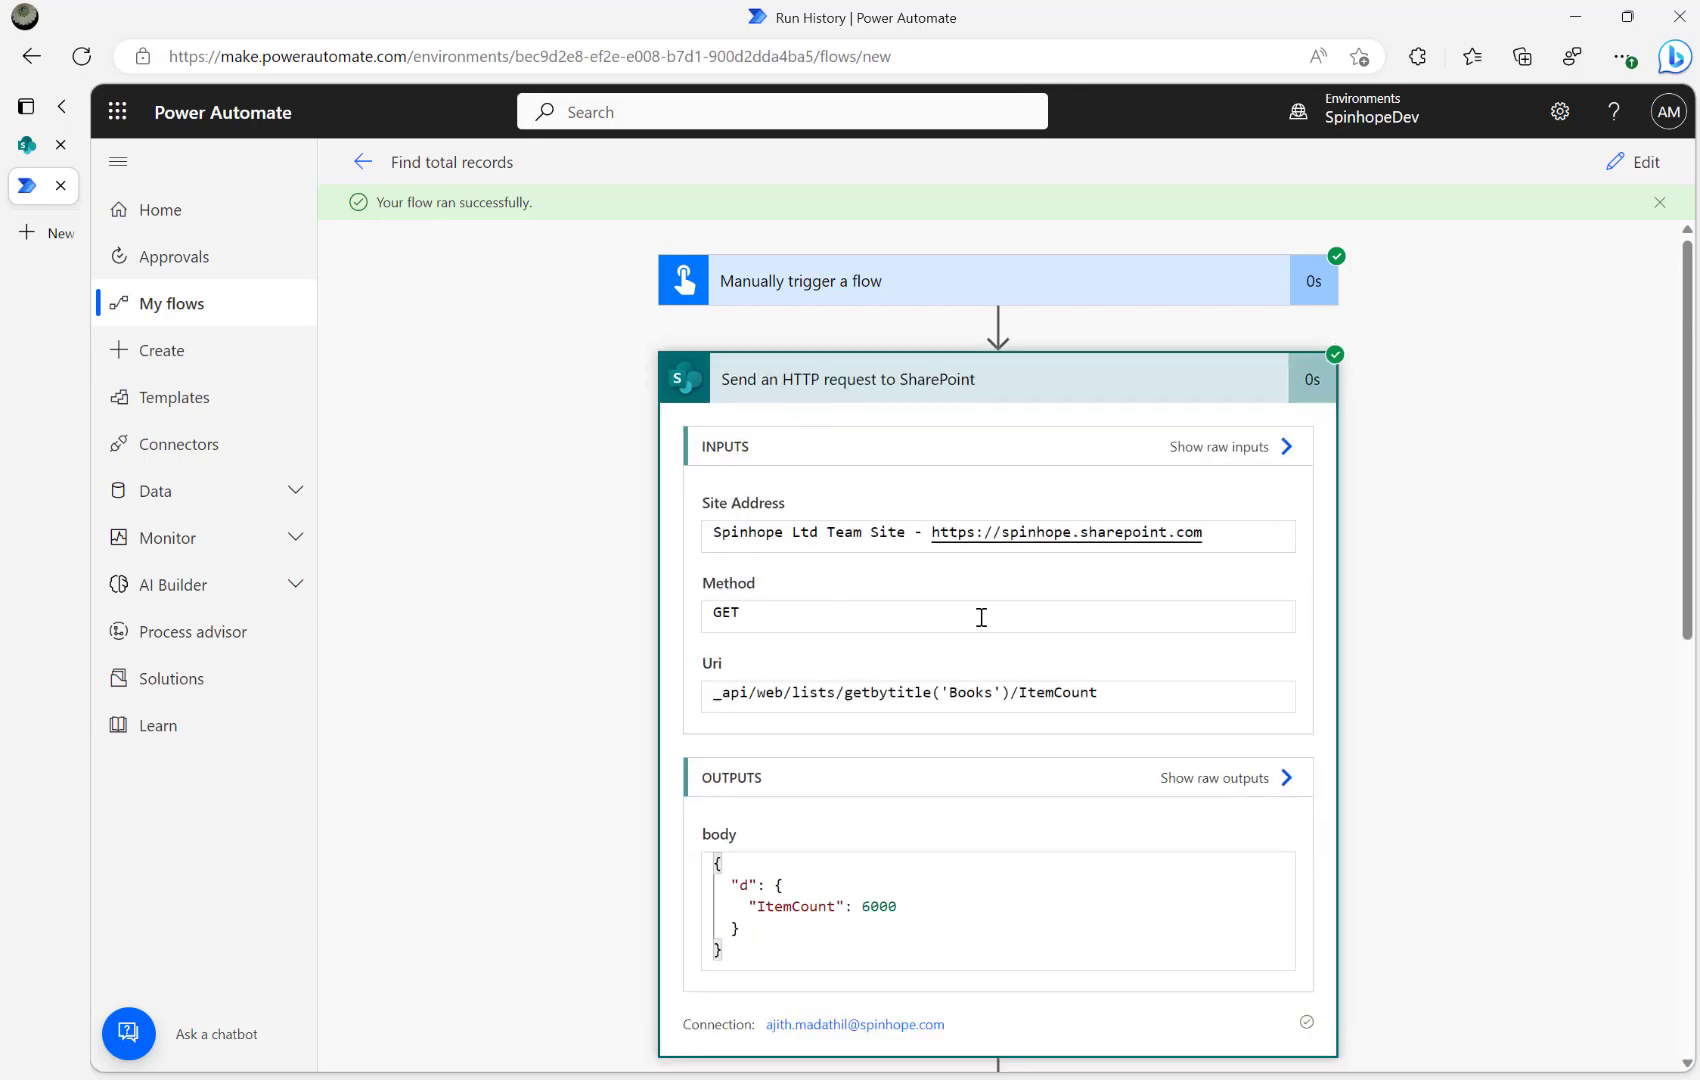
scroll(down, 3)
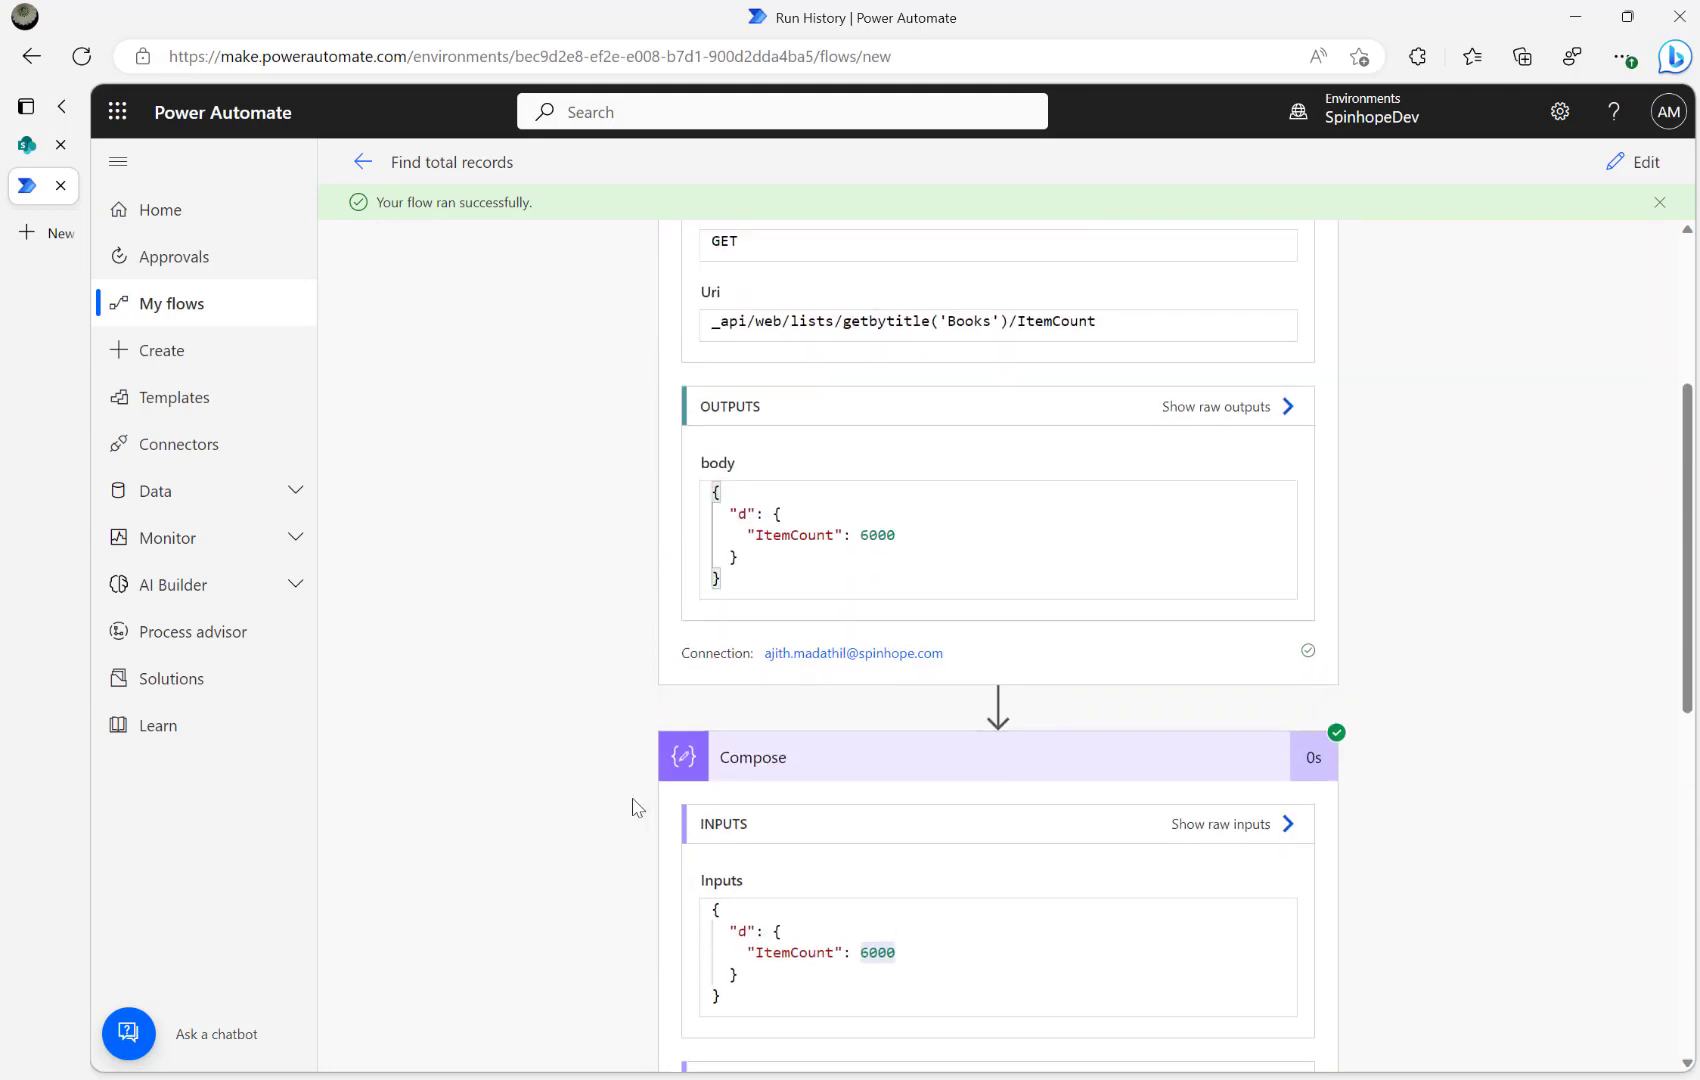
scroll(up, 3)
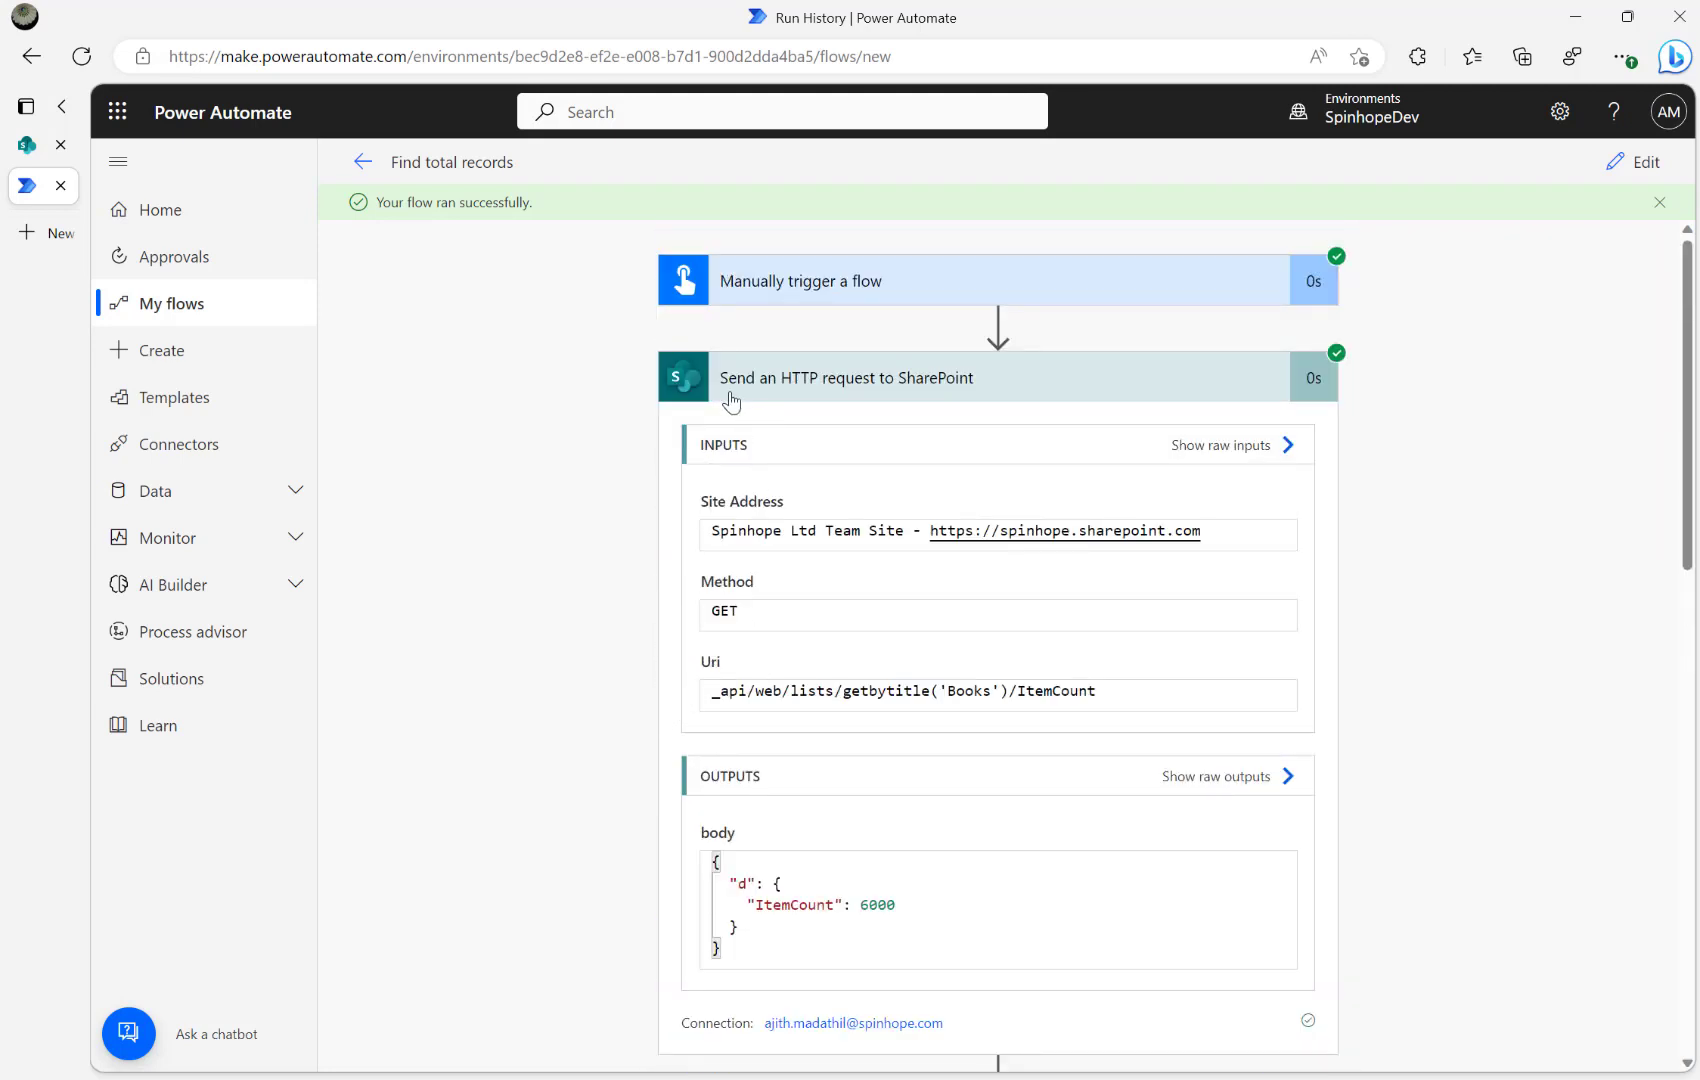
mouse_move(968, 402)
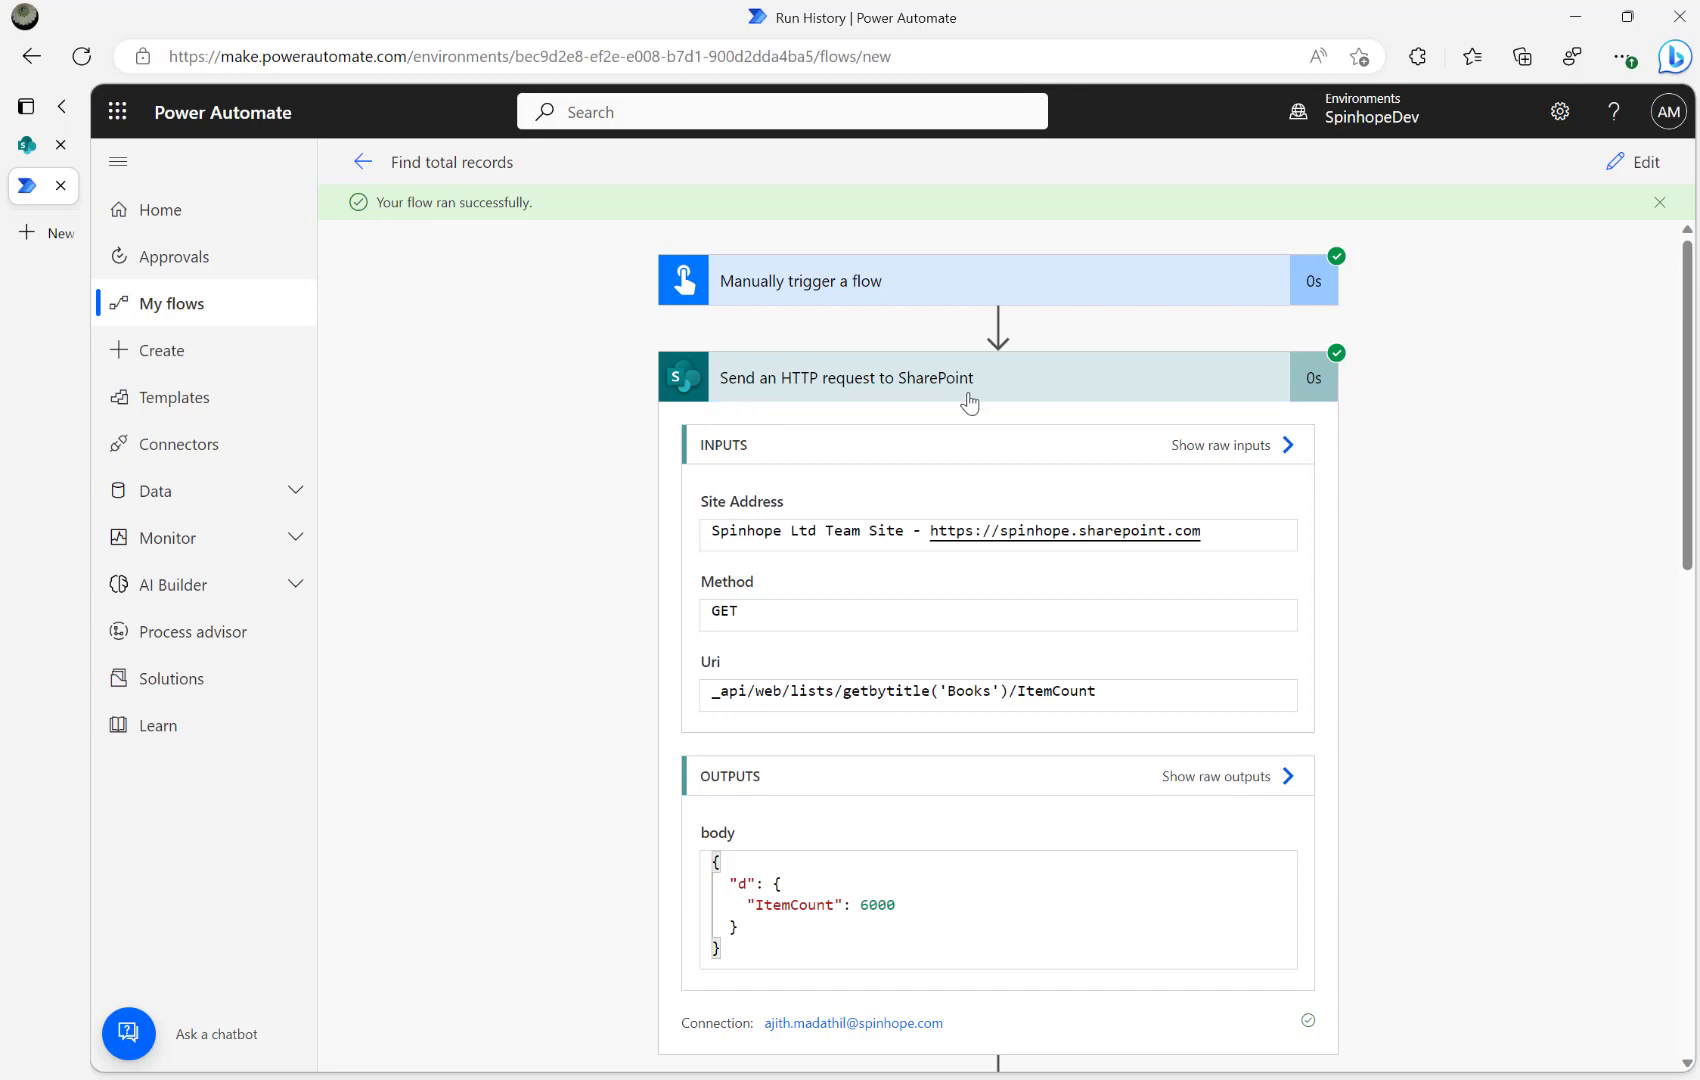